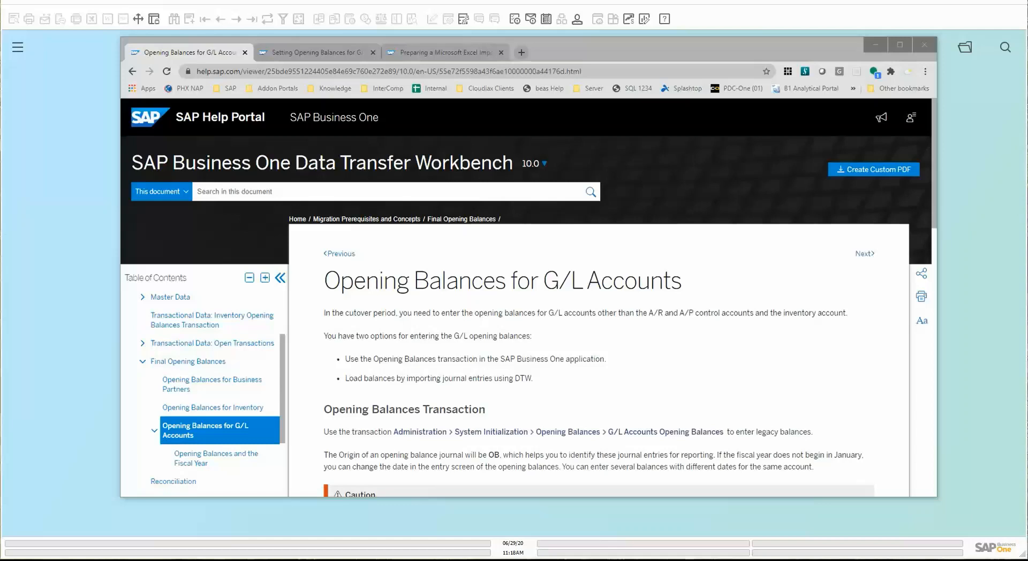
mouse_move(568, 272)
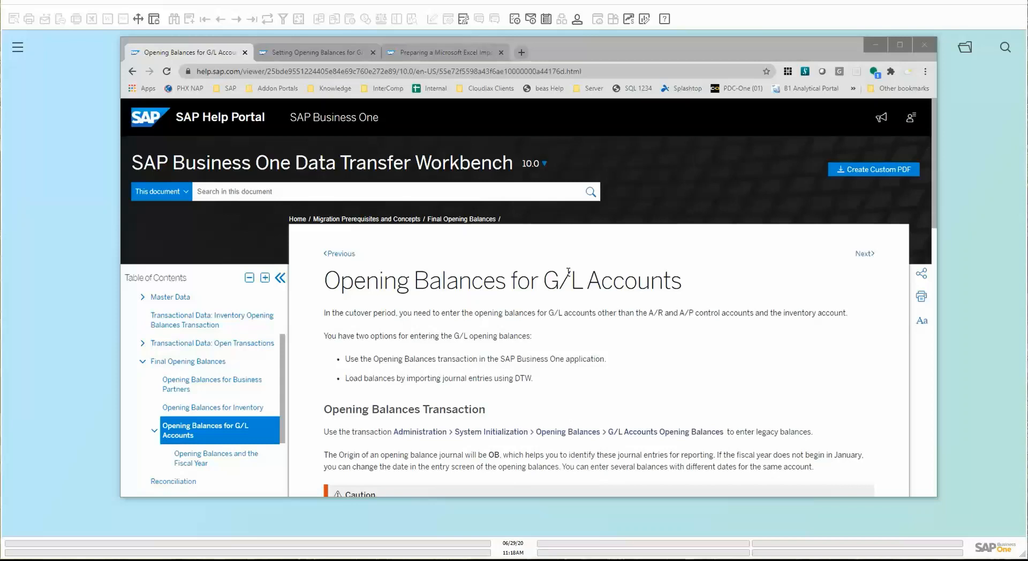
mouse_move(232, 130)
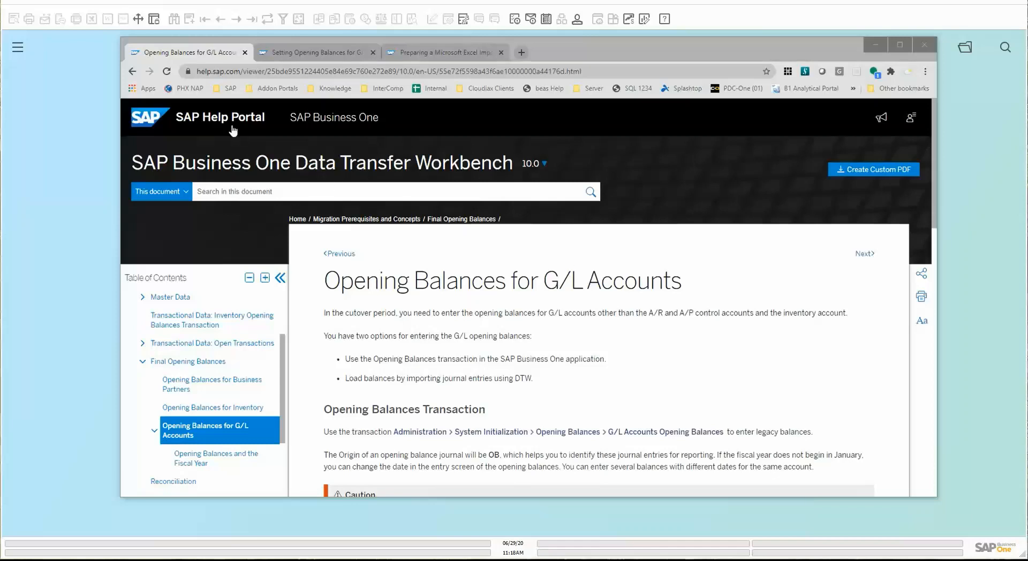
mouse_move(653, 65)
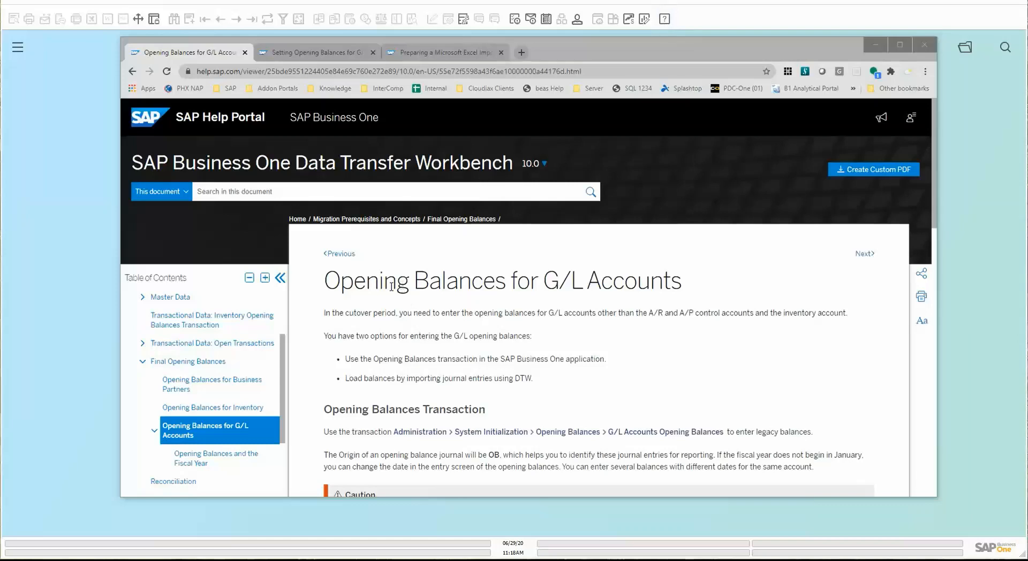
mouse_move(492, 370)
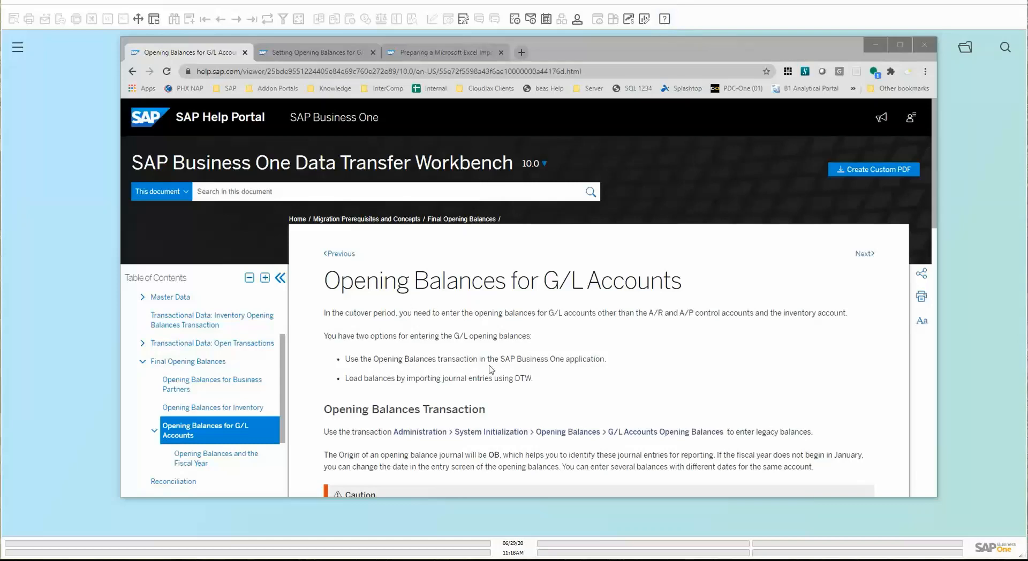
mouse_move(353, 271)
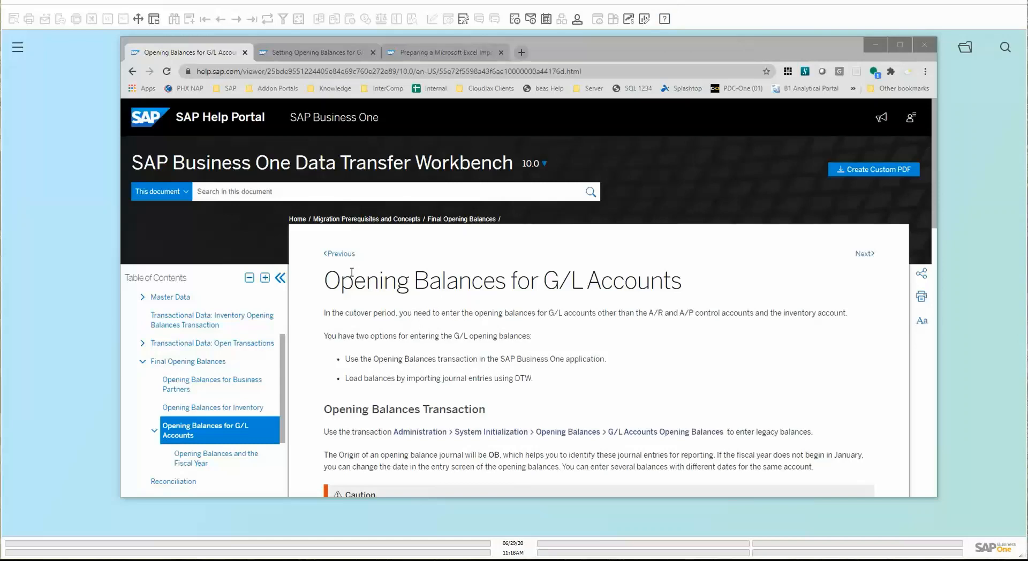
Step: Highlight the excluded A/R, A/P and inventory accounts and the Opening Balances transaction option while reading
scroll(down, 3)
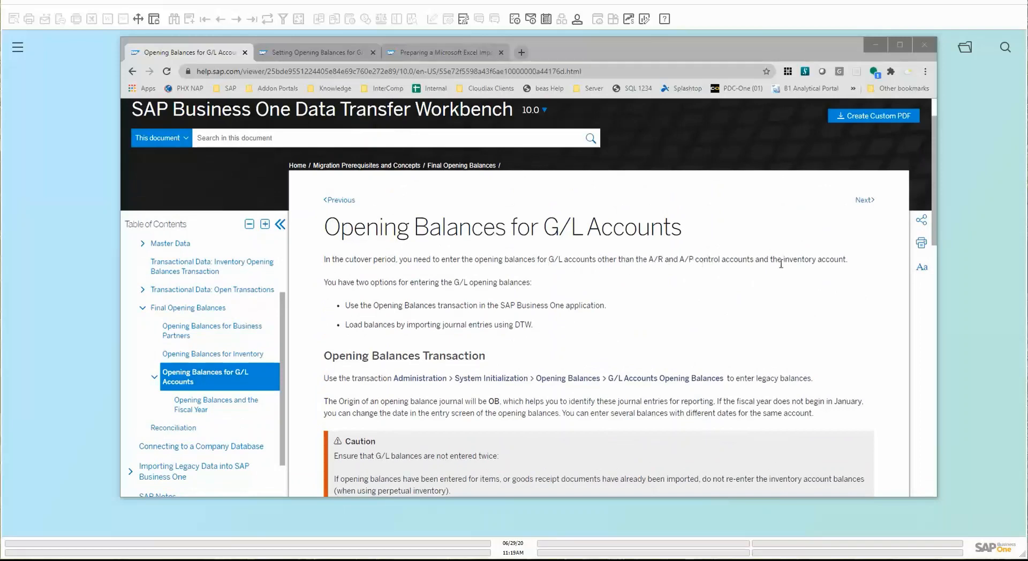
drag(772, 259, 846, 260)
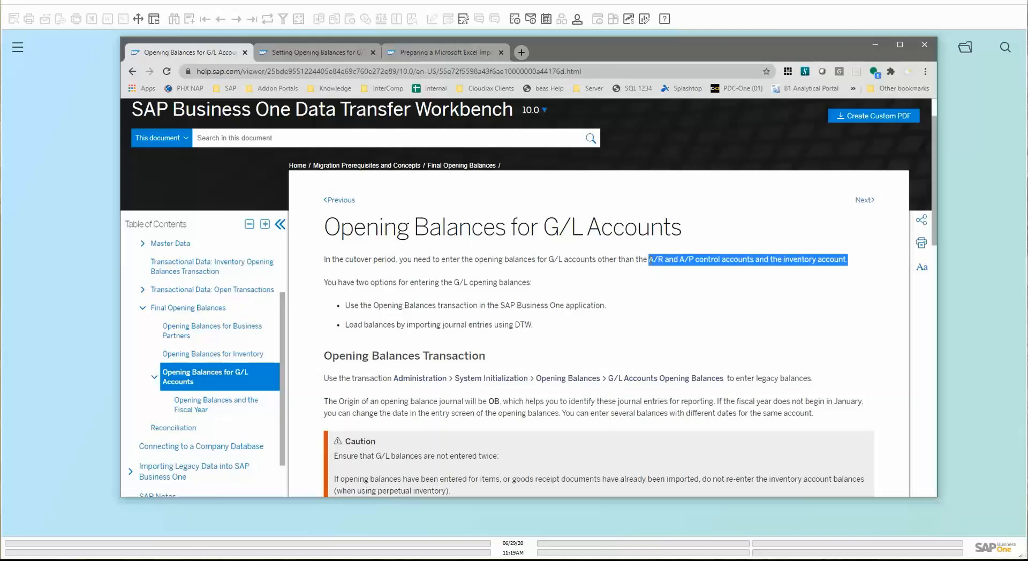
mouse_move(671, 303)
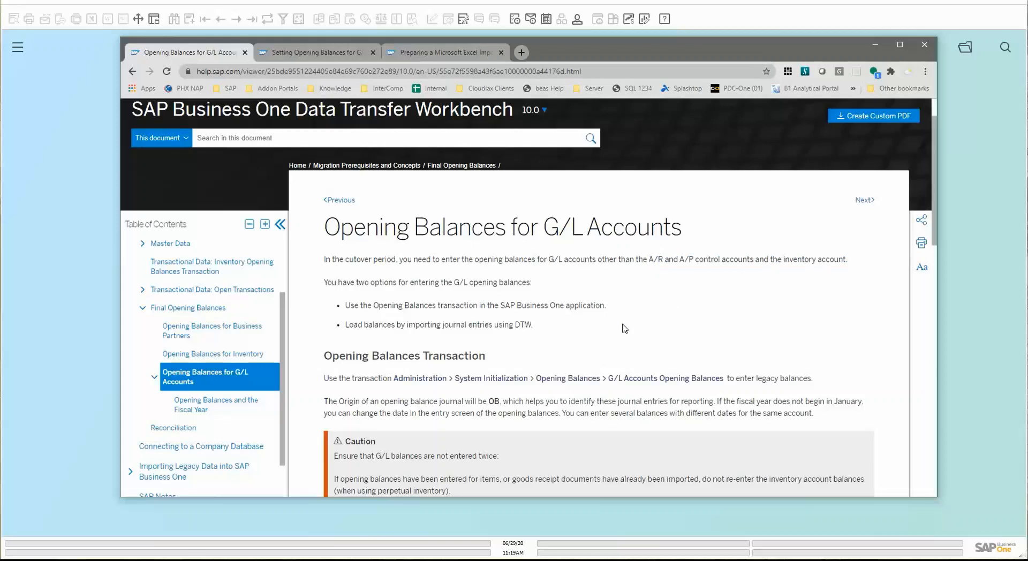
mouse_move(387, 299)
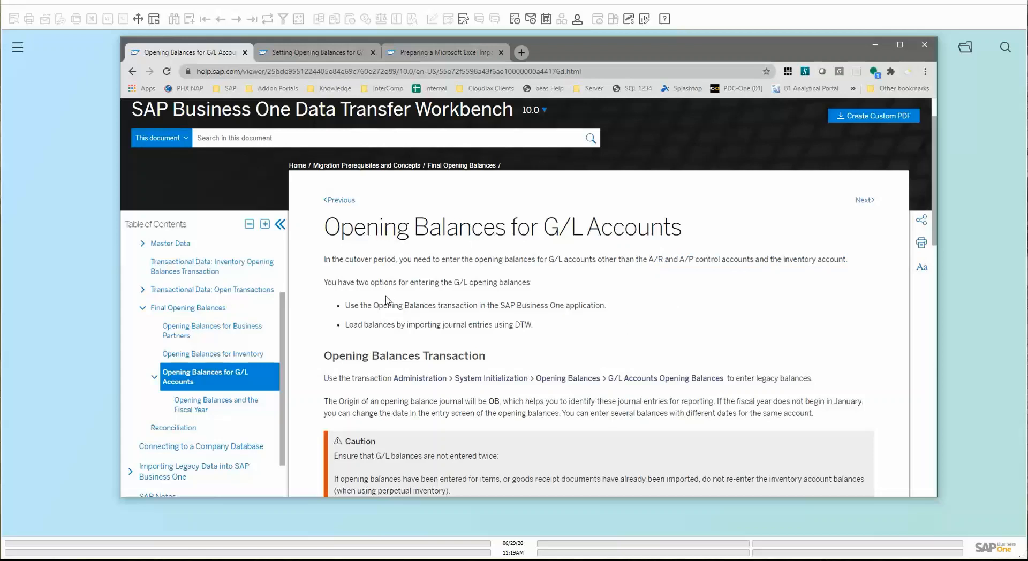
drag(375, 306, 459, 306)
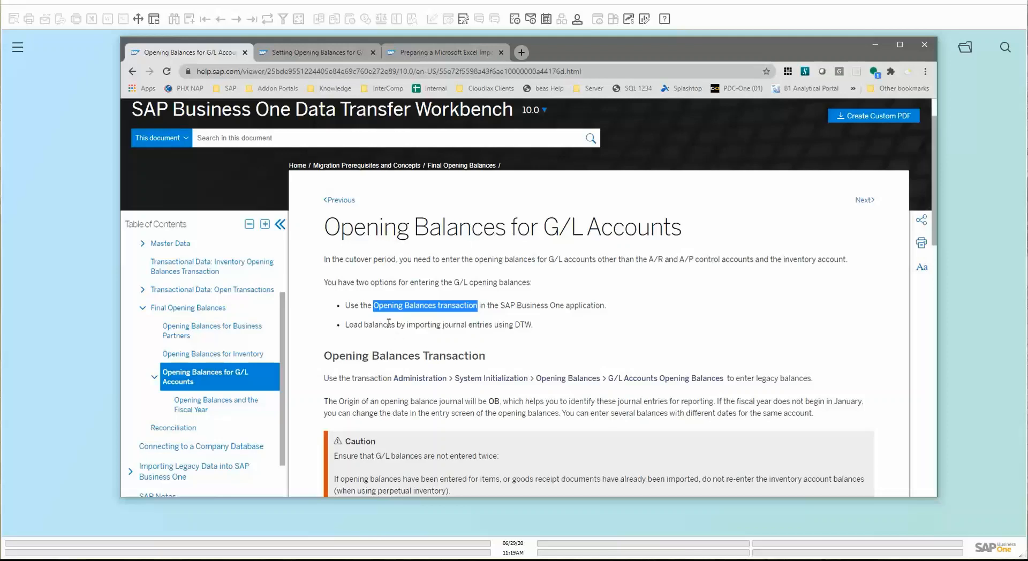
mouse_move(542, 328)
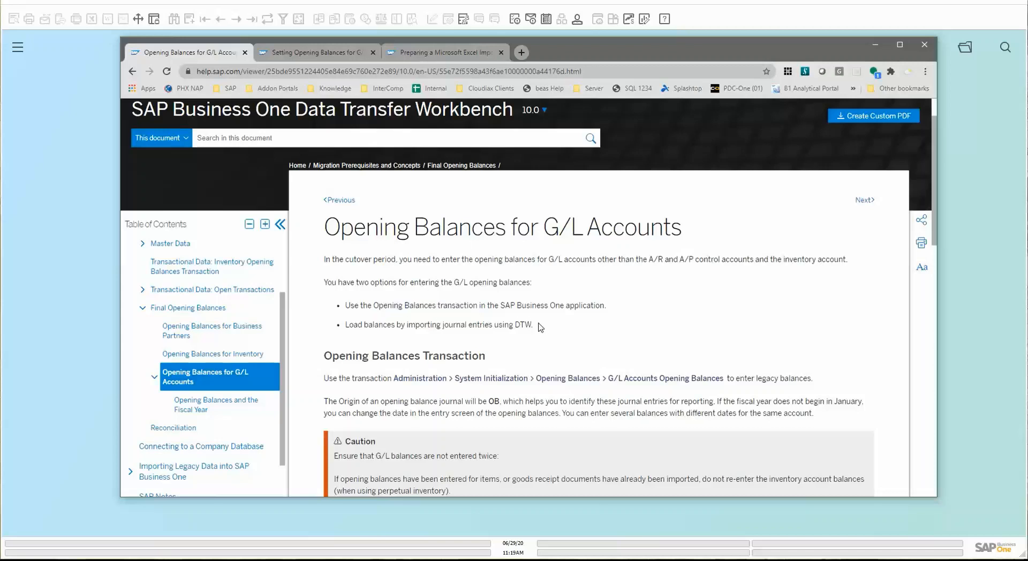
scroll(down, 3)
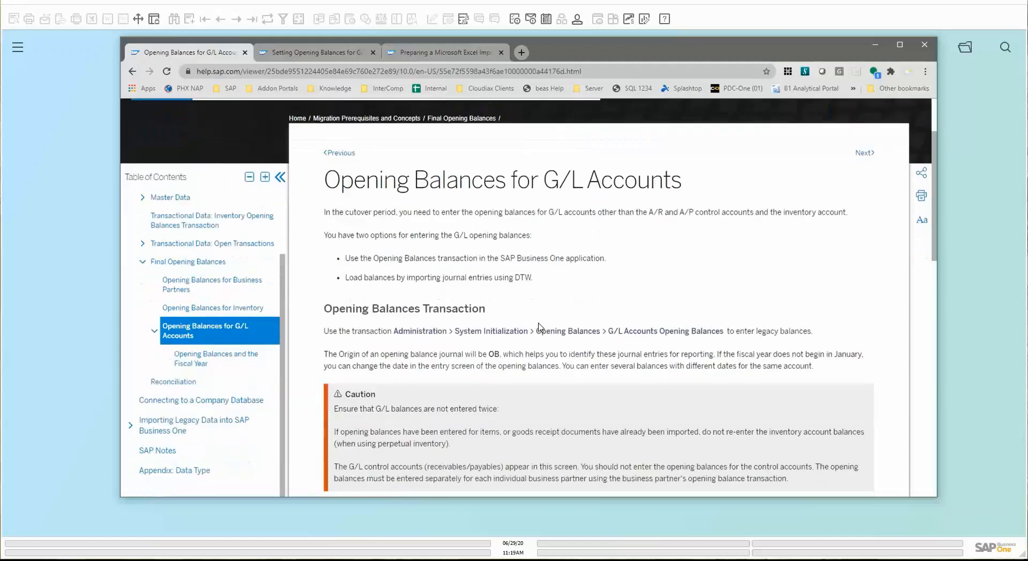
scroll(down, 3)
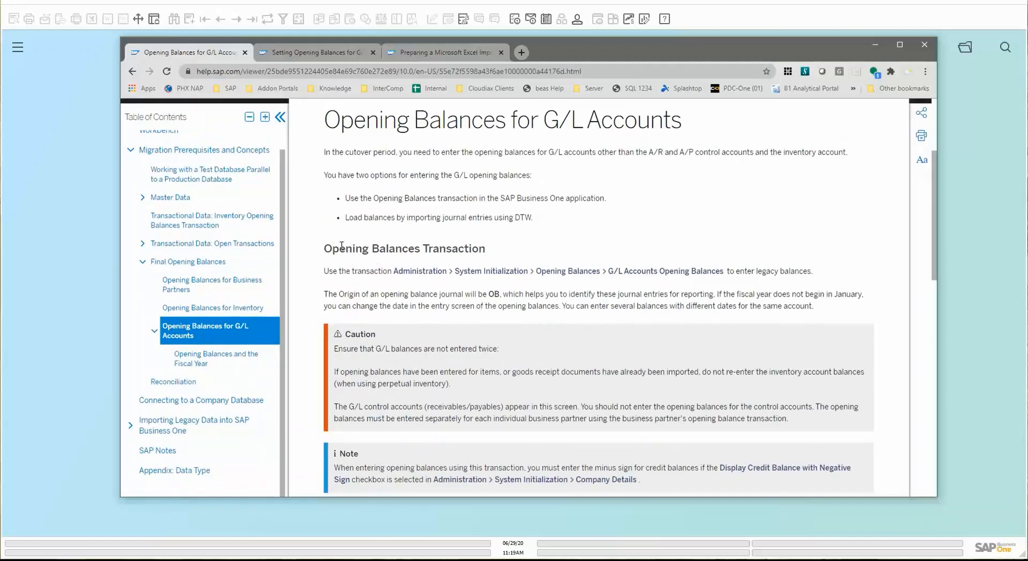
mouse_move(484, 197)
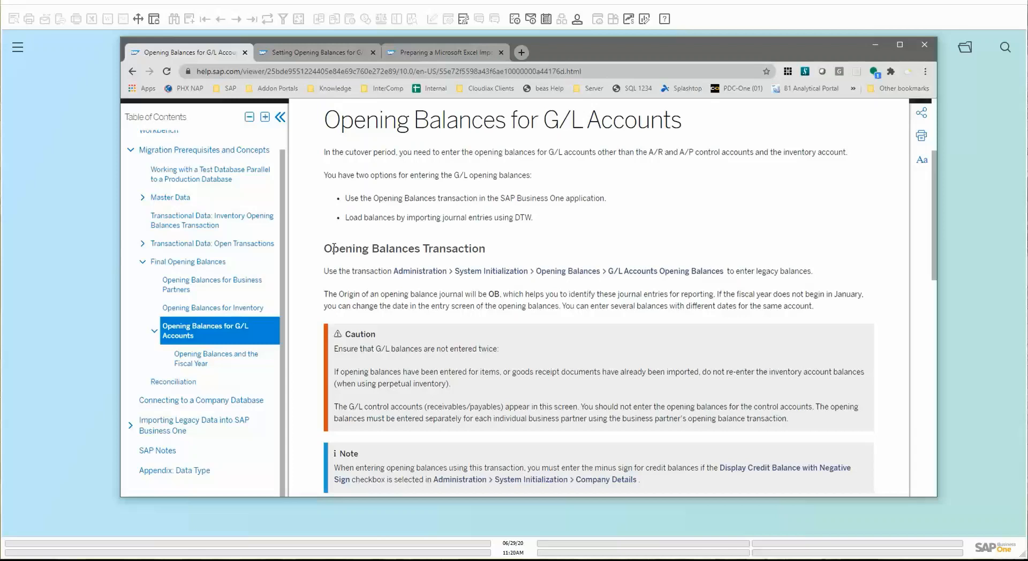
scroll(down, 3)
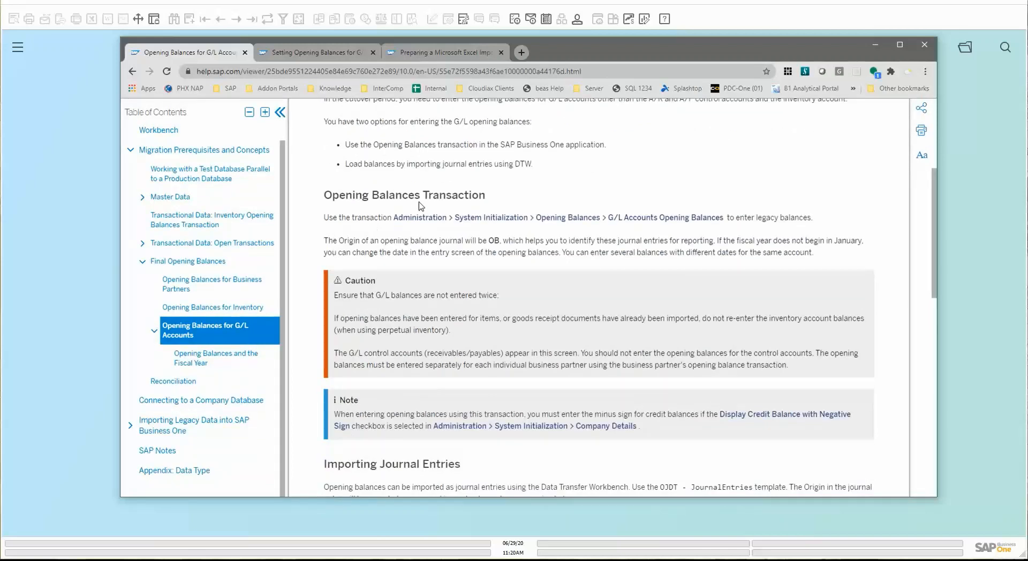
mouse_move(393, 217)
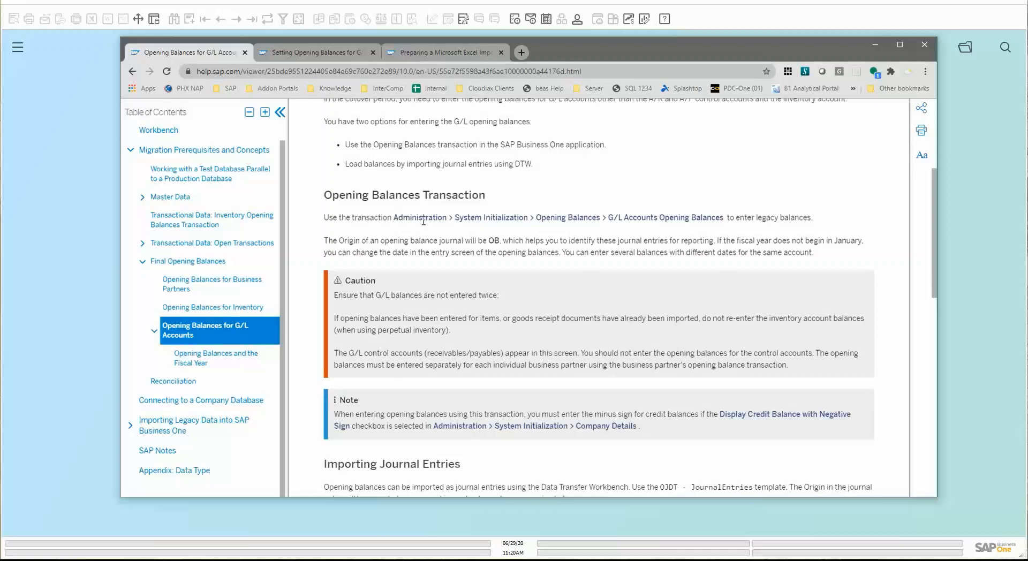
mouse_move(609, 216)
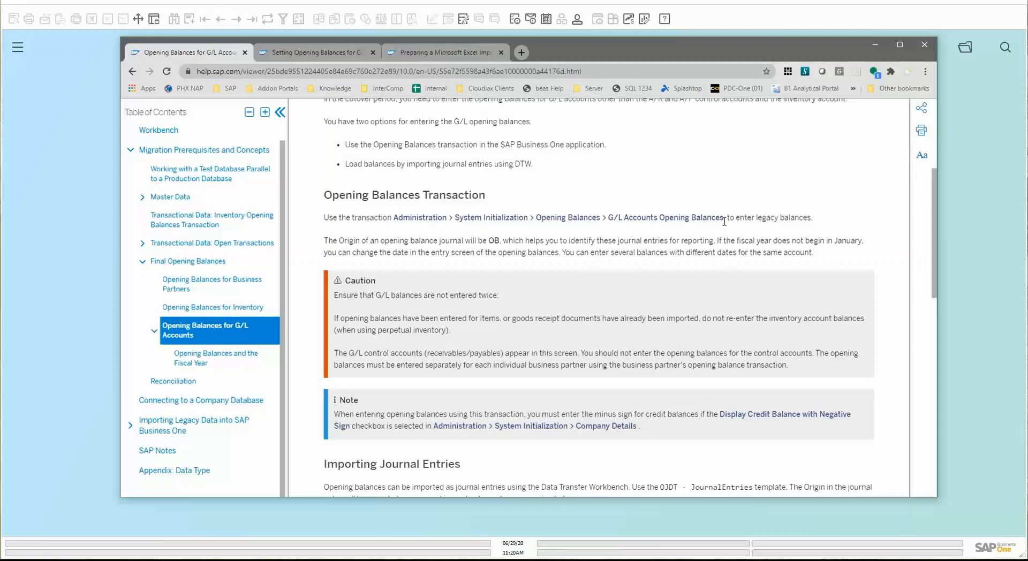
mouse_move(540, 266)
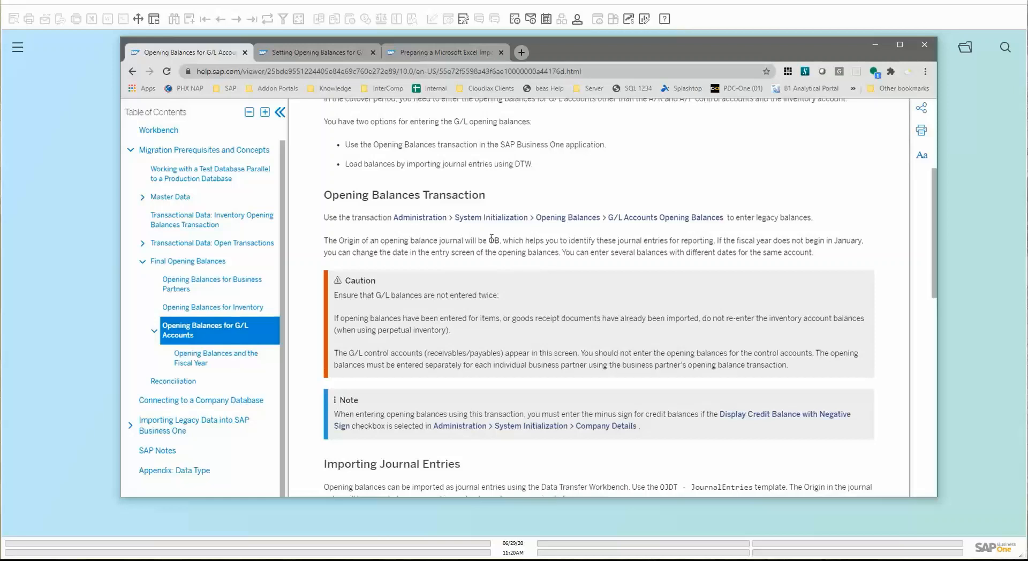
Step: Highlight the OB origin code and read on to the end of the section
double_click(494, 241)
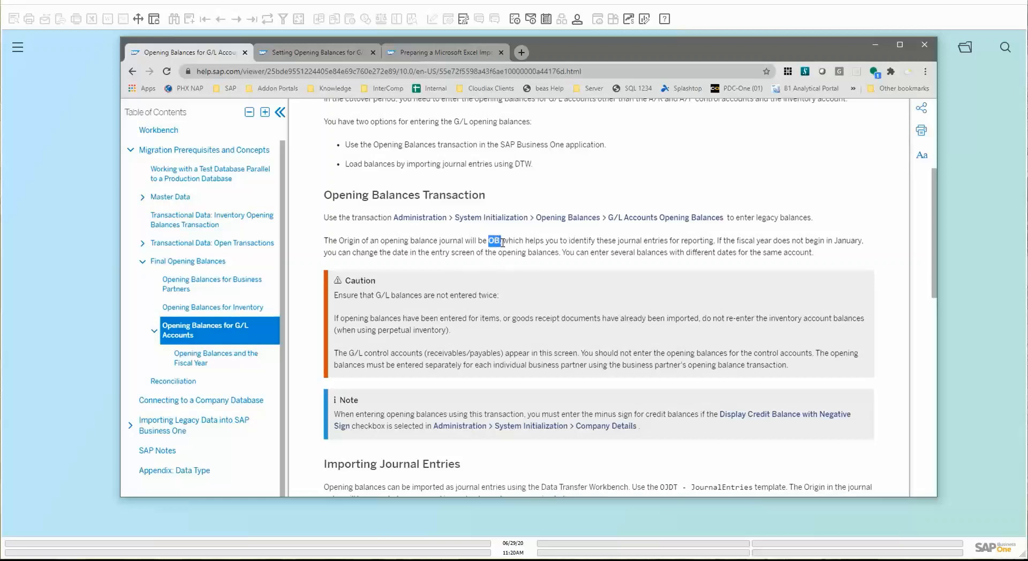
scroll(down, 3)
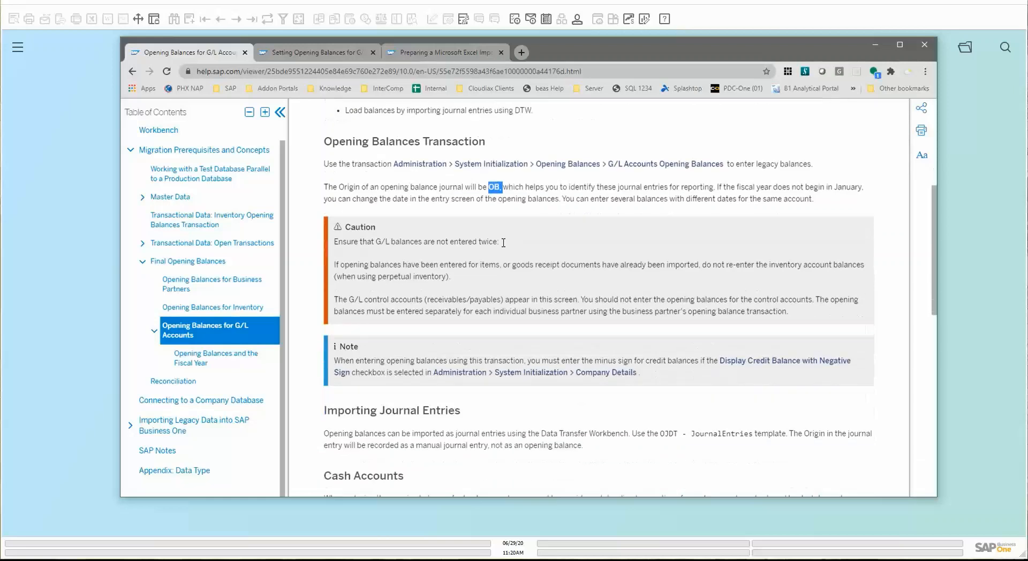
mouse_move(503, 248)
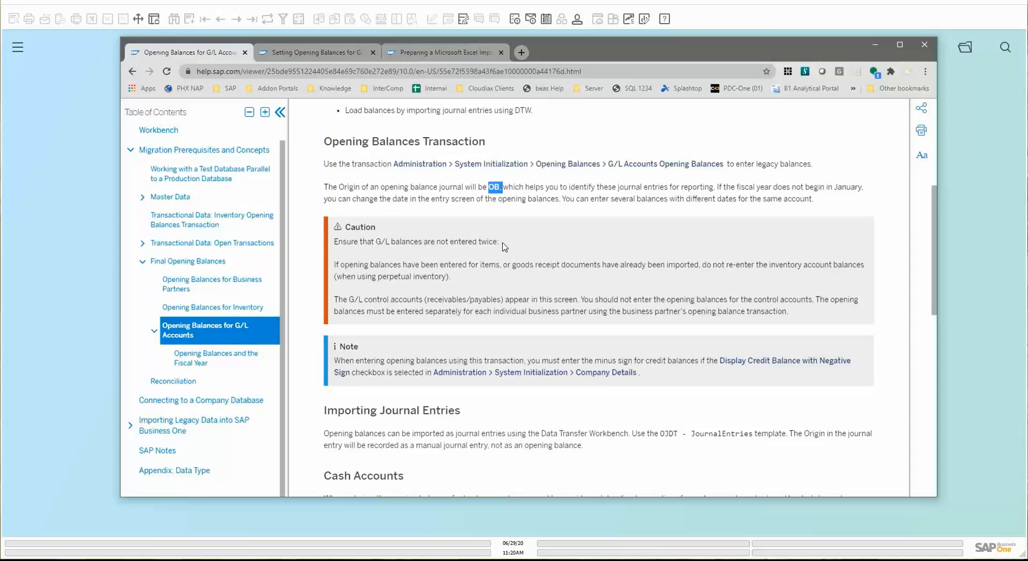
mouse_move(490, 427)
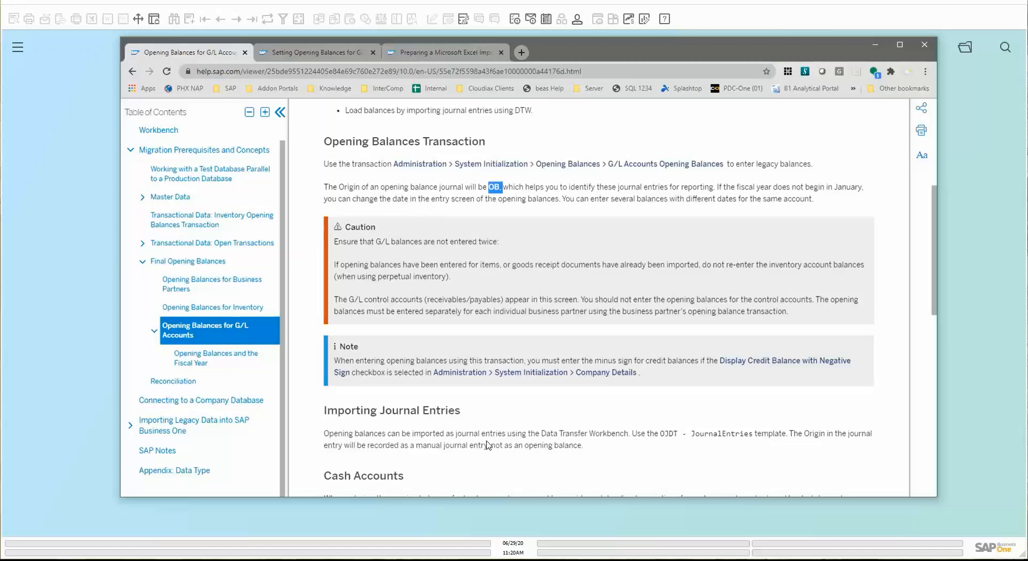
mouse_move(454, 305)
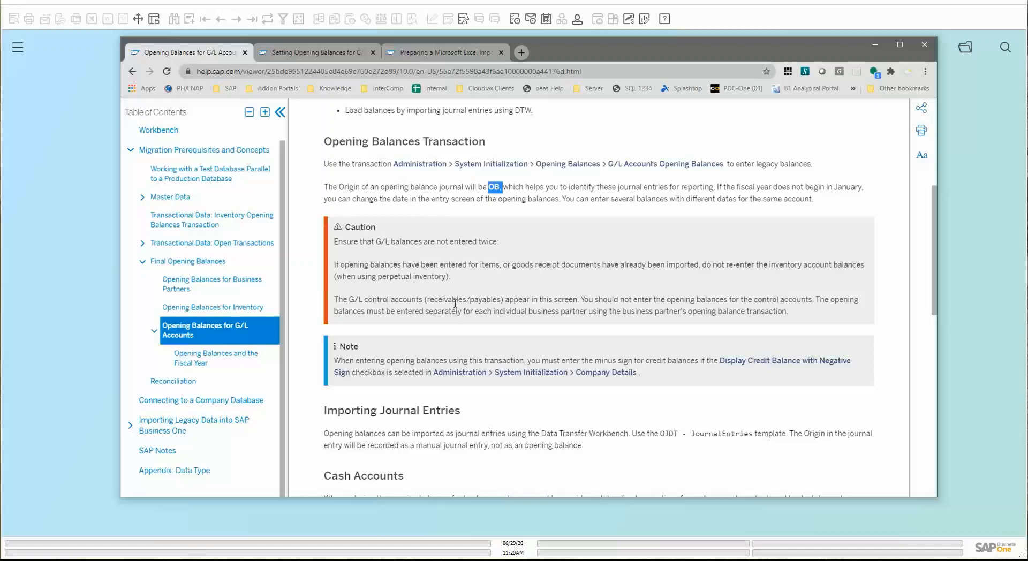
mouse_move(436, 296)
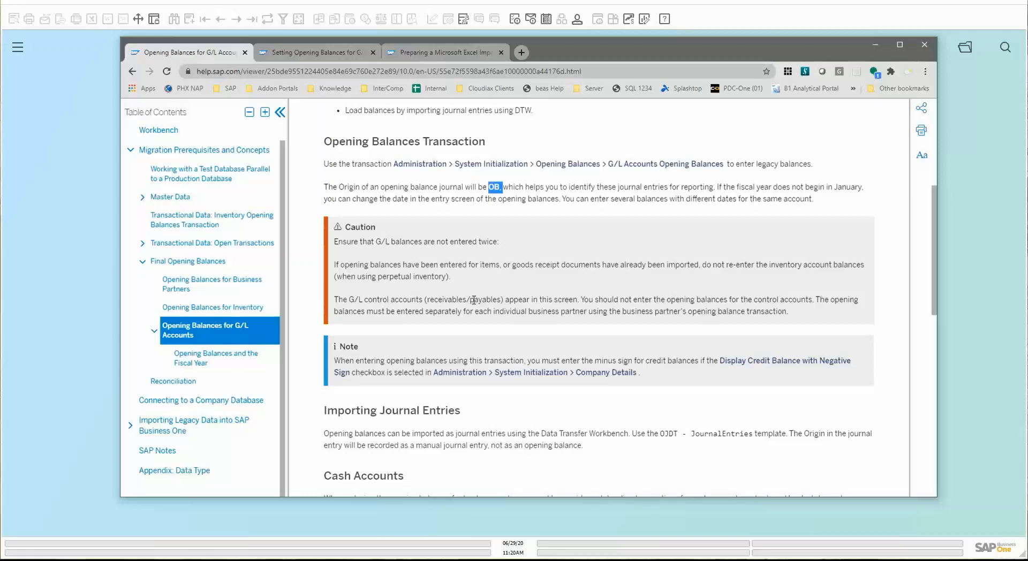
mouse_move(444, 270)
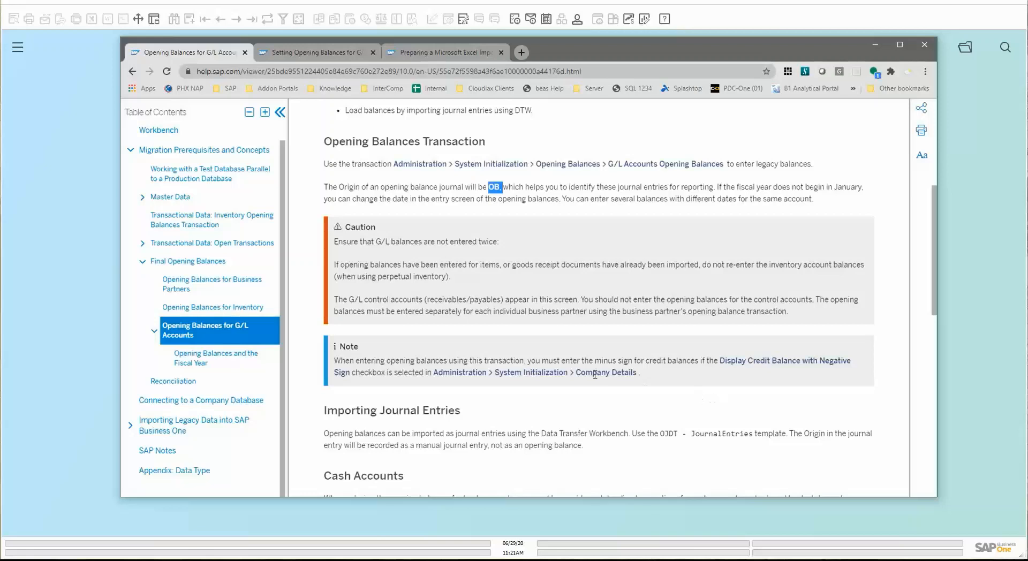
mouse_move(824, 373)
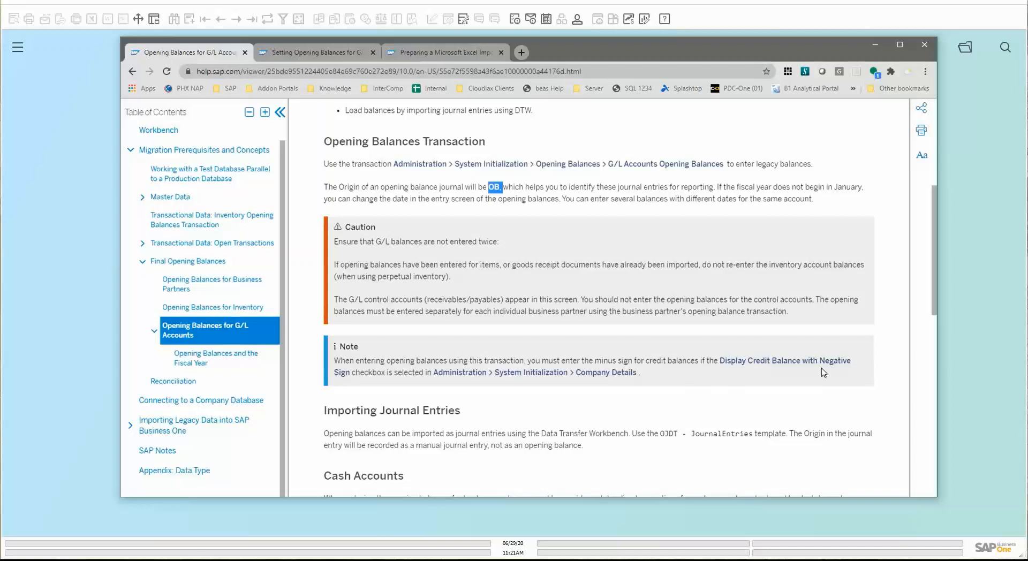
scroll(down, 3)
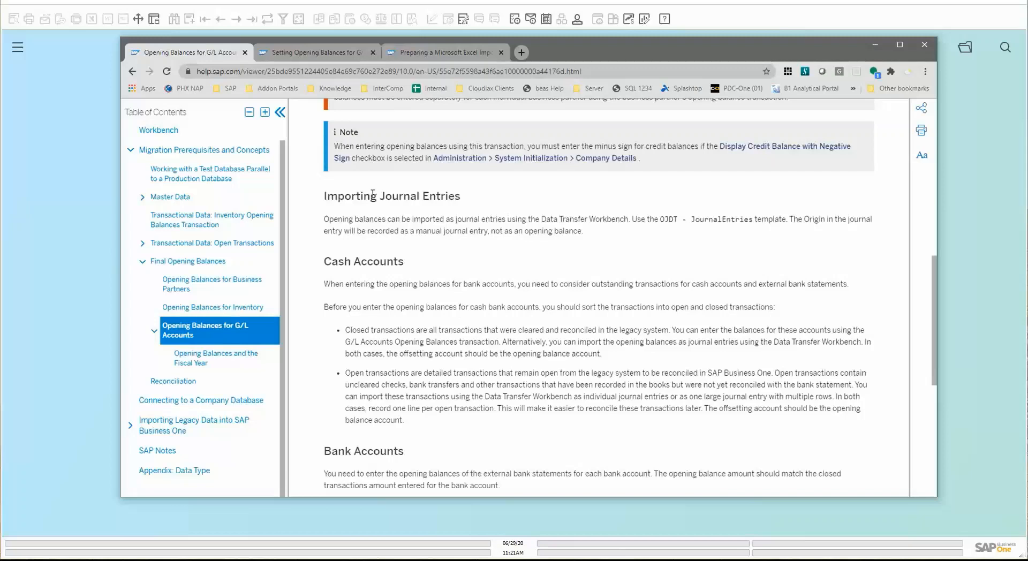
scroll(down, 3)
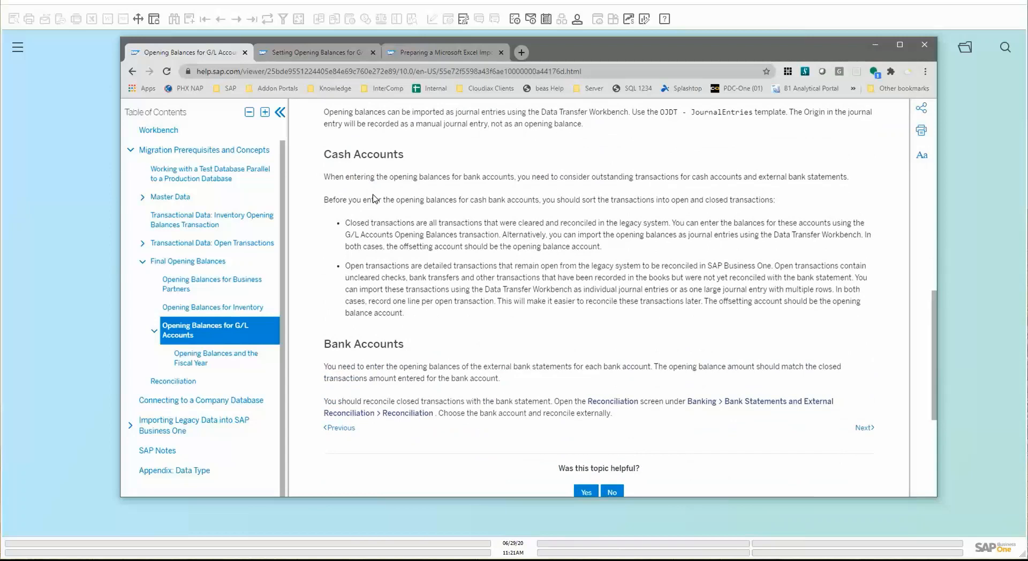
mouse_move(459, 377)
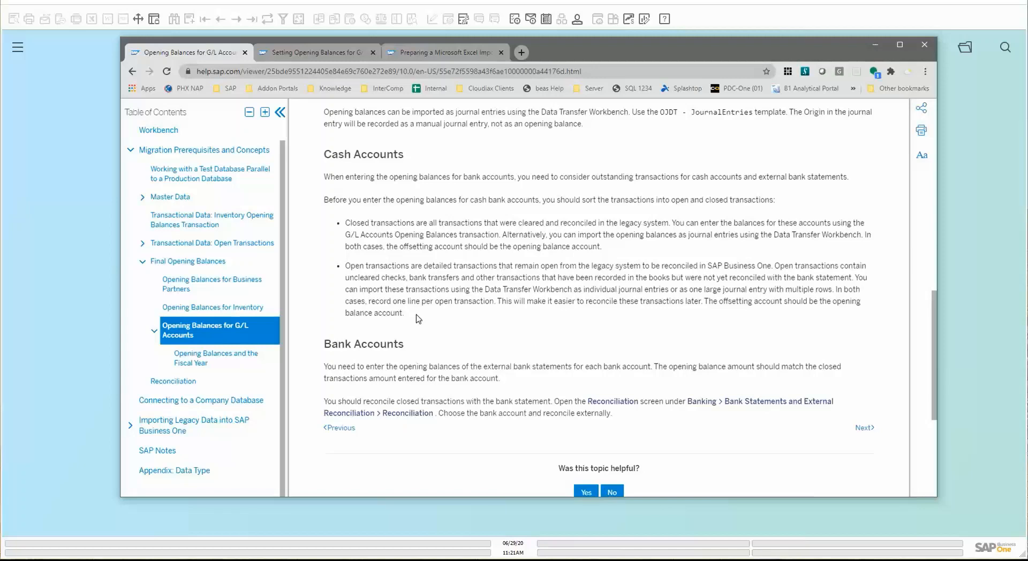
scroll(down, 3)
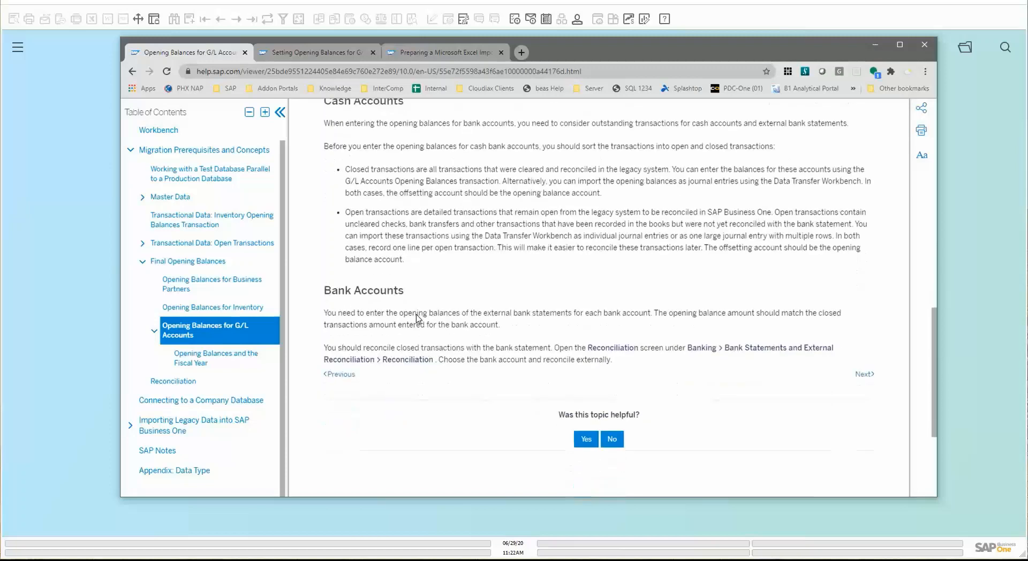
scroll(up, 3)
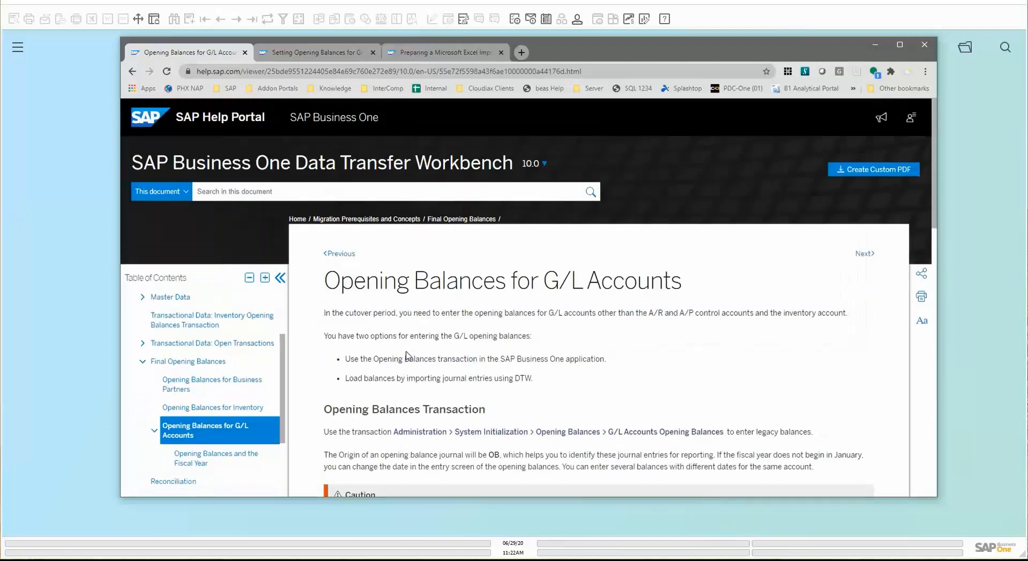
Step: Bring up the Setting Opening Balances for G/L Accounts page and read its Procedure and Result
click(315, 52)
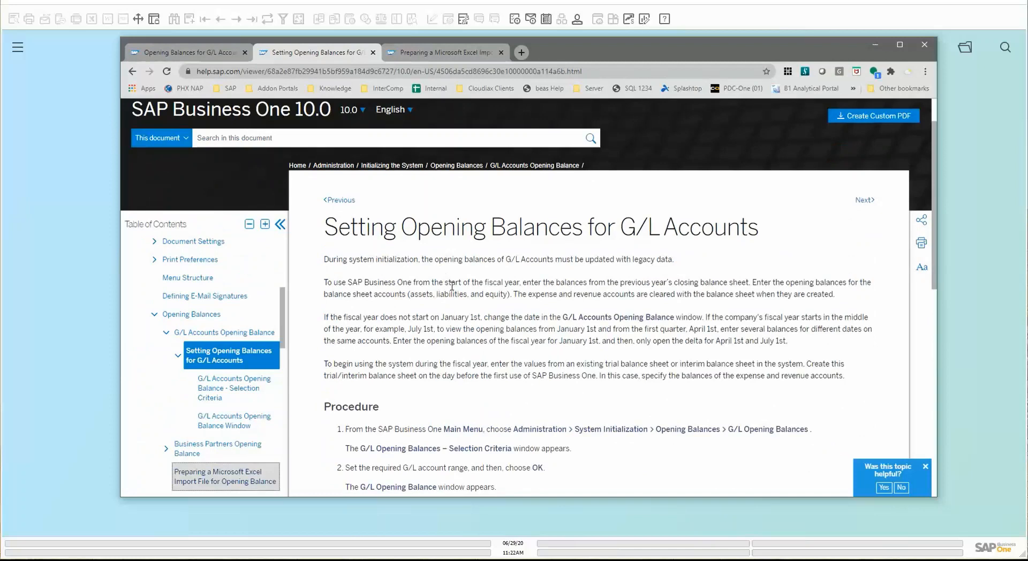
scroll(down, 3)
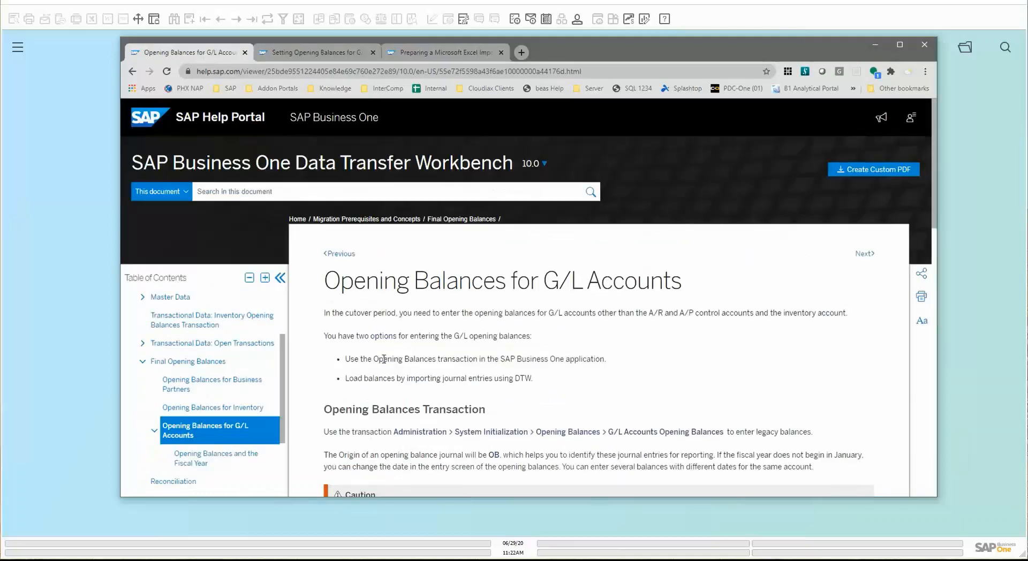
click(315, 52)
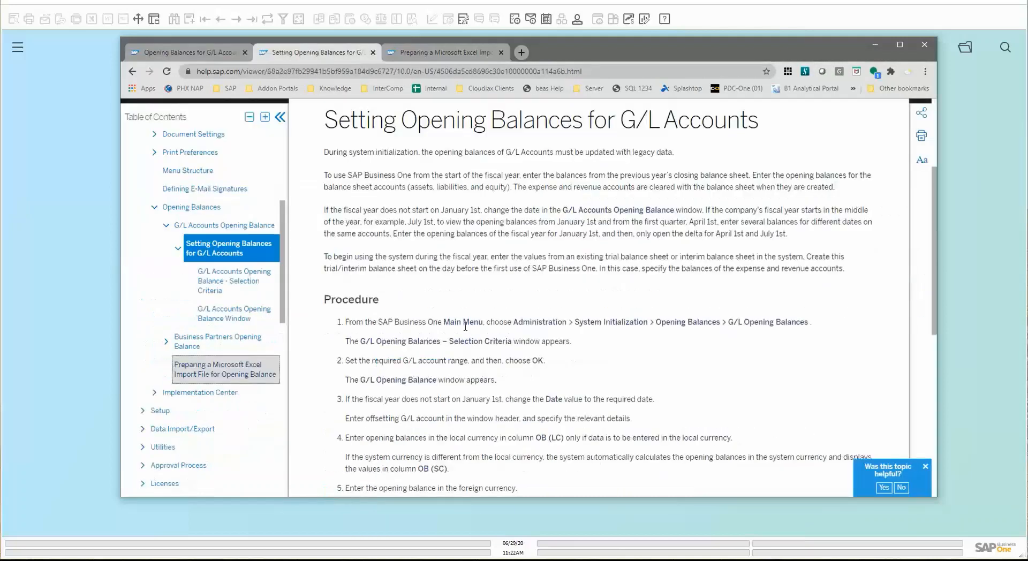
scroll(down, 3)
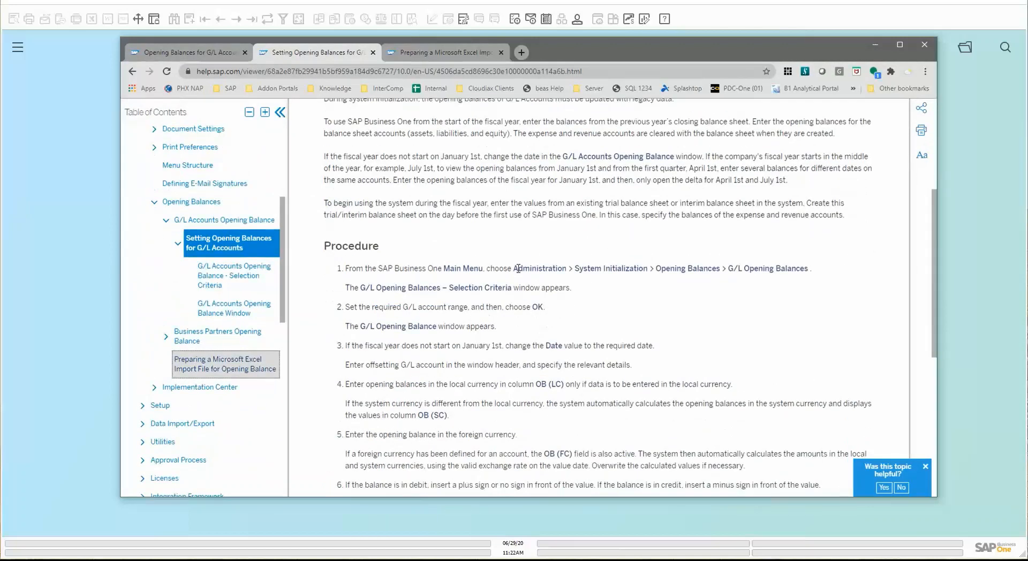
scroll(down, 3)
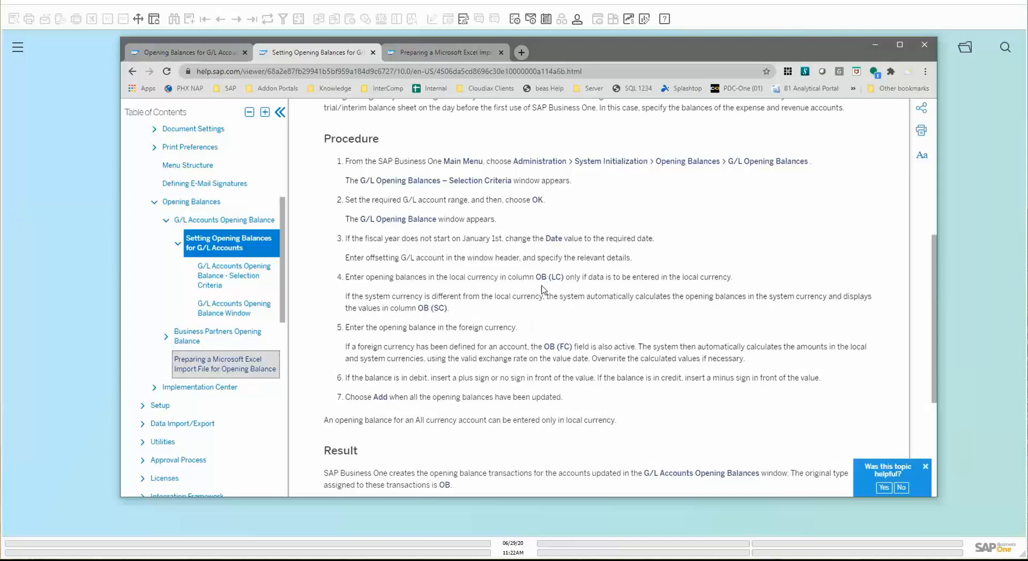
scroll(down, 3)
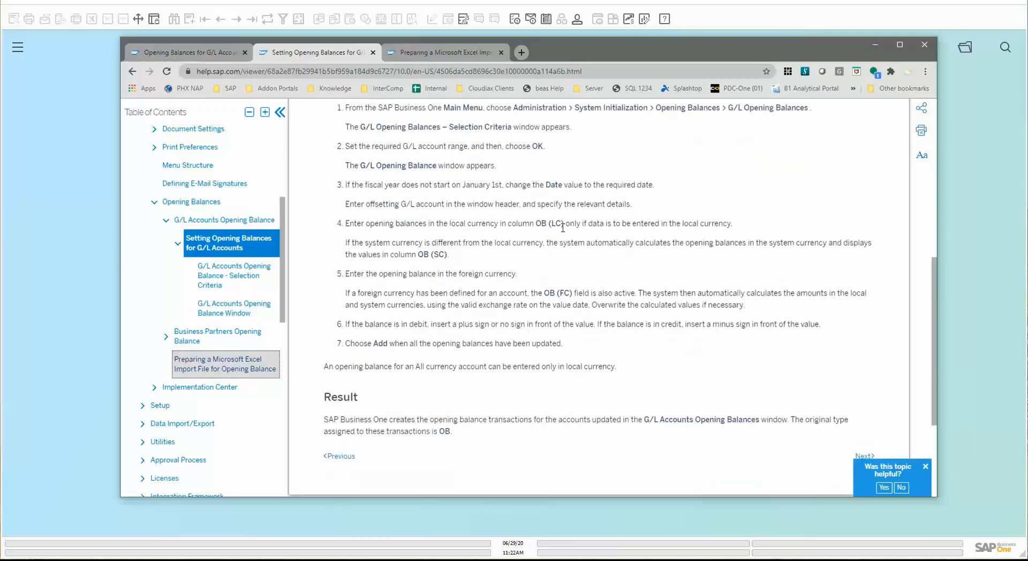
mouse_move(515, 283)
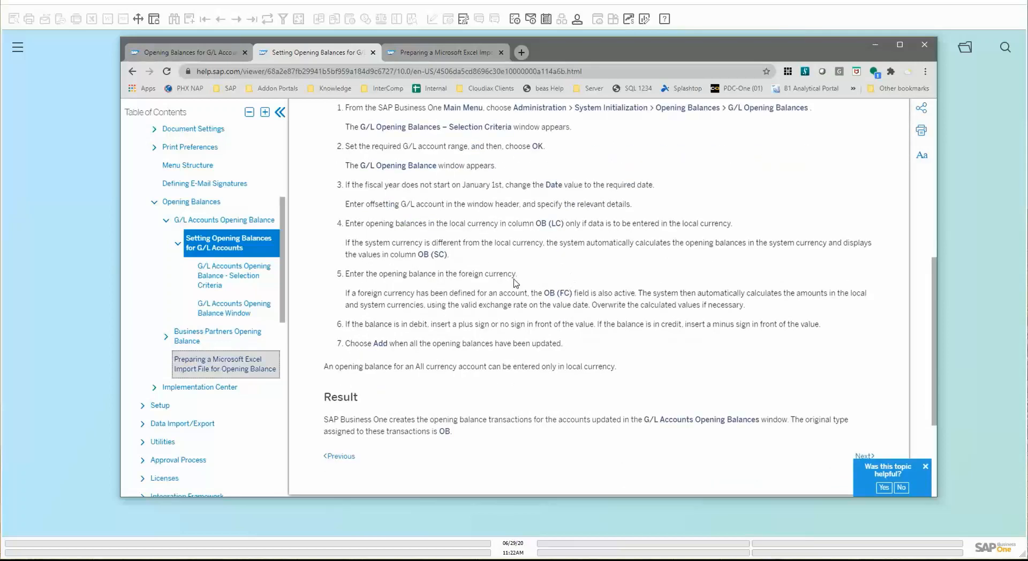
mouse_move(505, 319)
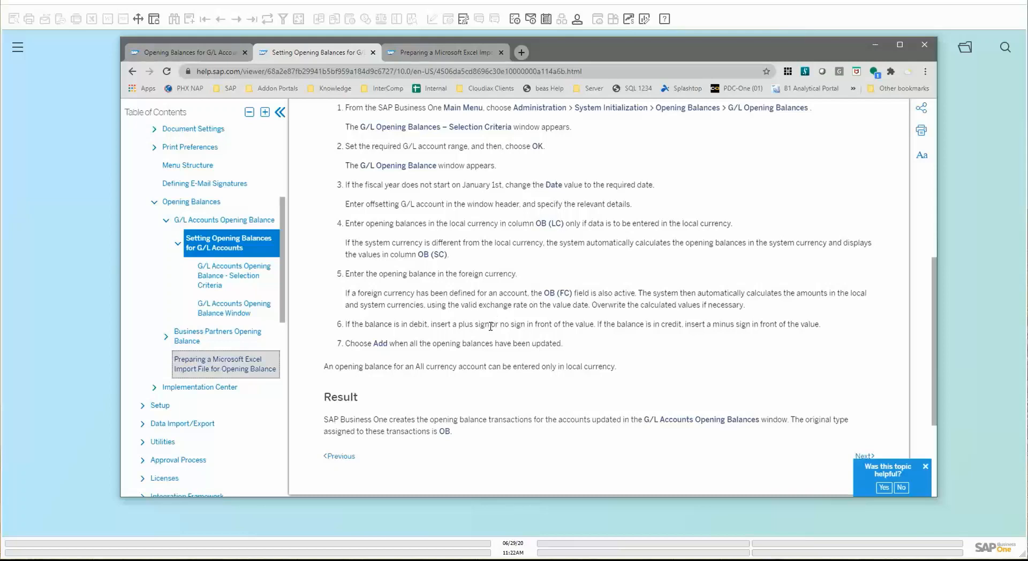
scroll(down, 3)
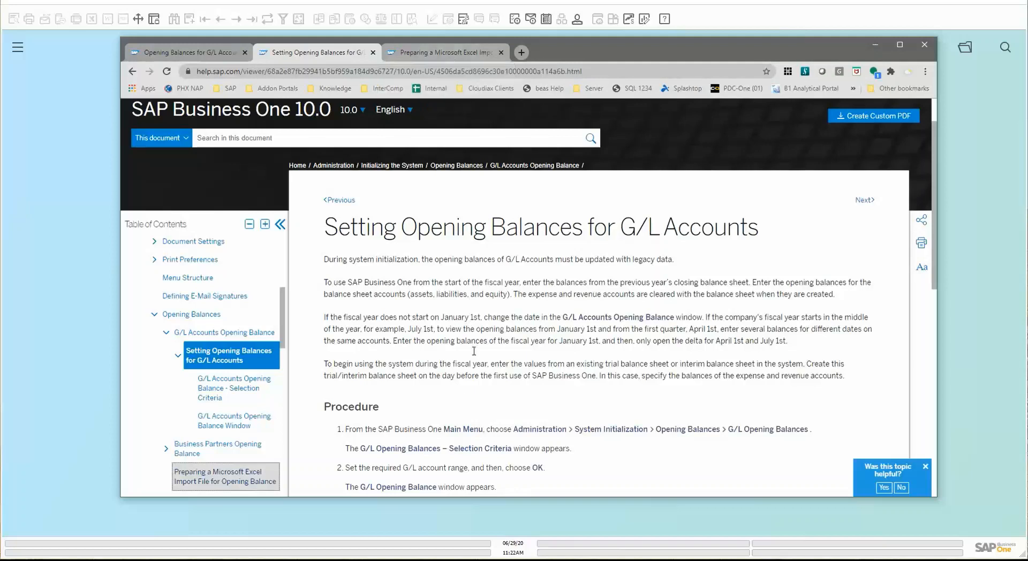
Step: Read the Preparing a Microsoft Excel Import File page down through its field table to Related Information
click(445, 53)
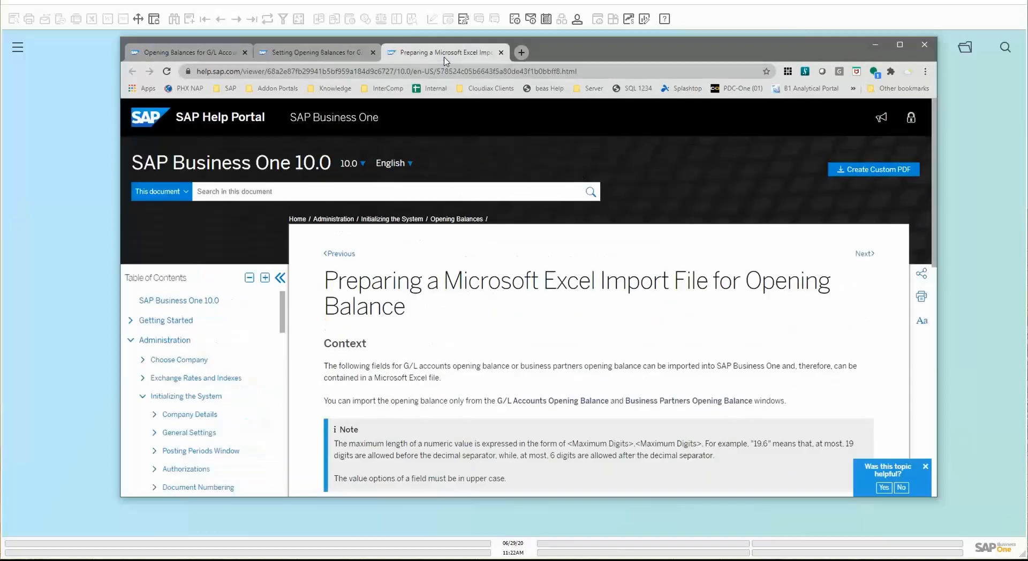
mouse_move(523, 330)
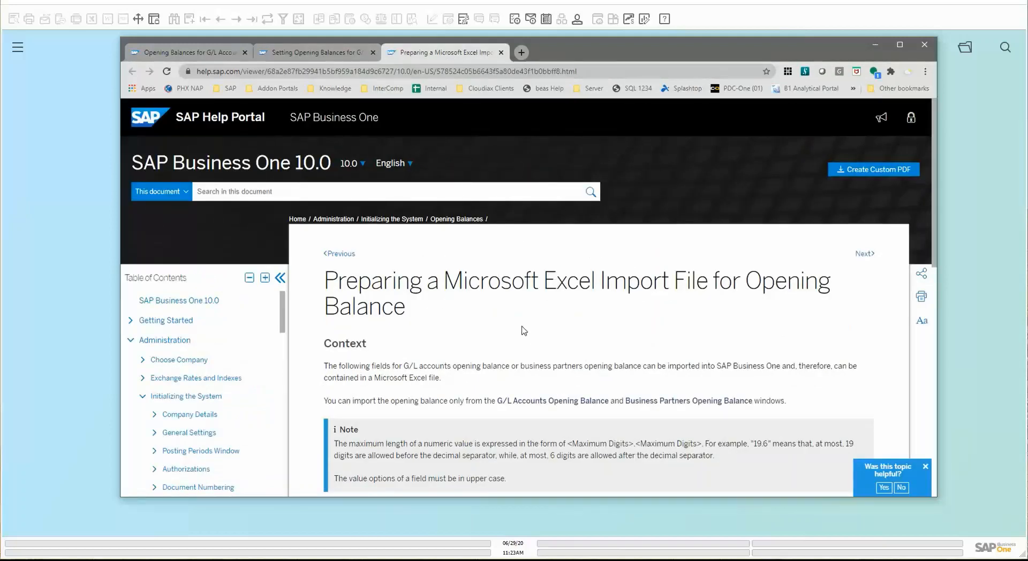
scroll(down, 3)
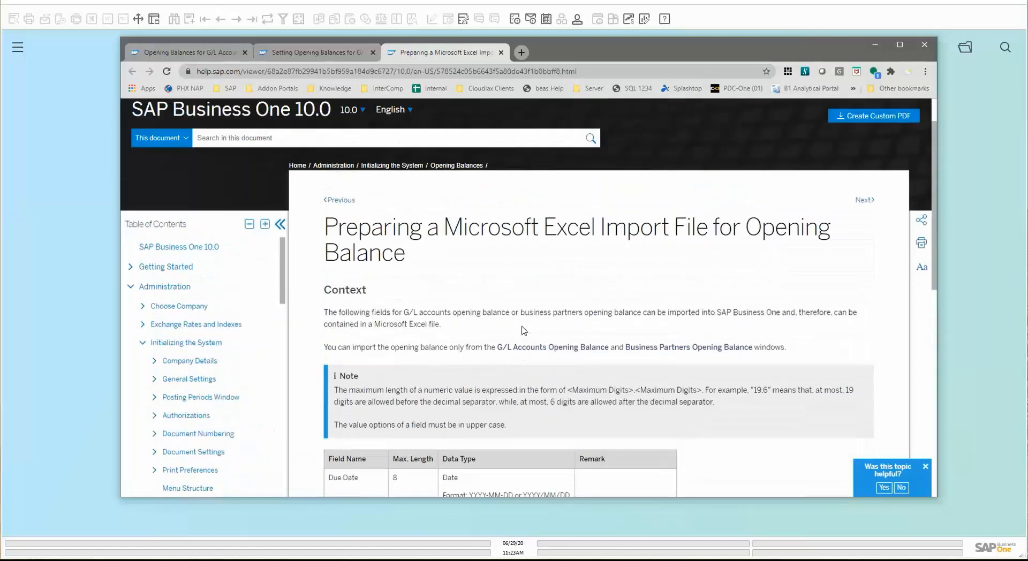
scroll(down, 3)
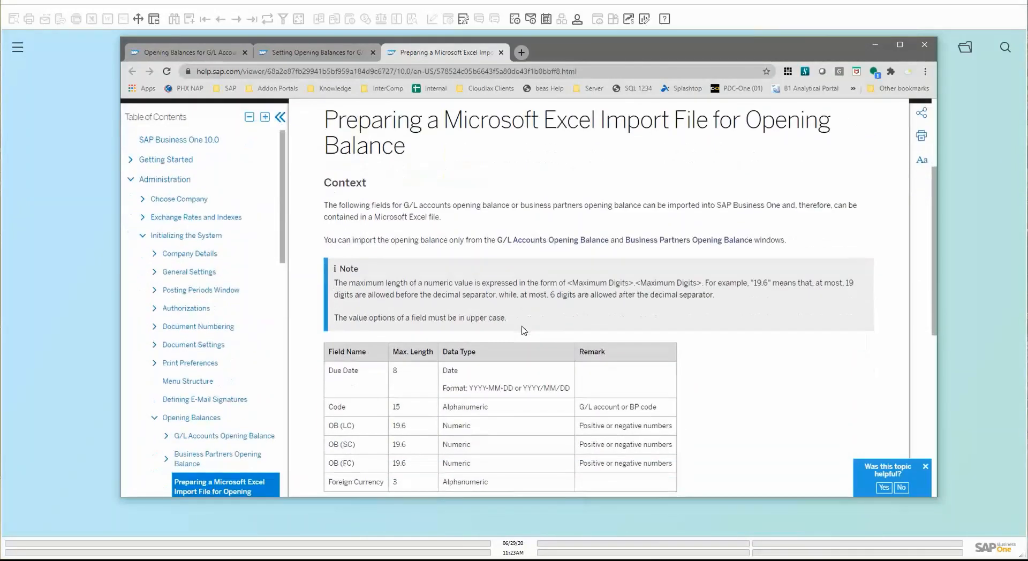
scroll(down, 3)
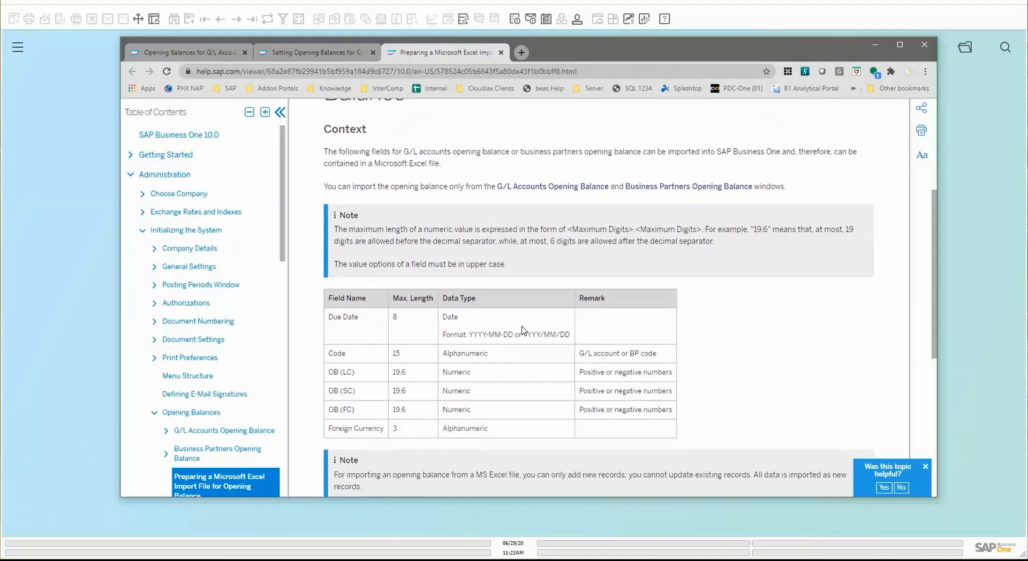
mouse_move(423, 338)
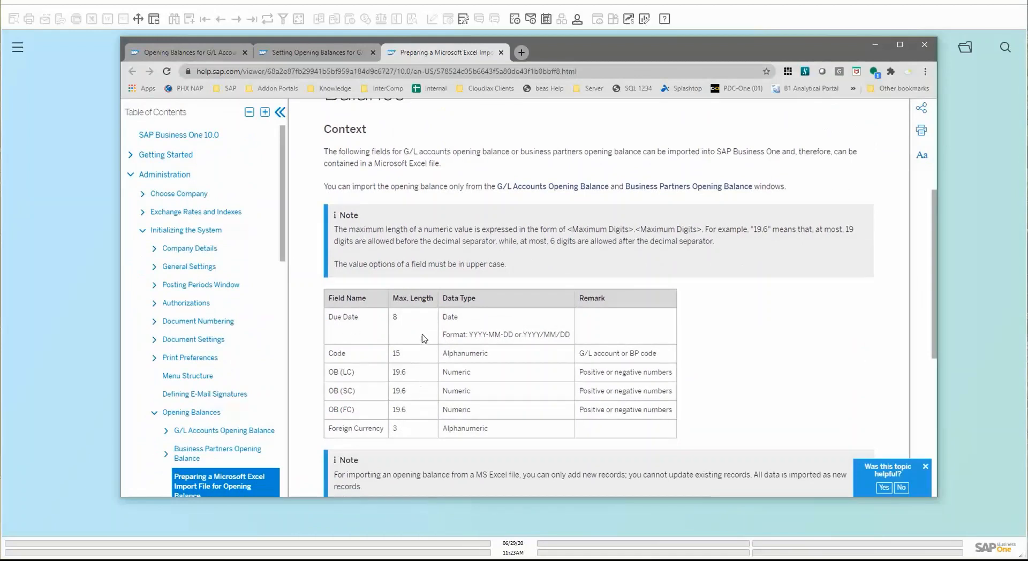
mouse_move(415, 432)
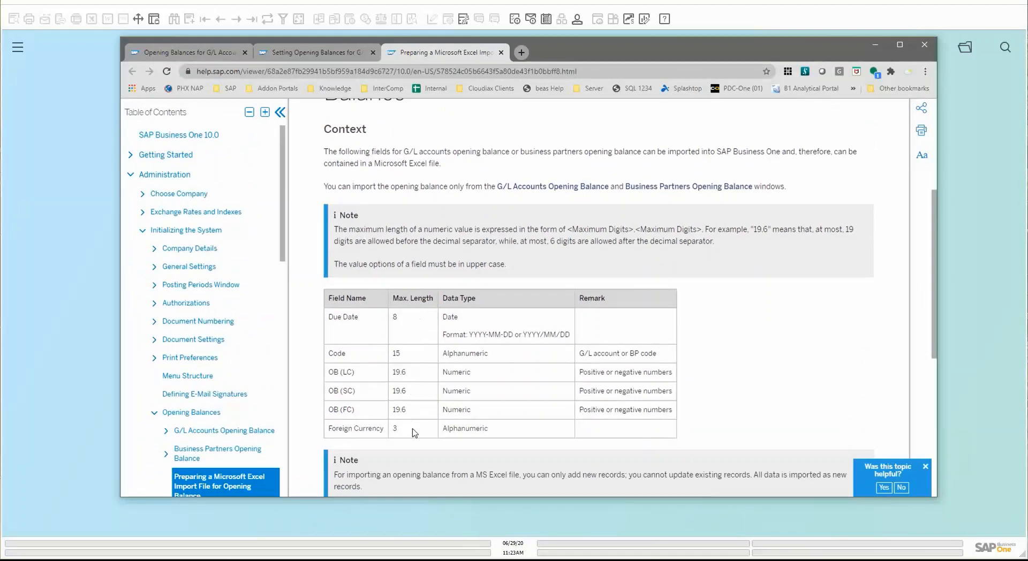
scroll(down, 3)
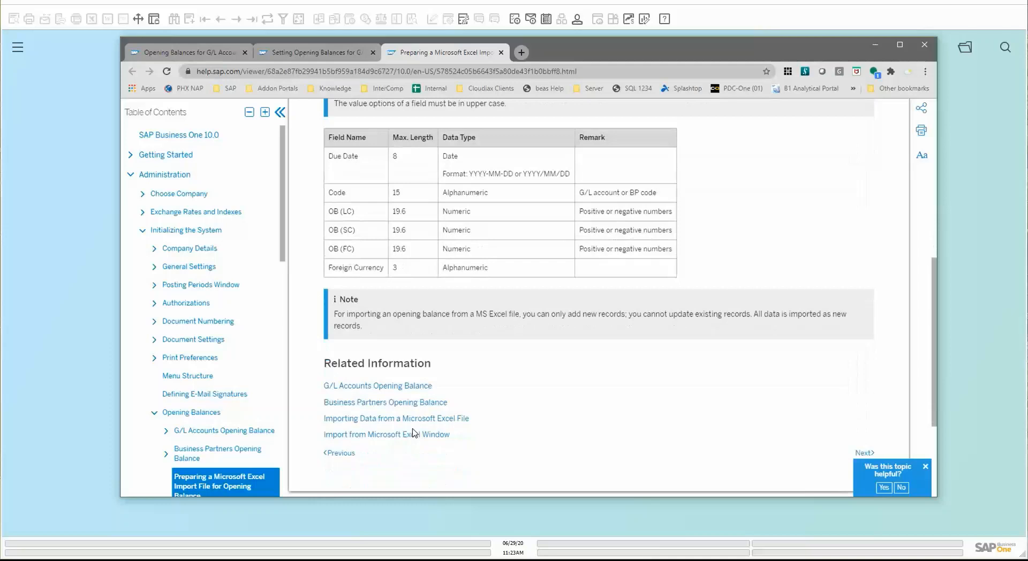
mouse_move(871, 58)
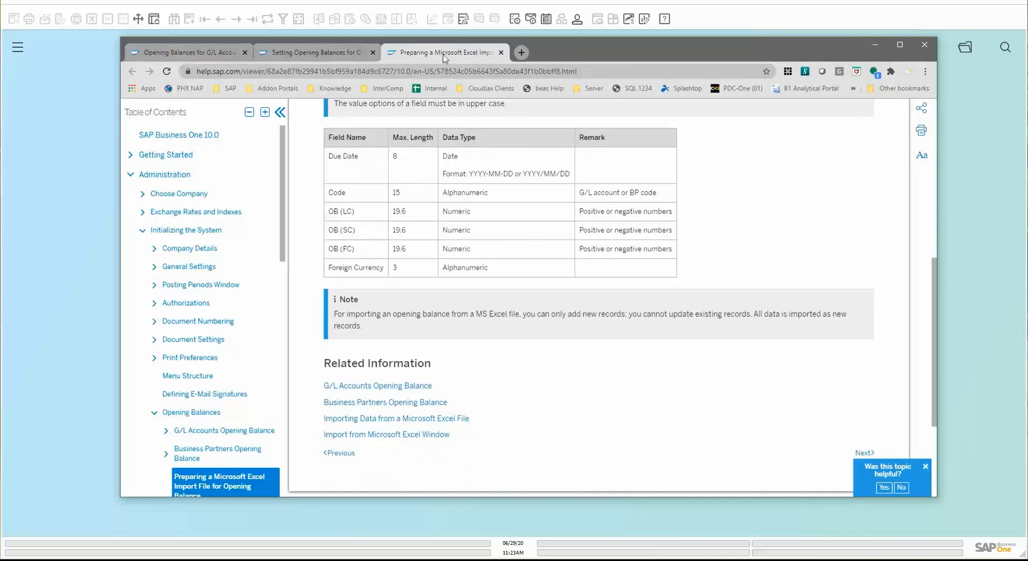
mouse_move(444, 52)
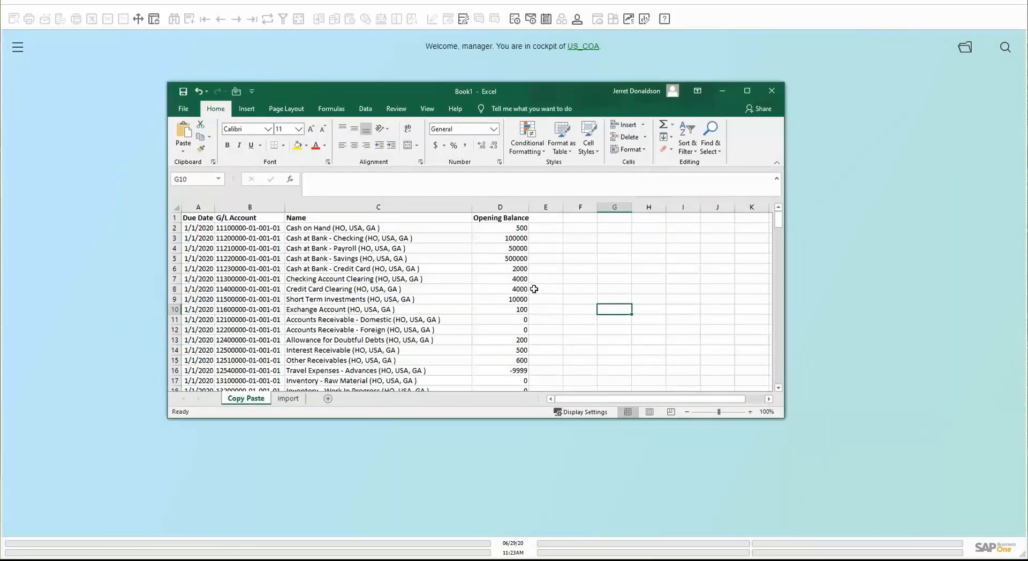
mouse_move(547, 94)
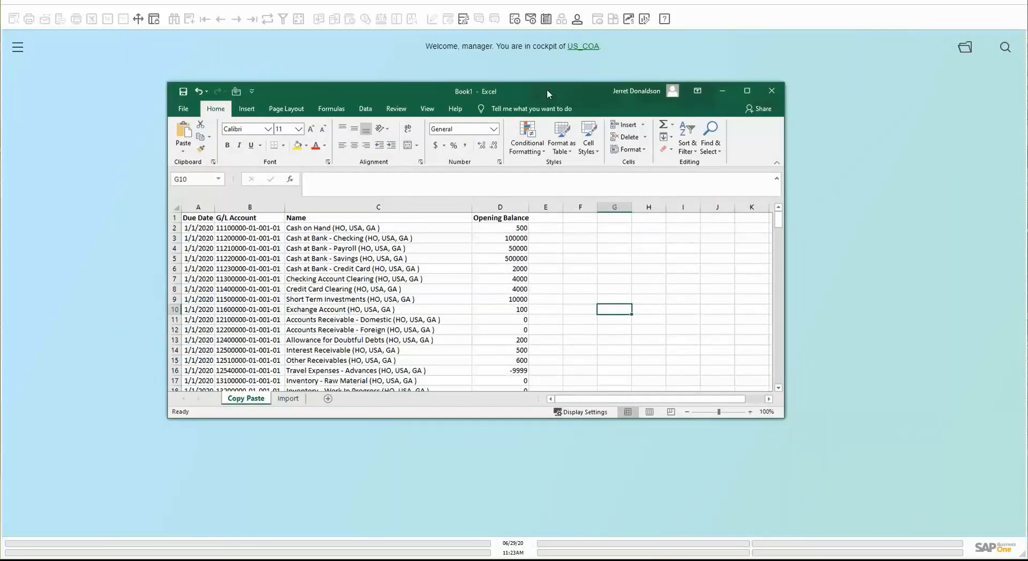
mouse_move(782, 418)
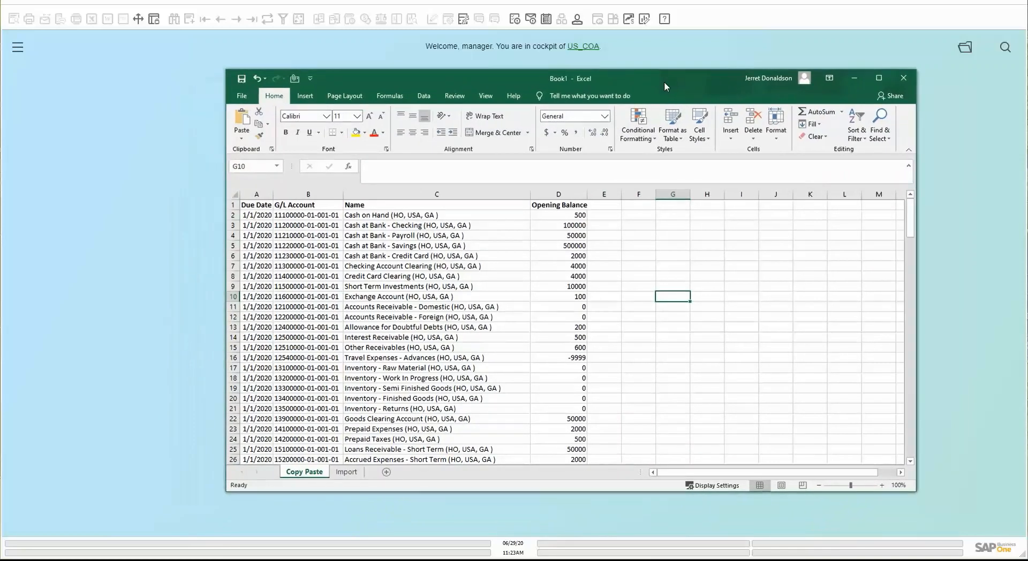
mouse_move(477, 255)
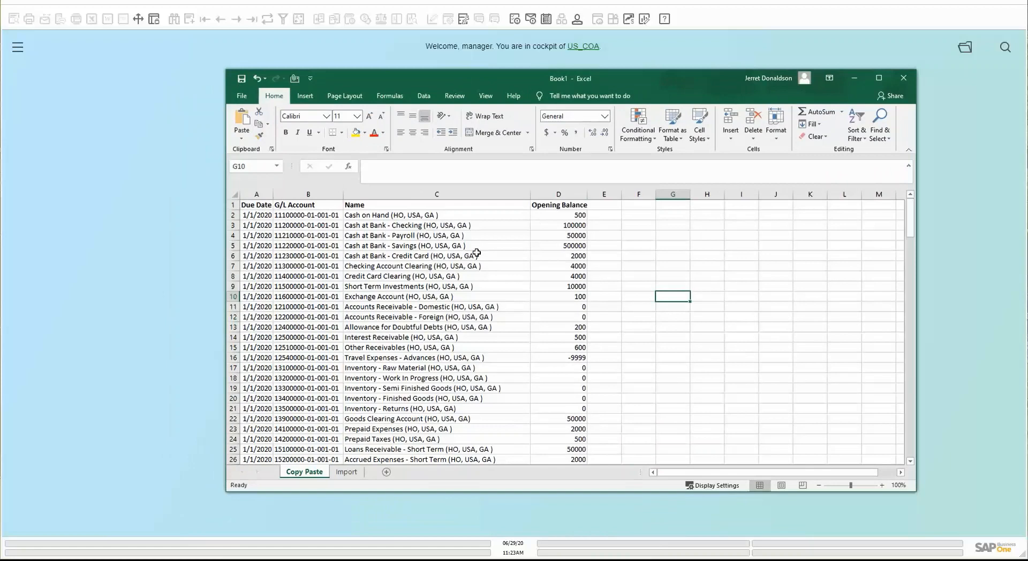
mouse_move(405, 259)
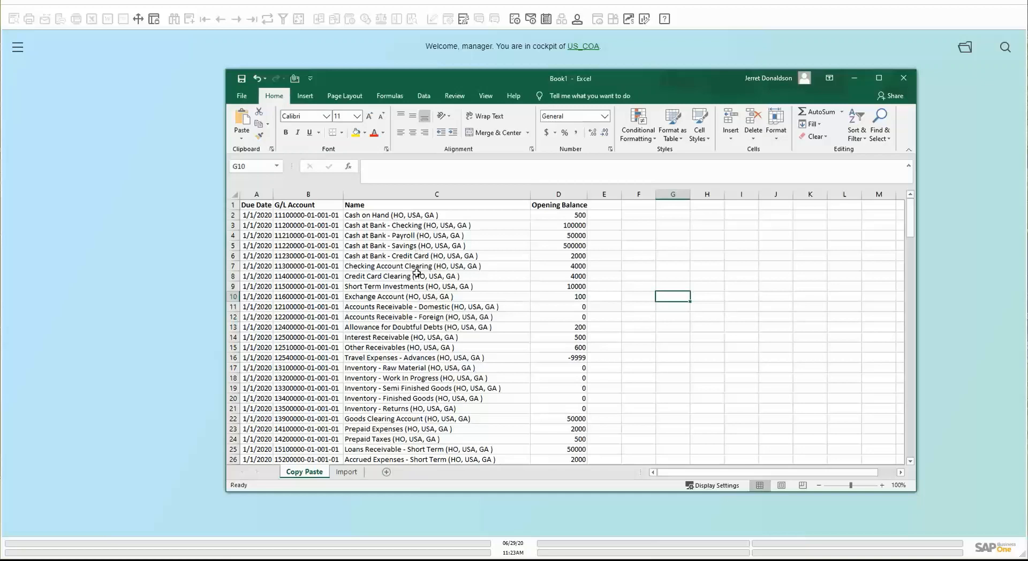
Step: Show the workbook's Import sheet, then hide Excel to return to SAP Business One
click(346, 473)
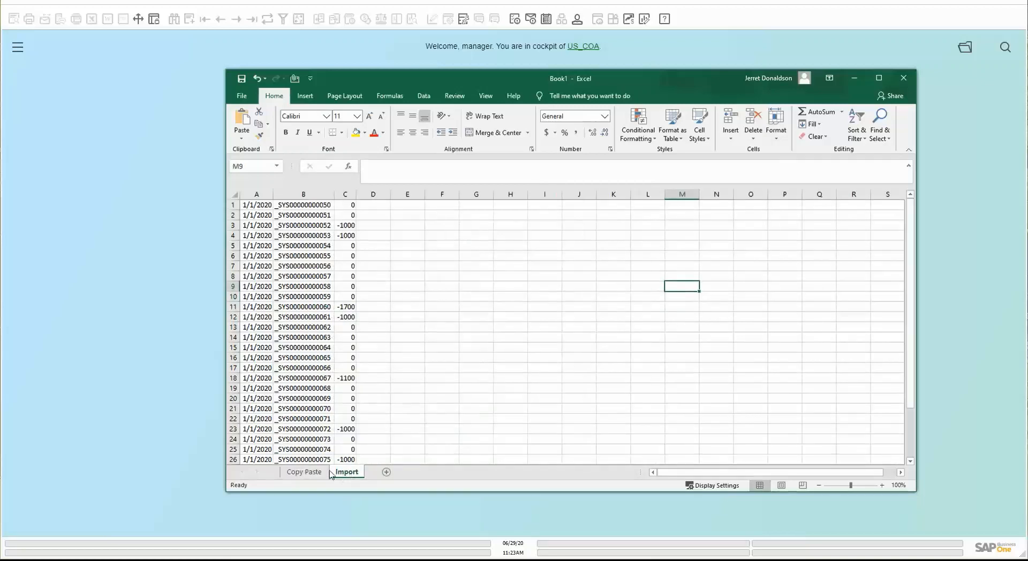
click(303, 472)
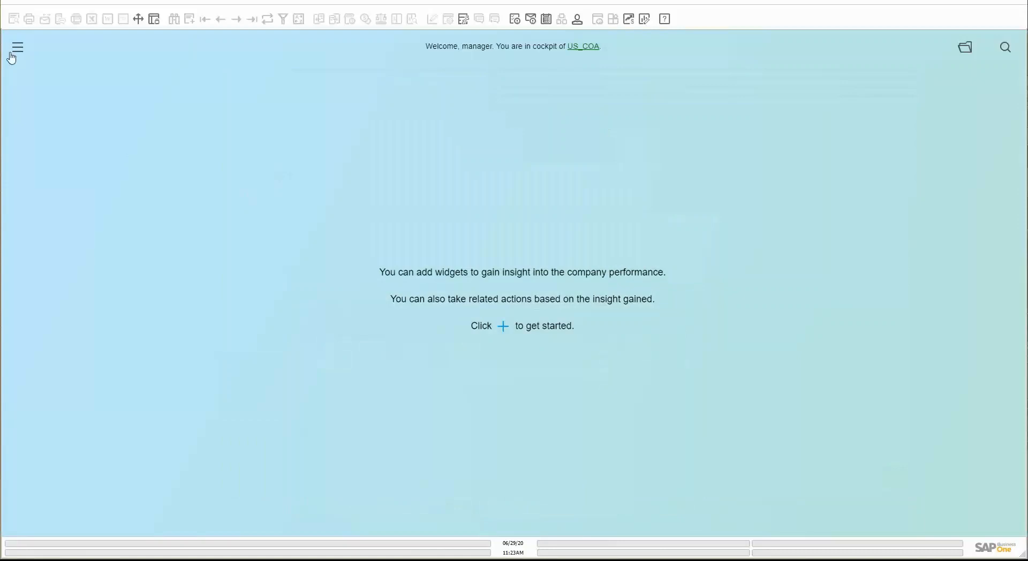
Step: Browse Administration > System Initialization, then search the menus for 'g/l ac'
click(16, 46)
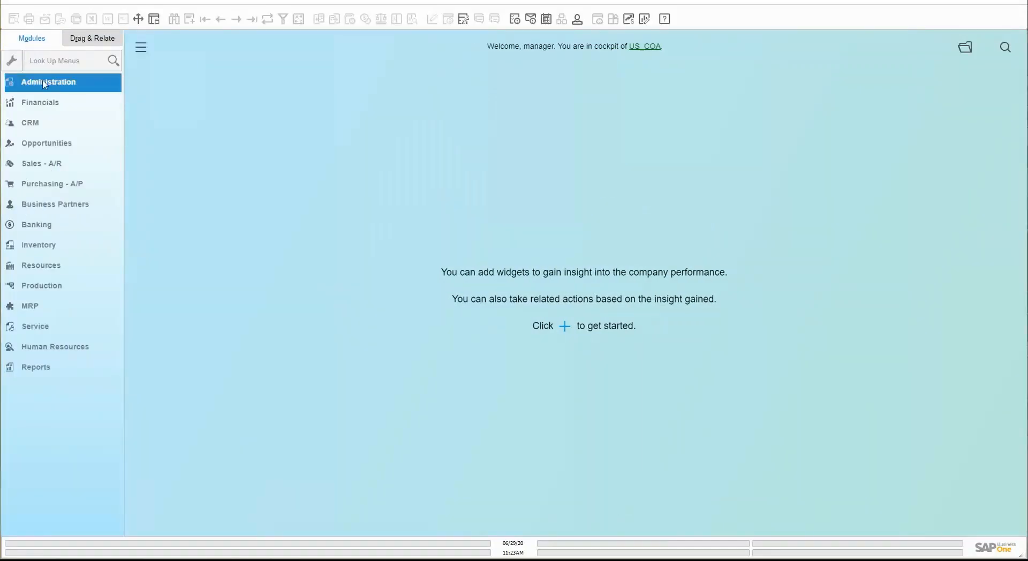
mouse_move(46, 88)
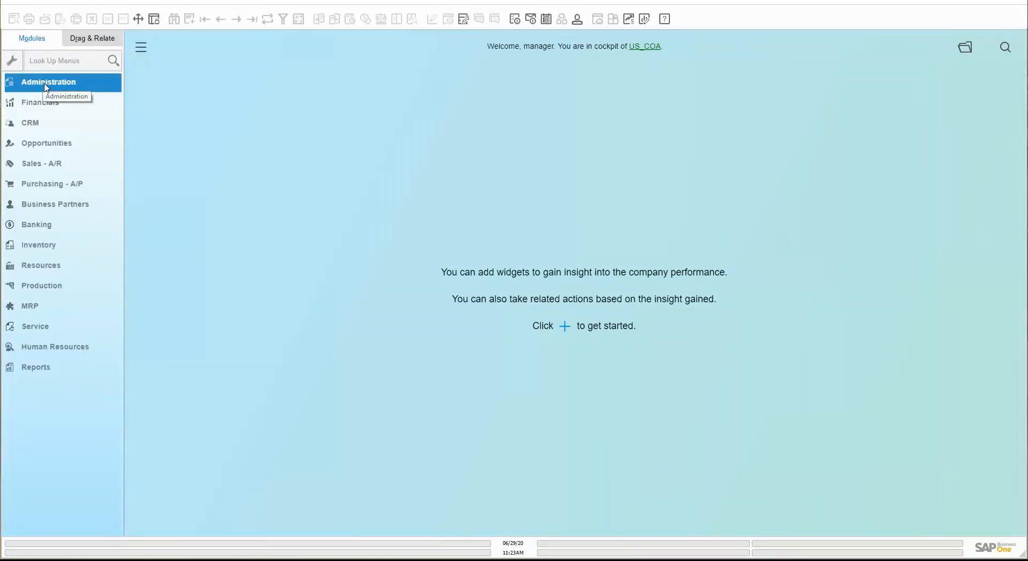
click(47, 81)
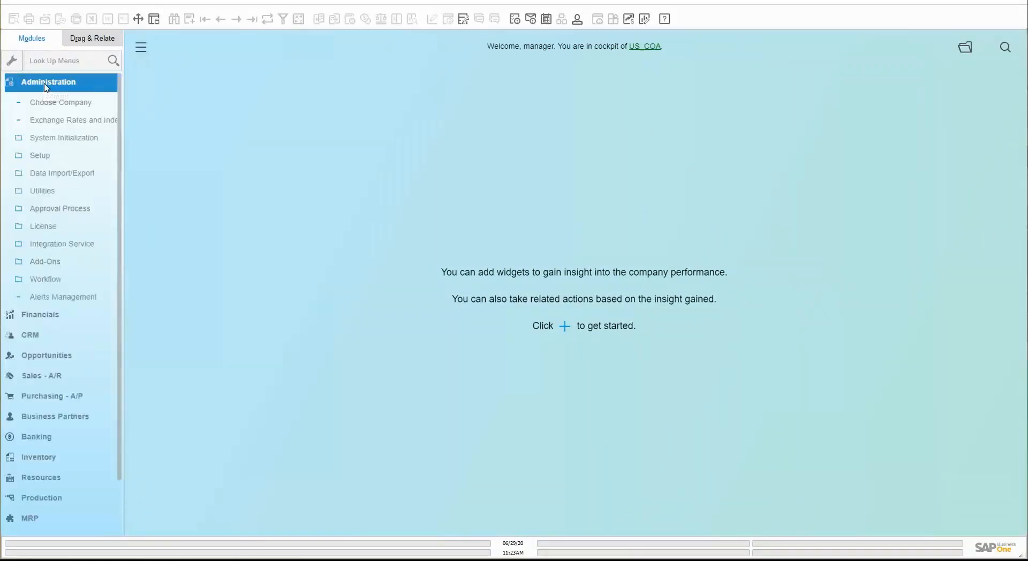
click(64, 138)
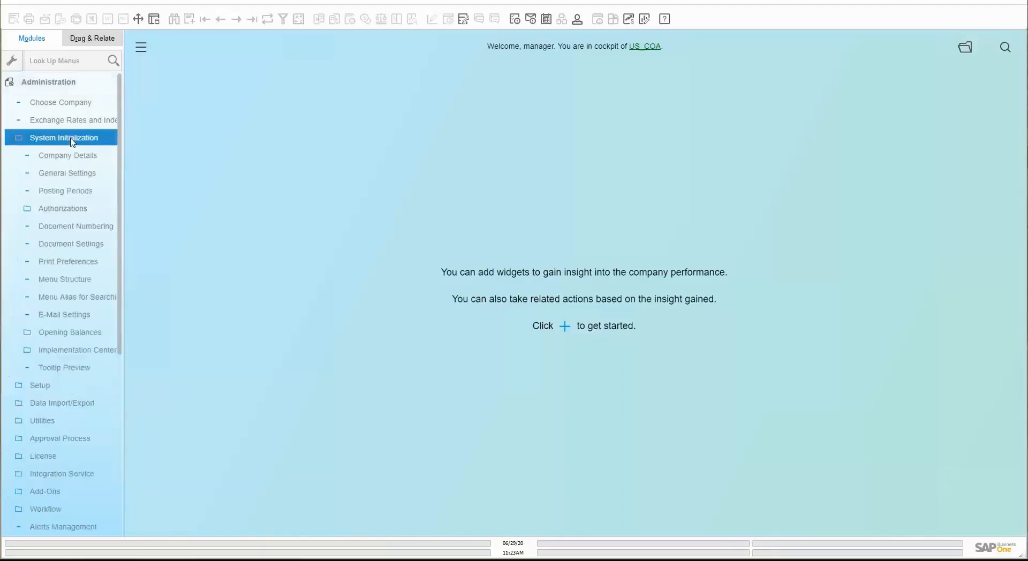
click(69, 332)
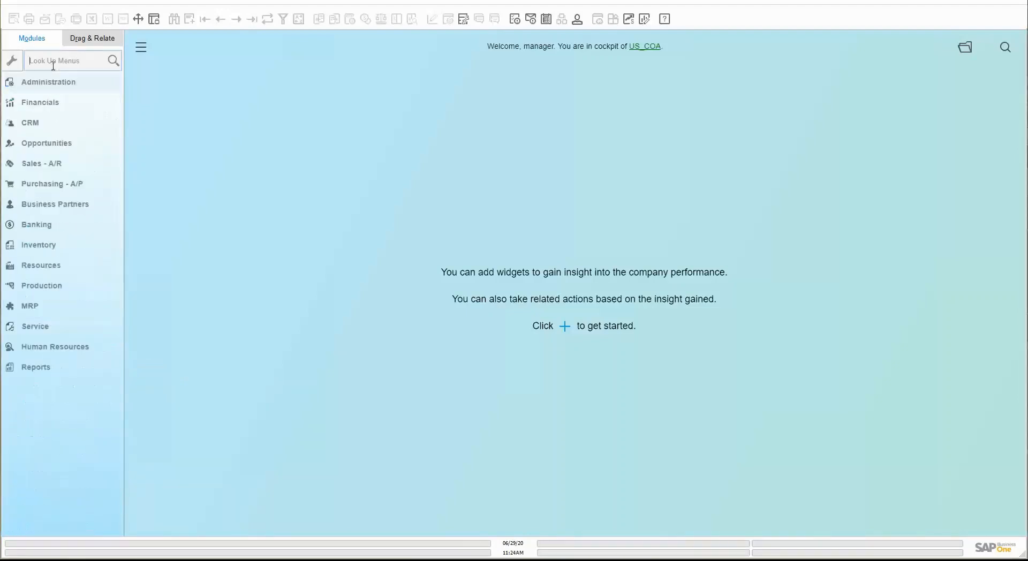
text(g/l ac)
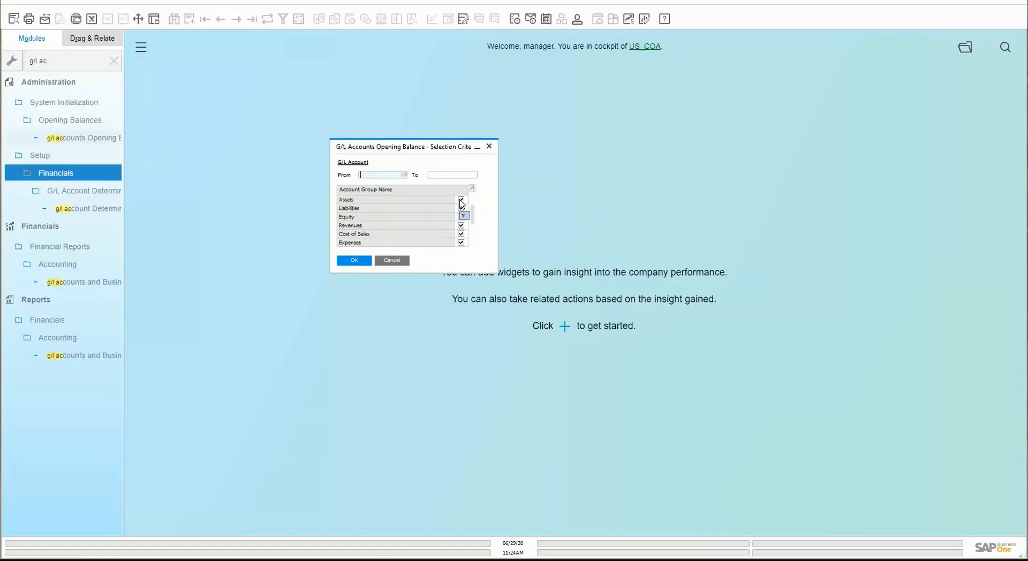
Step: Exclude the Revenues, Cost of Sales and Expenses groups and confirm to open the opening balance matrix
click(460, 217)
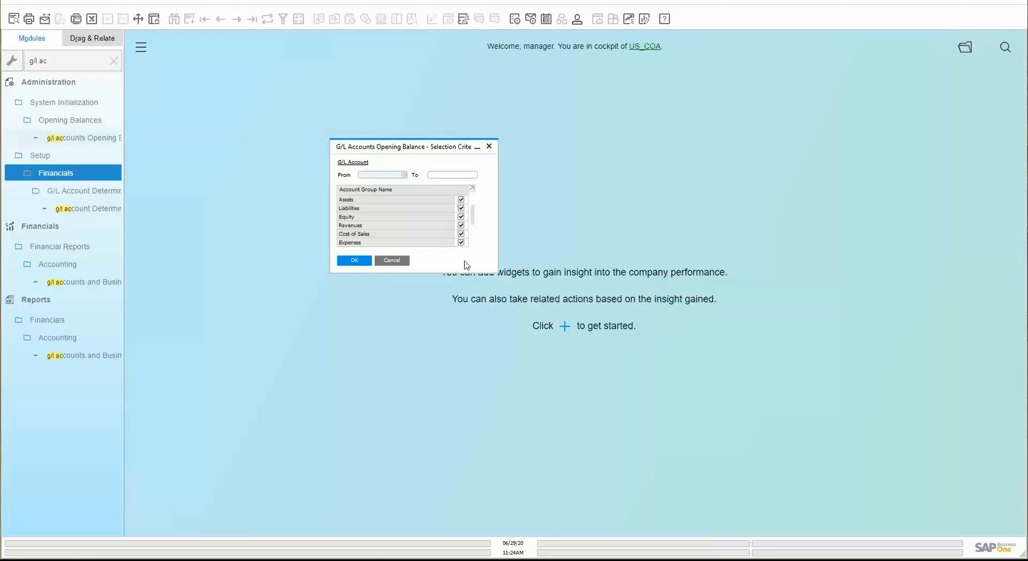
click(466, 242)
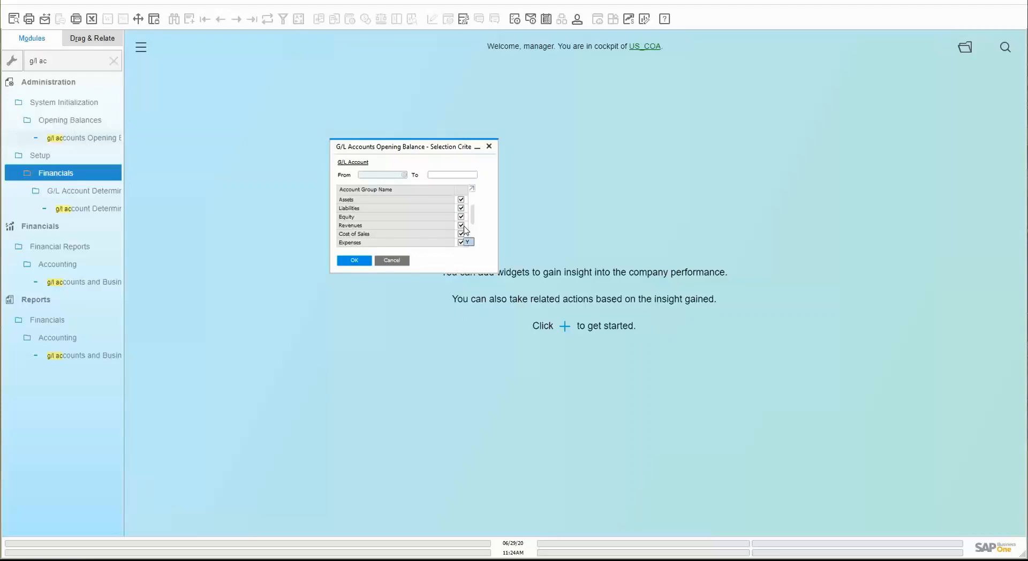
scroll(down, 3)
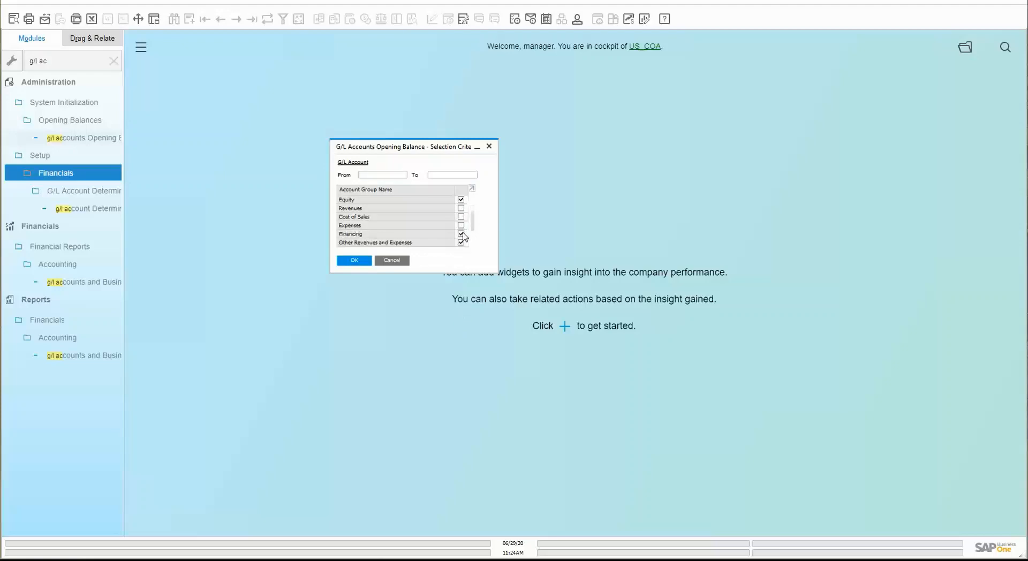
scroll(down, 3)
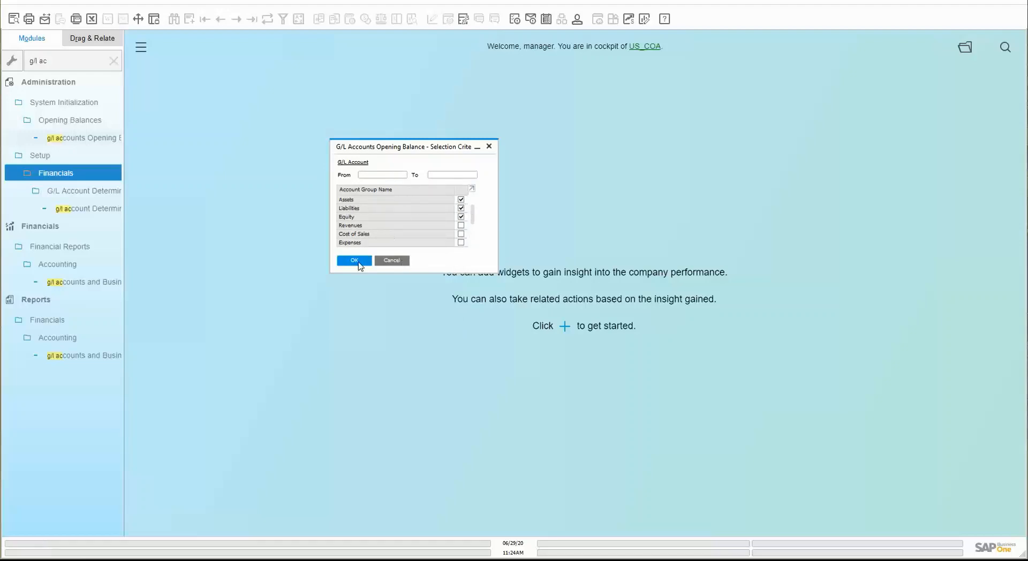
click(353, 261)
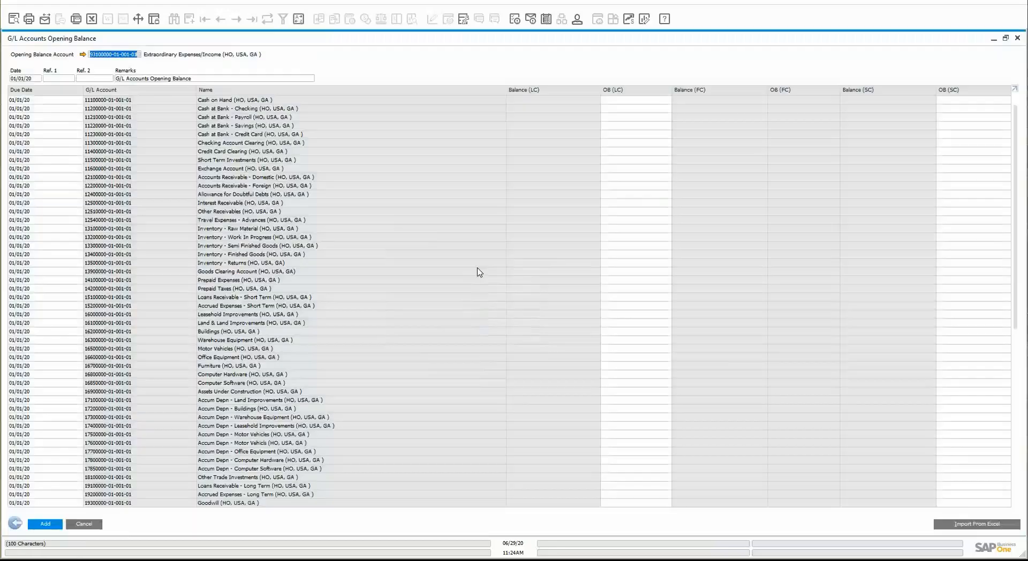
scroll(down, 3)
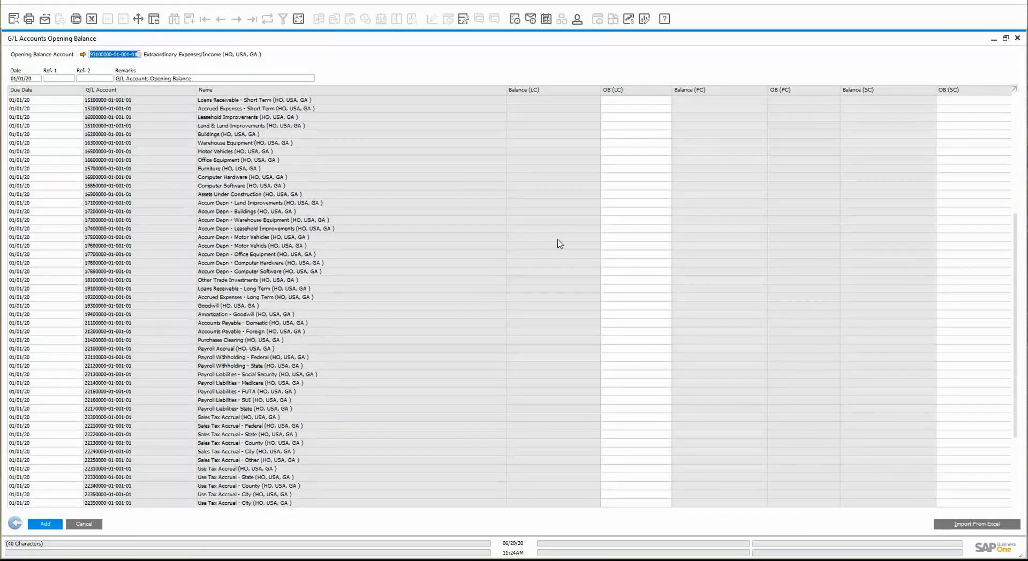
scroll(down, 3)
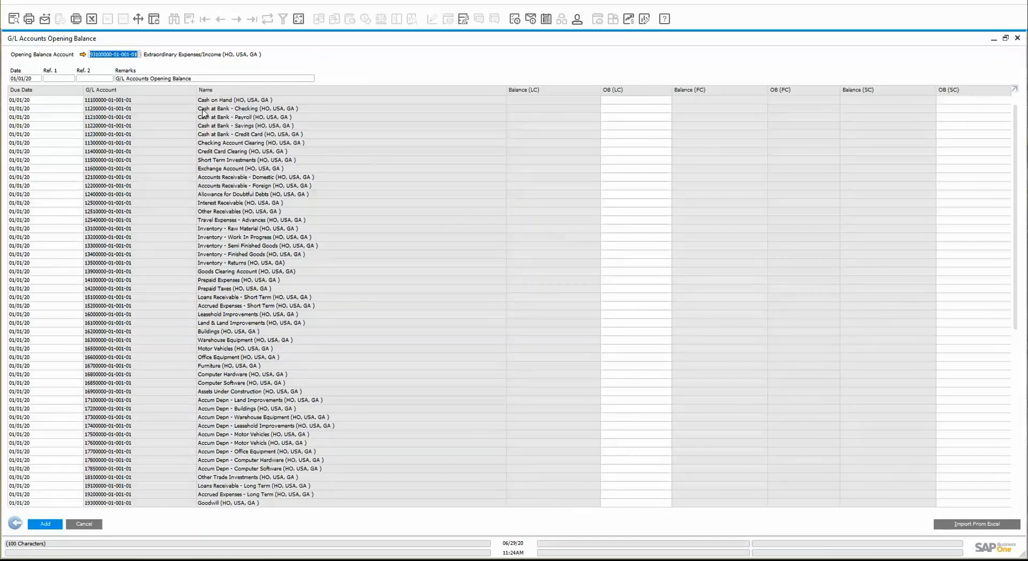
mouse_move(323, 379)
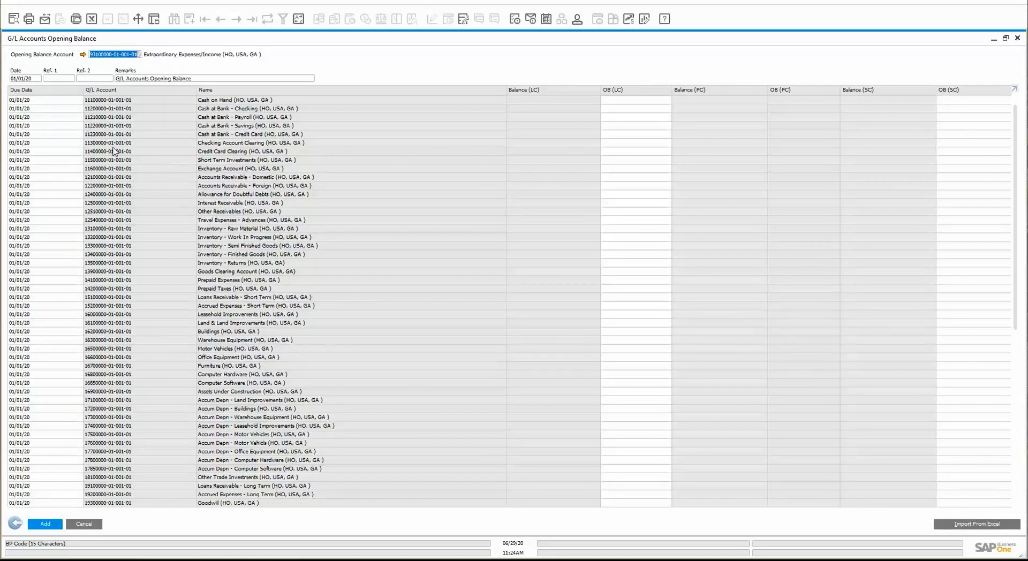
mouse_move(186, 59)
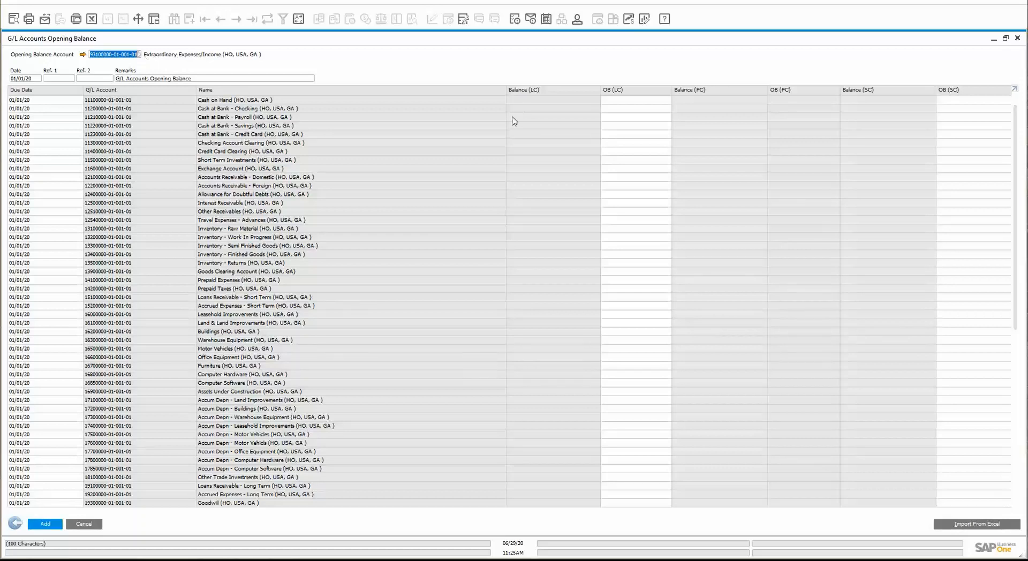
mouse_move(192, 69)
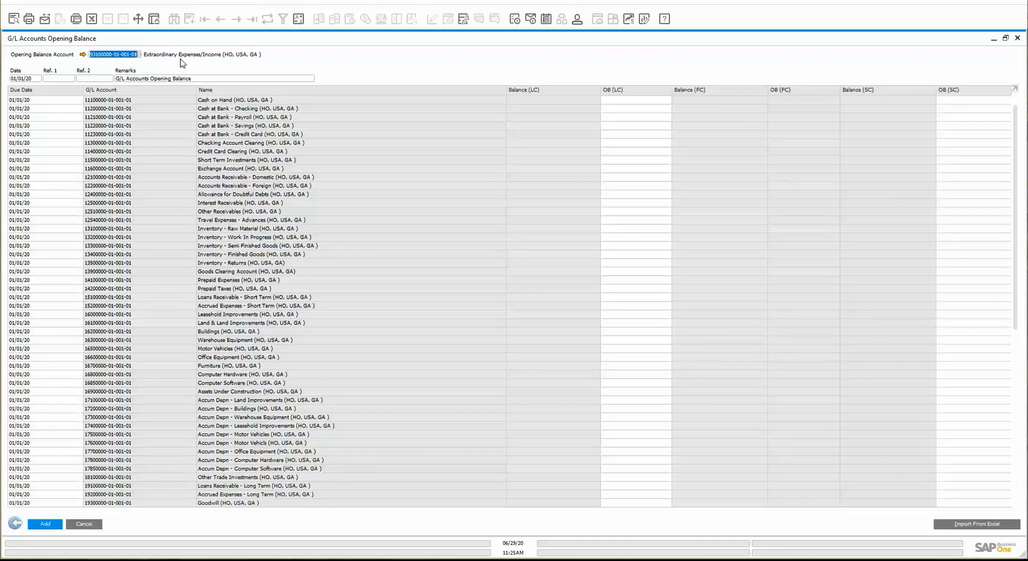
mouse_move(180, 63)
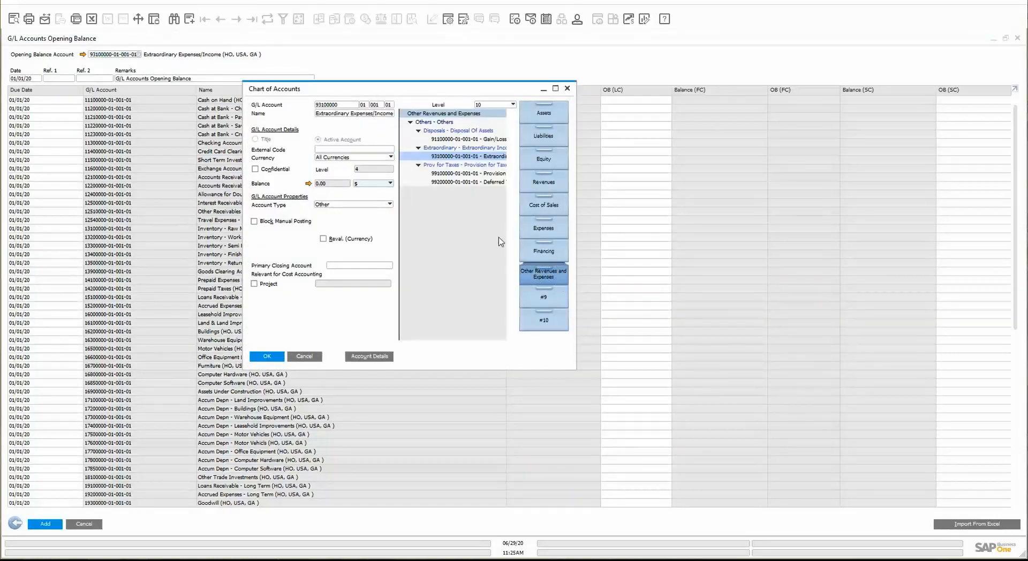
click(267, 355)
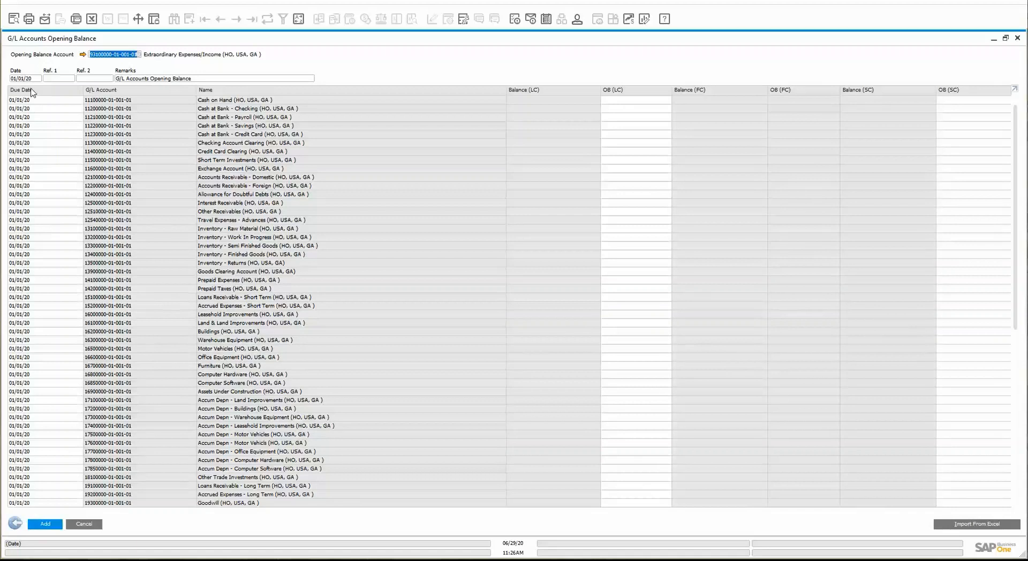
mouse_move(90, 383)
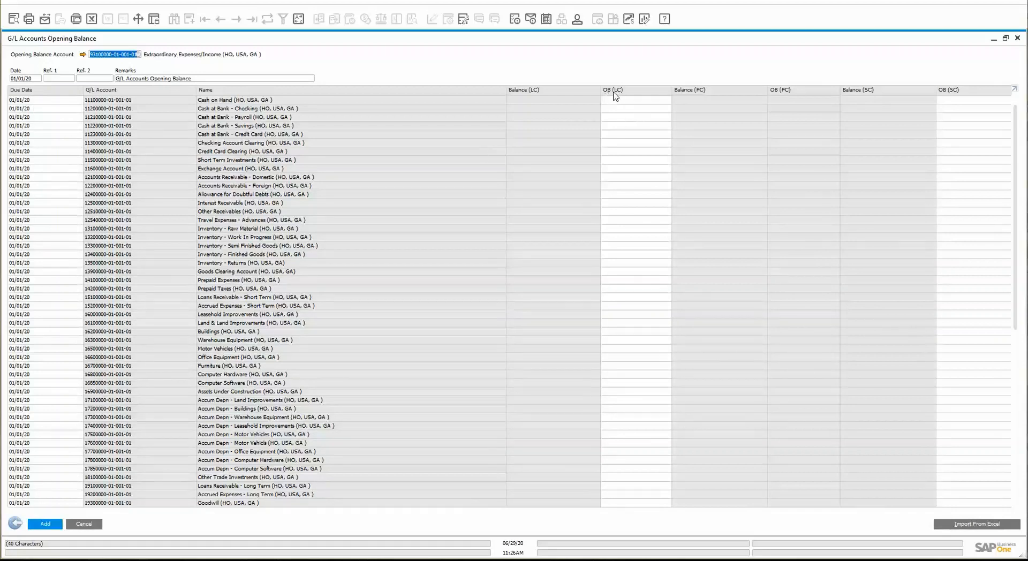
mouse_move(663, 169)
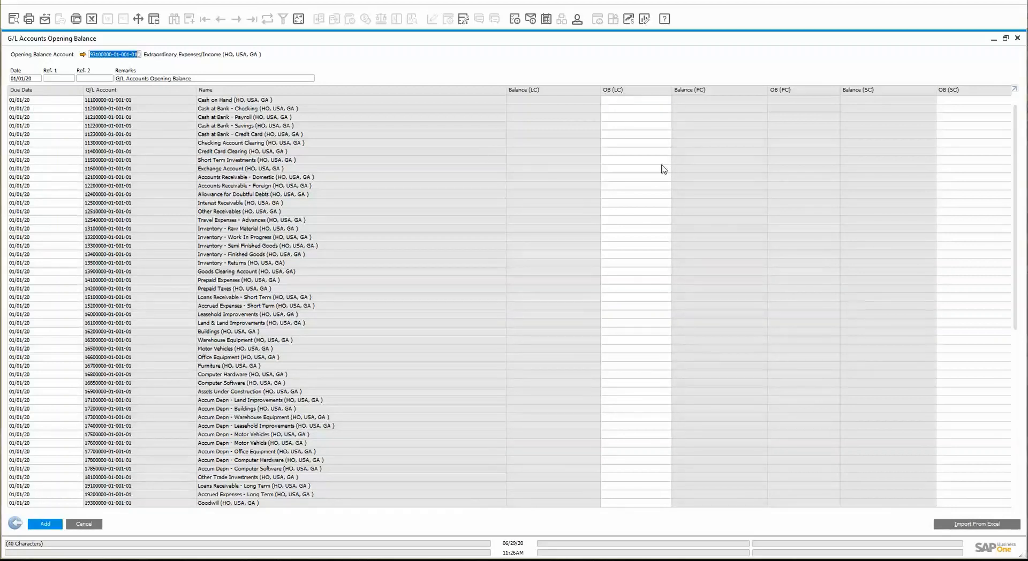
mouse_move(799, 192)
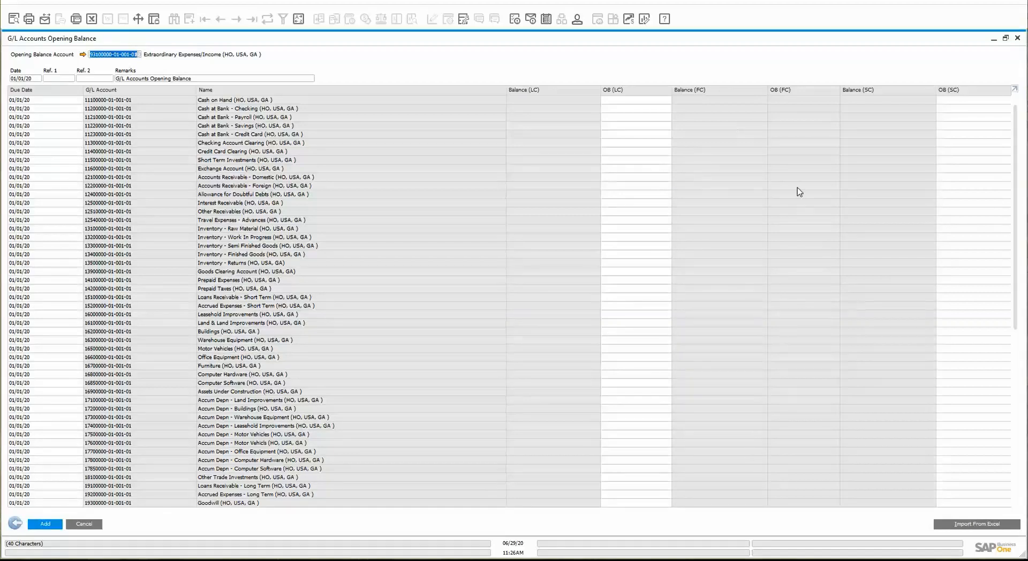
mouse_move(646, 139)
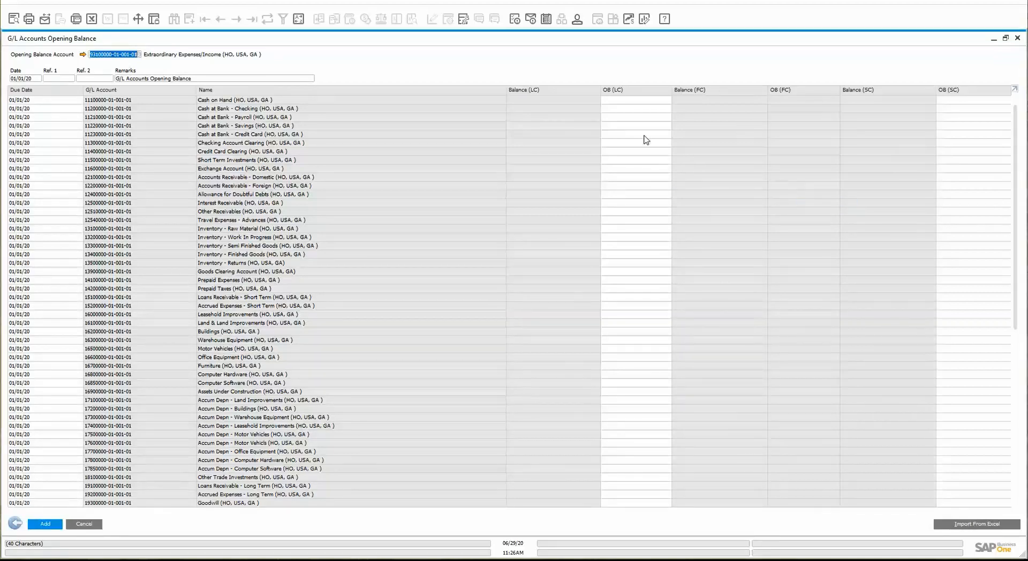
mouse_move(530, 141)
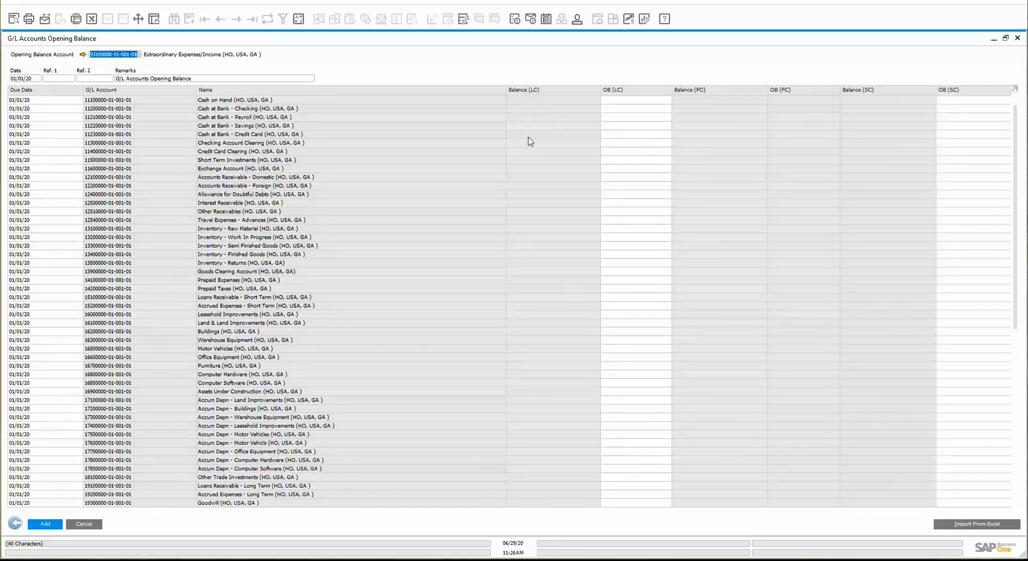
mouse_move(586, 174)
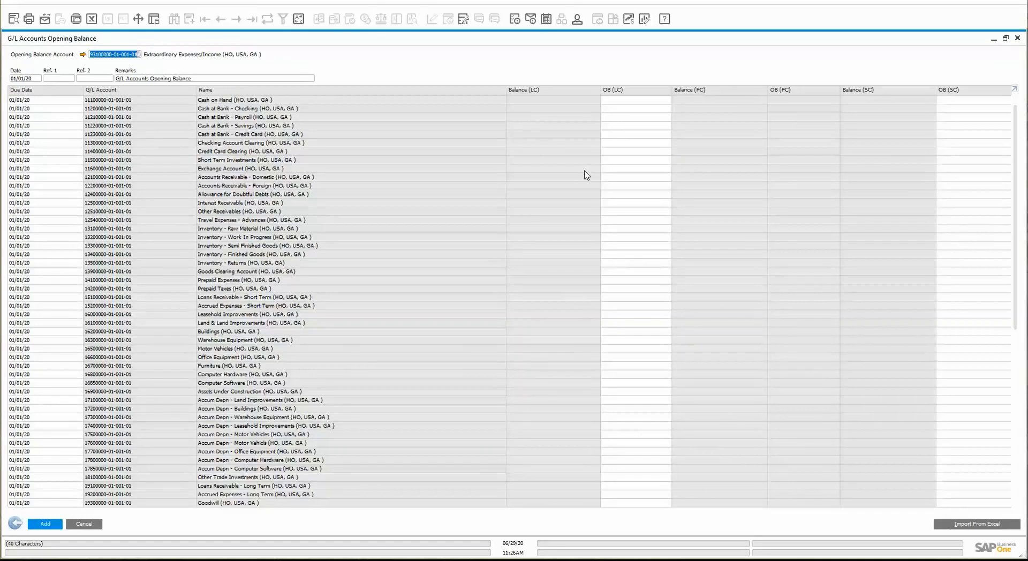
mouse_move(907, 130)
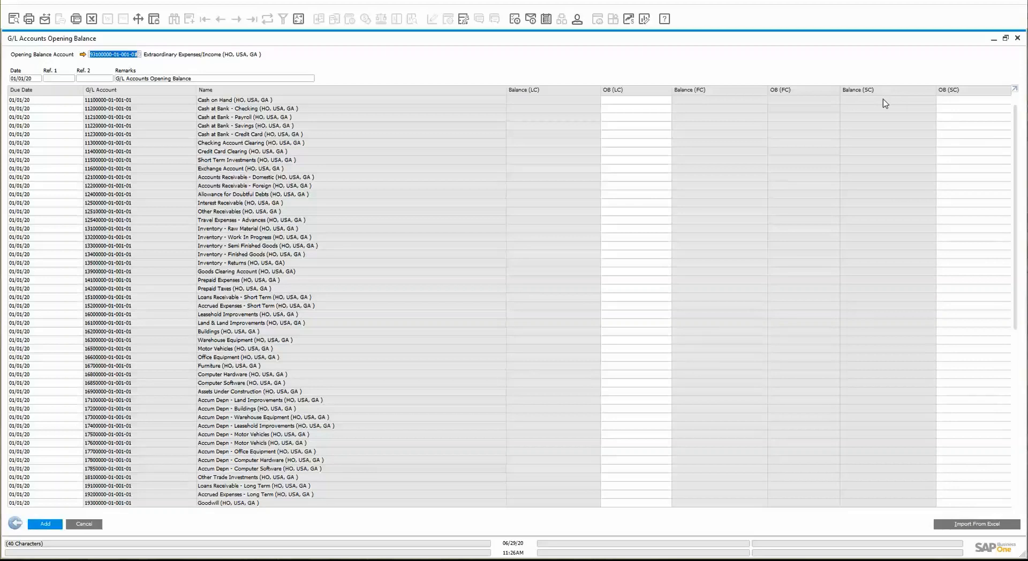
mouse_move(773, 123)
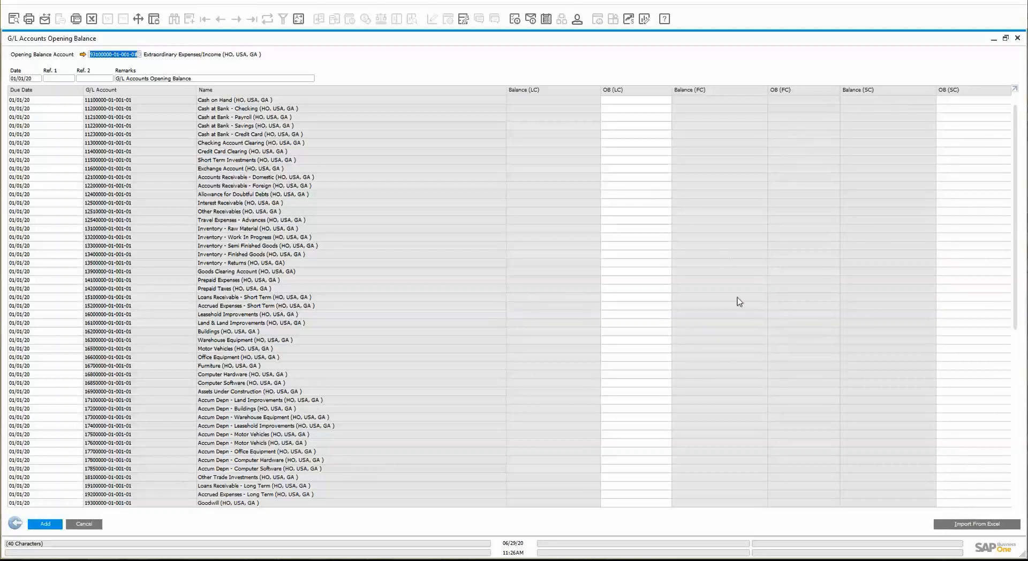
mouse_move(549, 265)
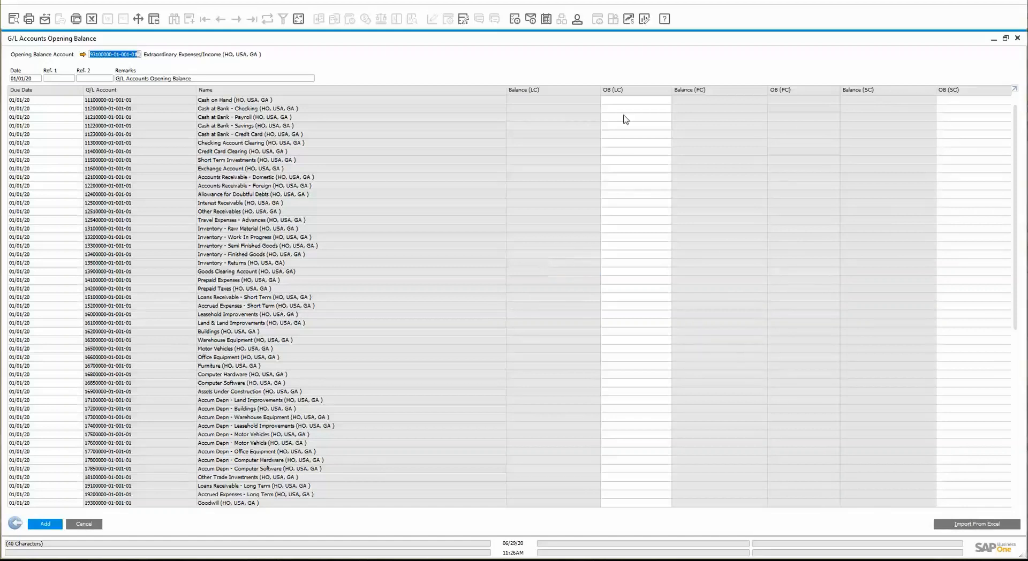
mouse_move(620, 99)
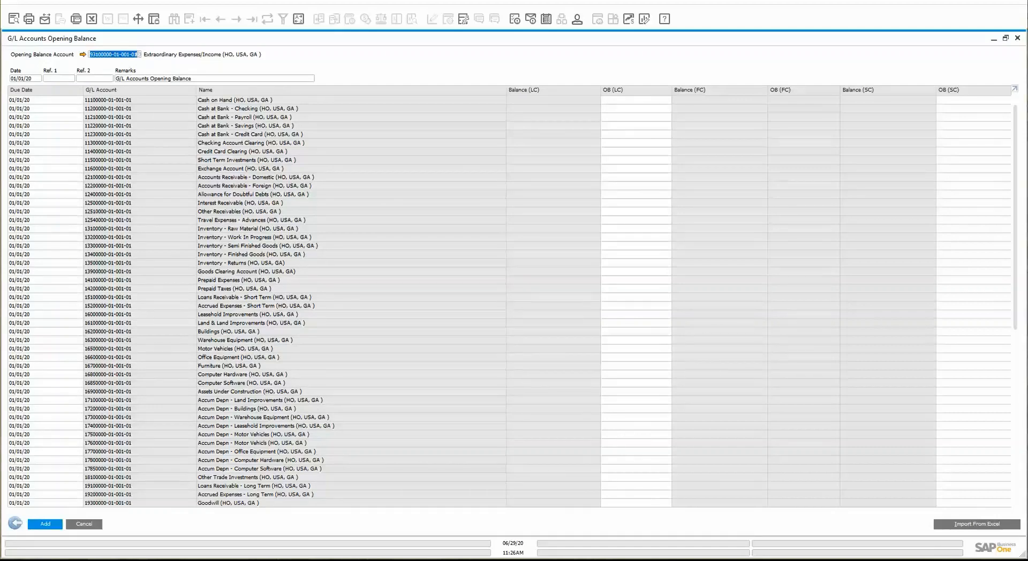
mouse_move(505, 205)
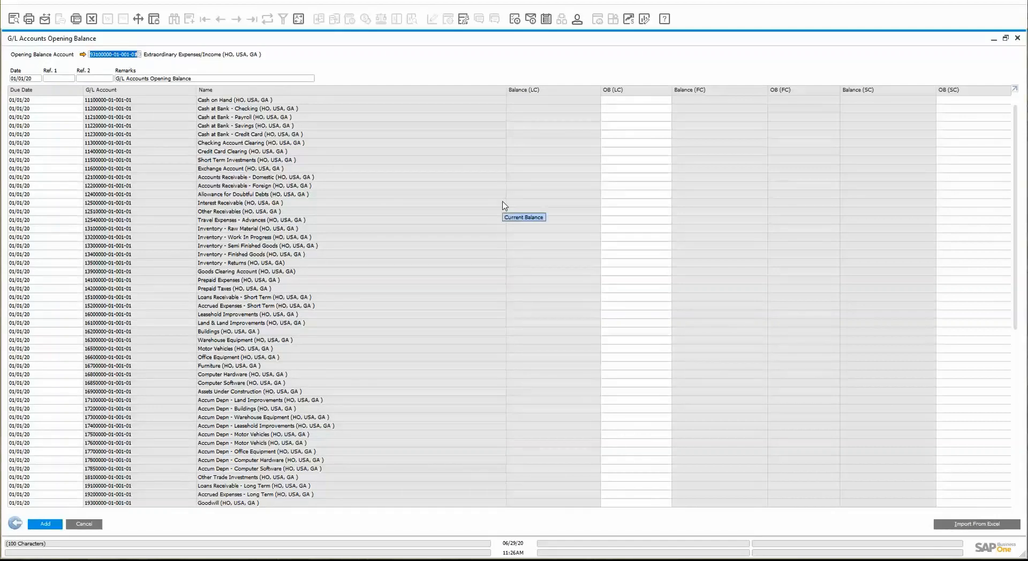
mouse_move(581, 166)
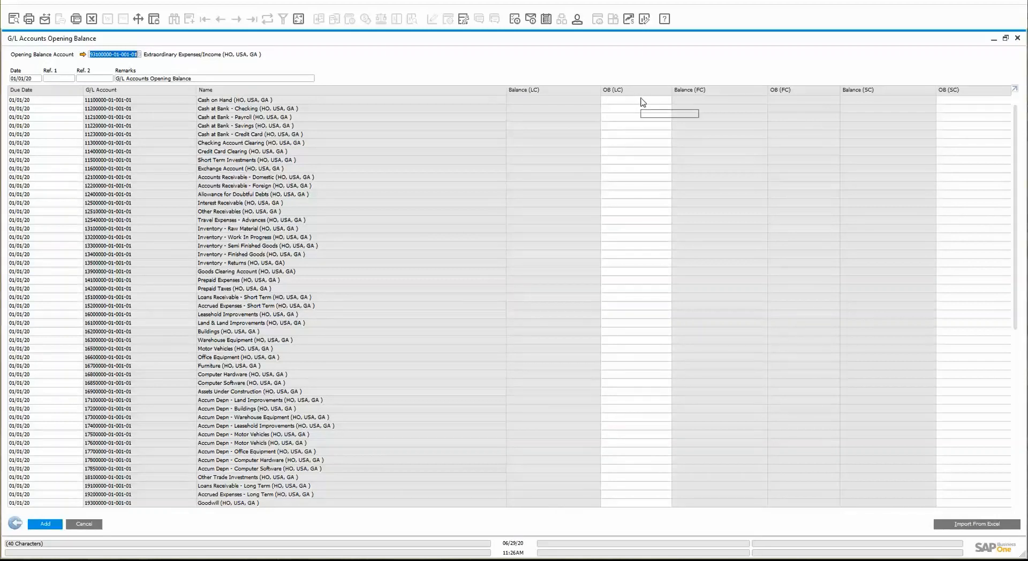
Step: Enter 500 as Cash on Hand's OB (LC) amount so it shows in both currency columns
click(636, 98)
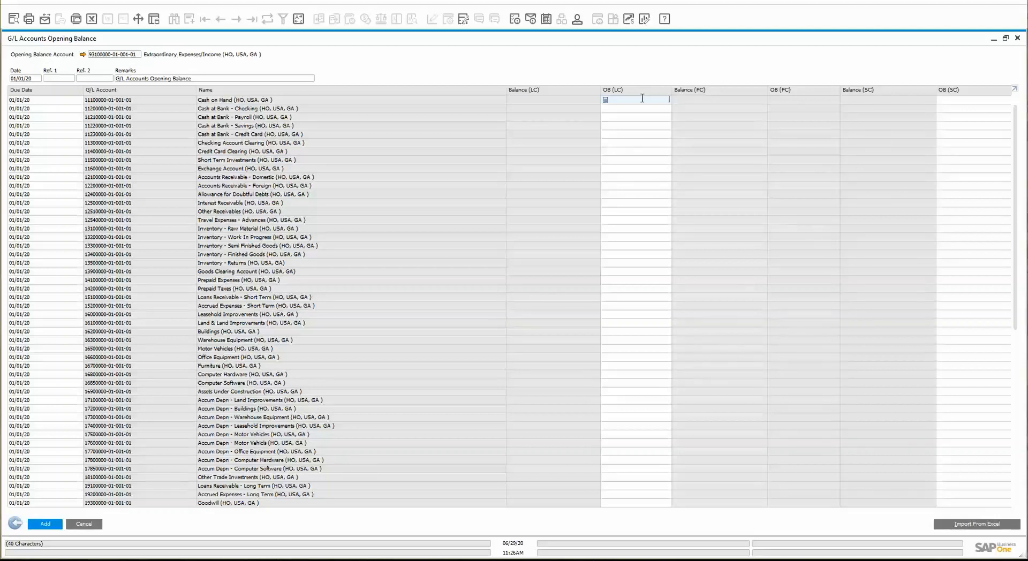
text(500.00)
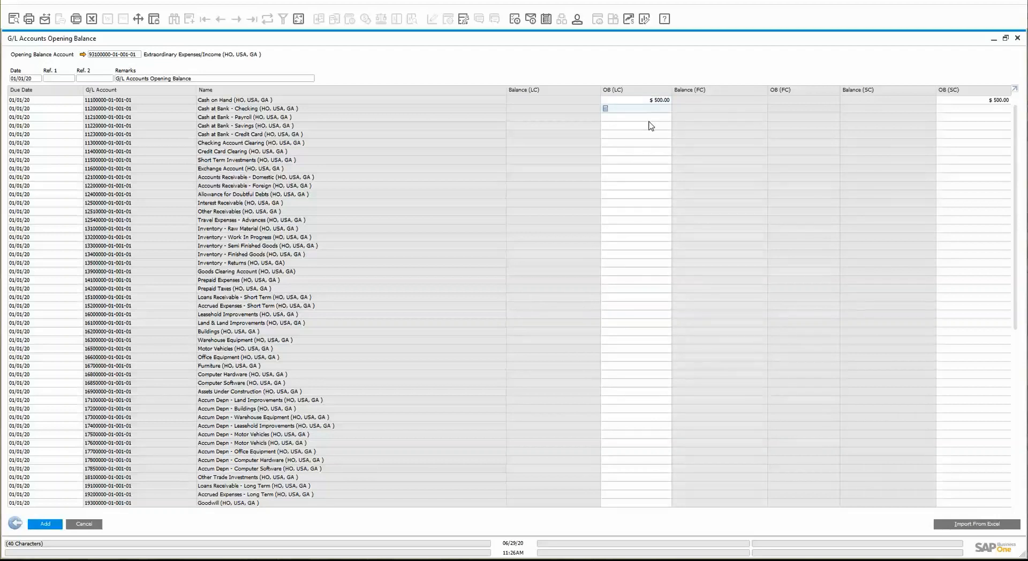
scroll(down, 3)
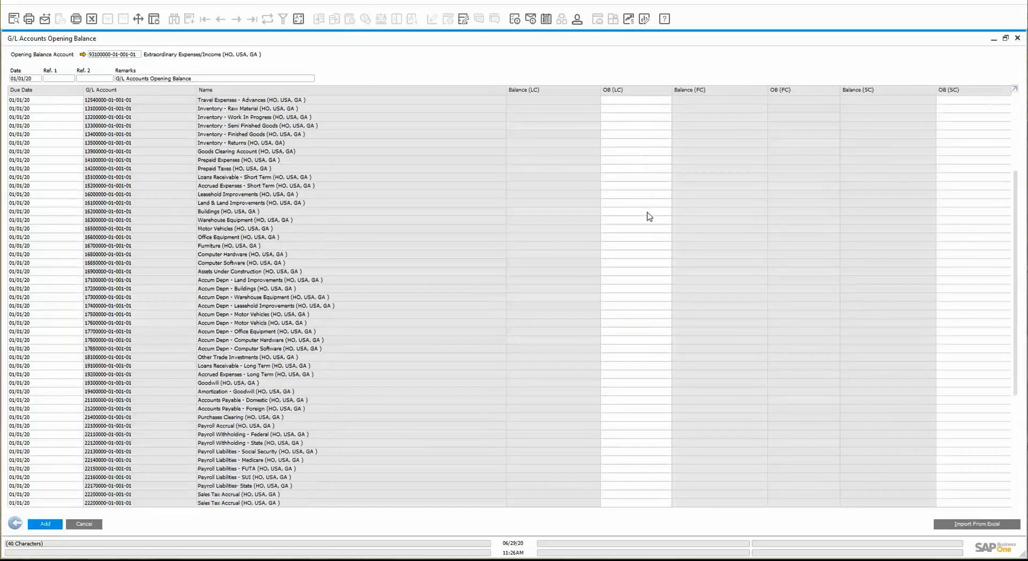
scroll(down, 3)
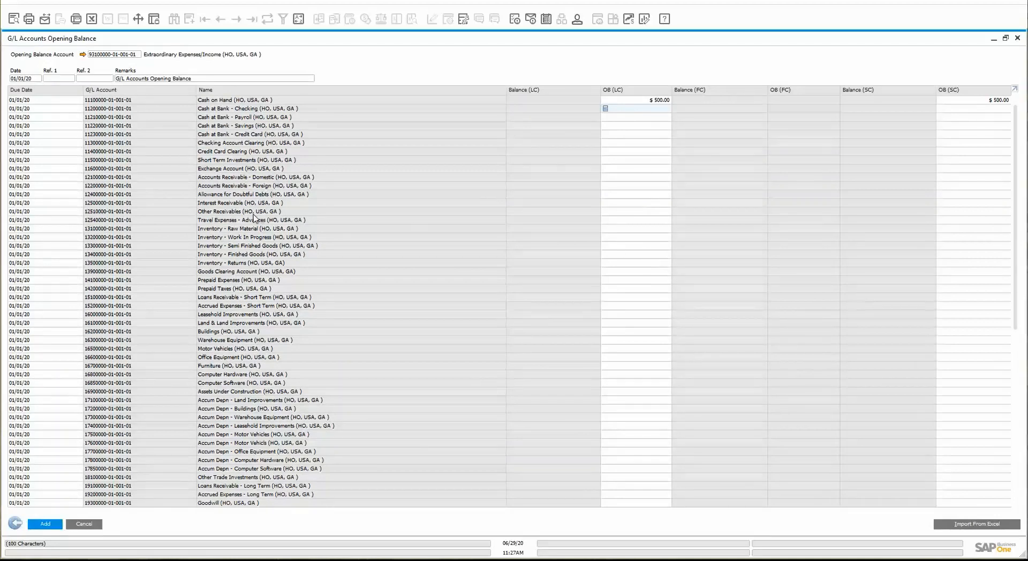
mouse_move(585, 275)
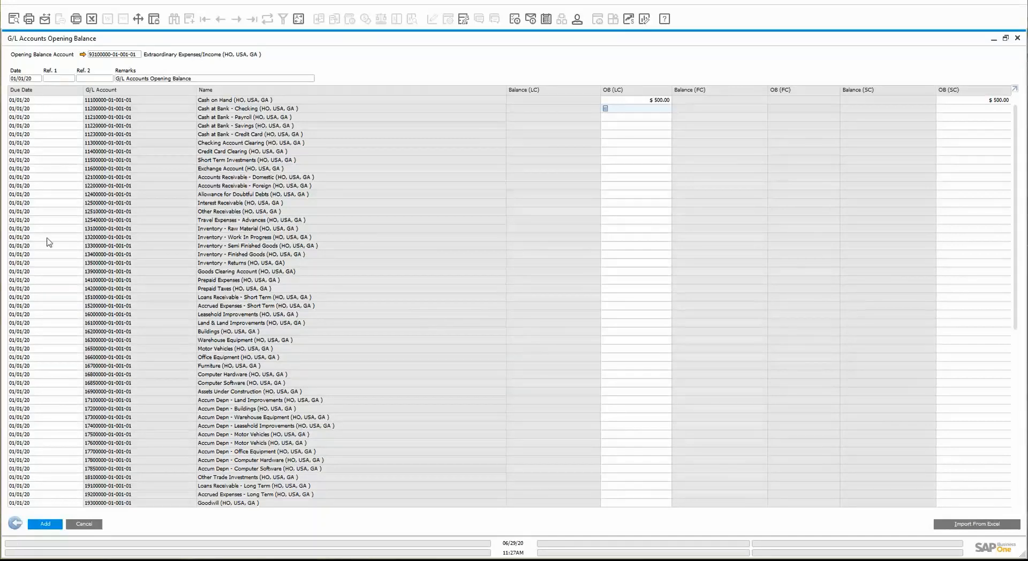
mouse_move(45, 393)
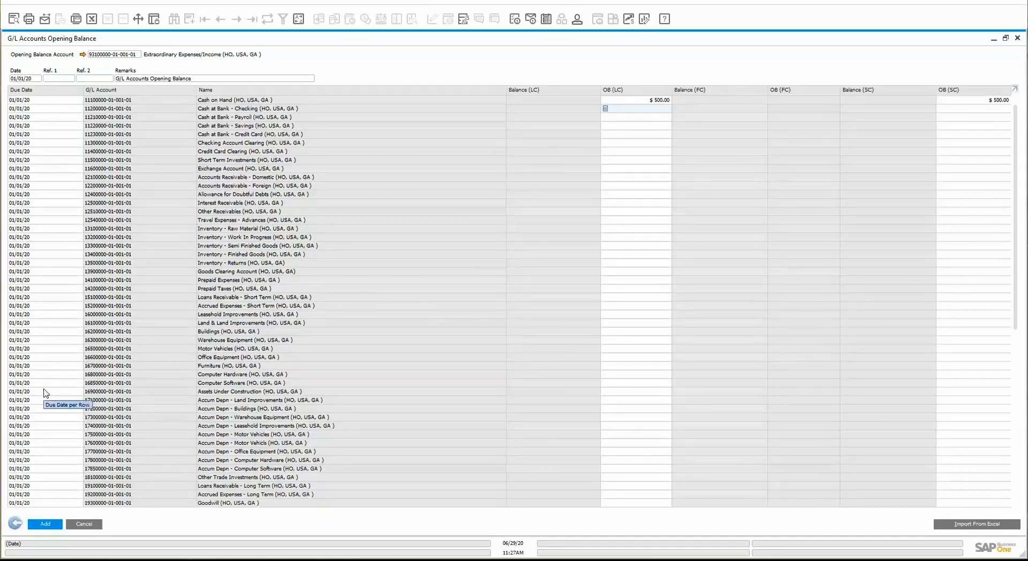
Step: Clear Cash on Hand's OB (LC) amount and bring up the Excel opening balance workbook
click(637, 100)
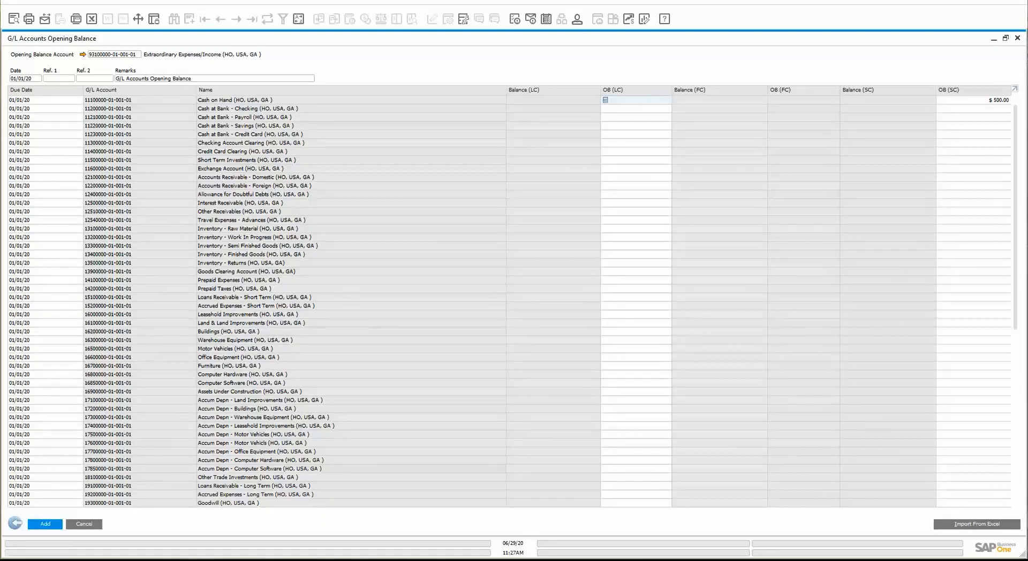
click(977, 524)
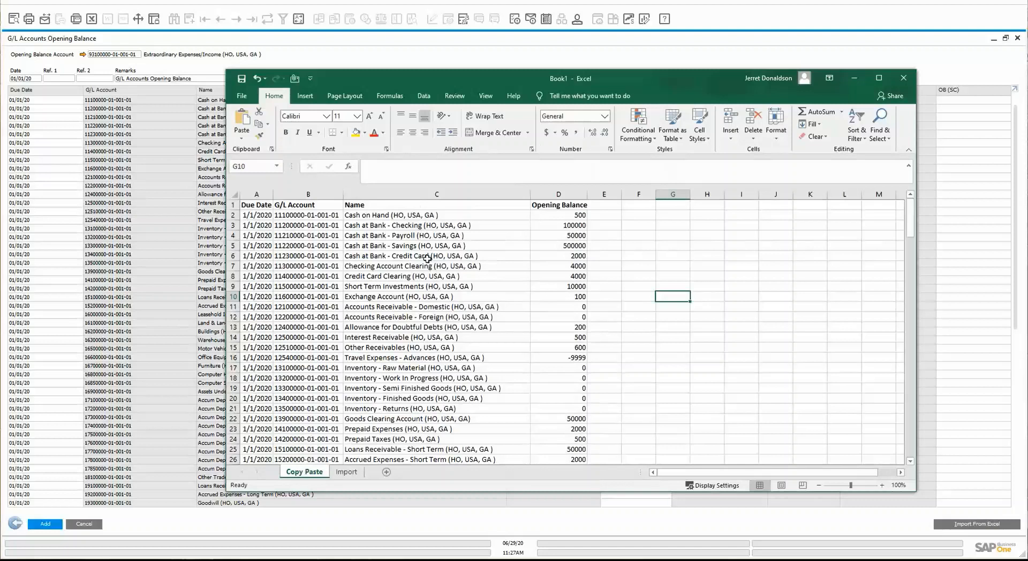
mouse_move(498, 235)
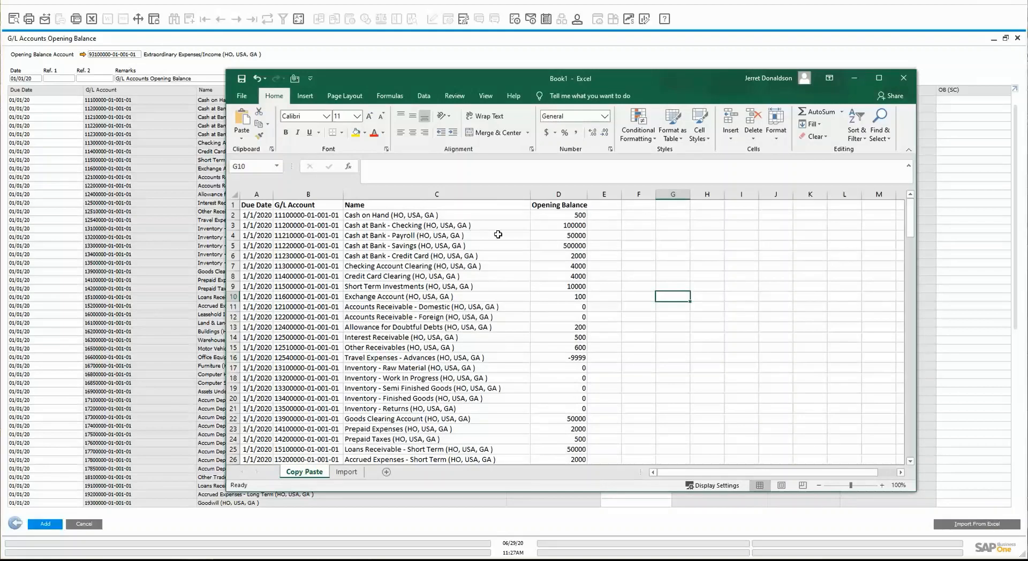
Step: Copy the Opening Balance amounts from column D of the Copy Paste sheet
scroll(down, 3)
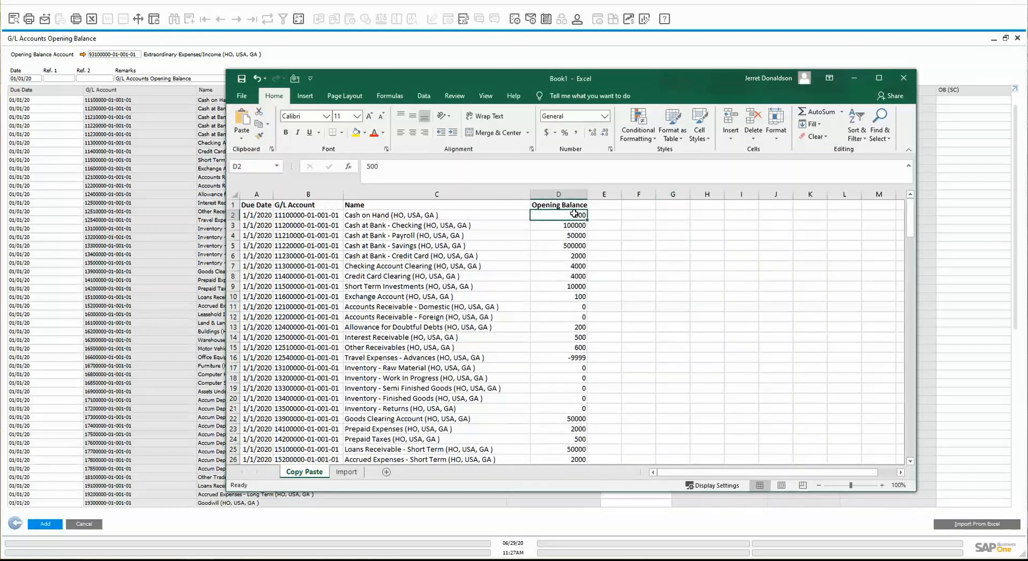
right_click(559, 226)
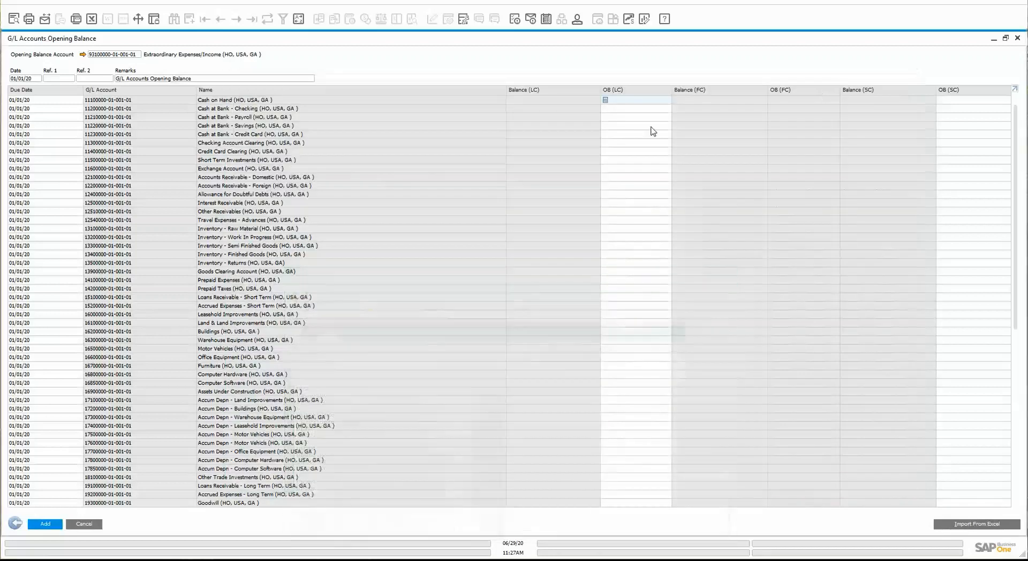
Step: Paste the copied amounts into the matrix starting at Cash on Hand's OB (LC) cell and check them
click(636, 99)
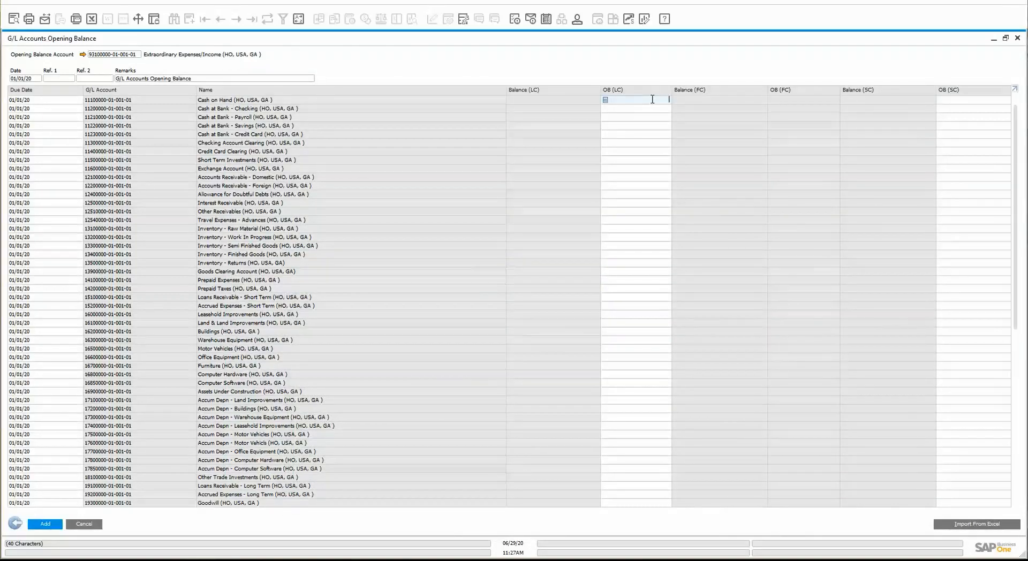
click(977, 523)
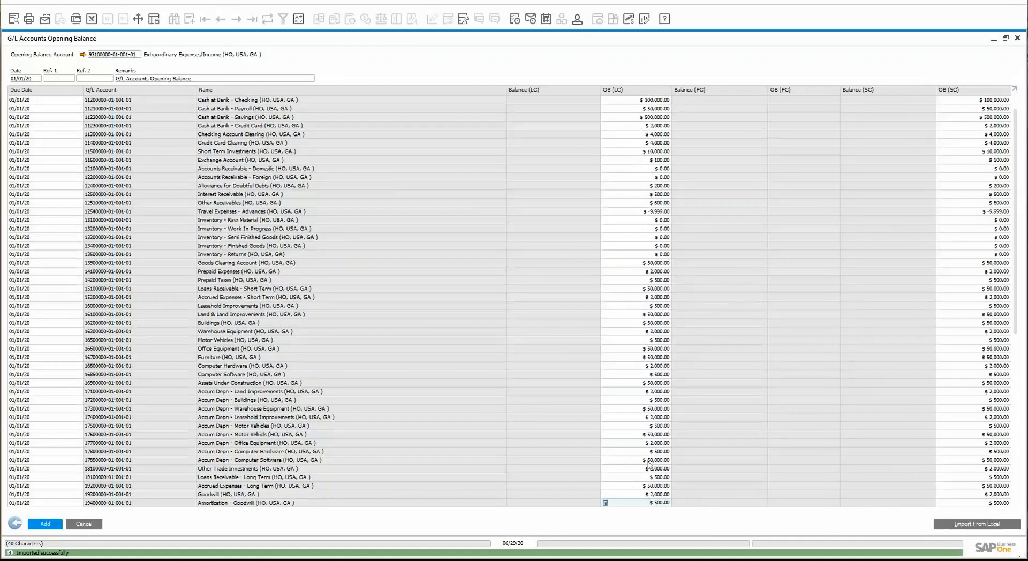
scroll(down, 3)
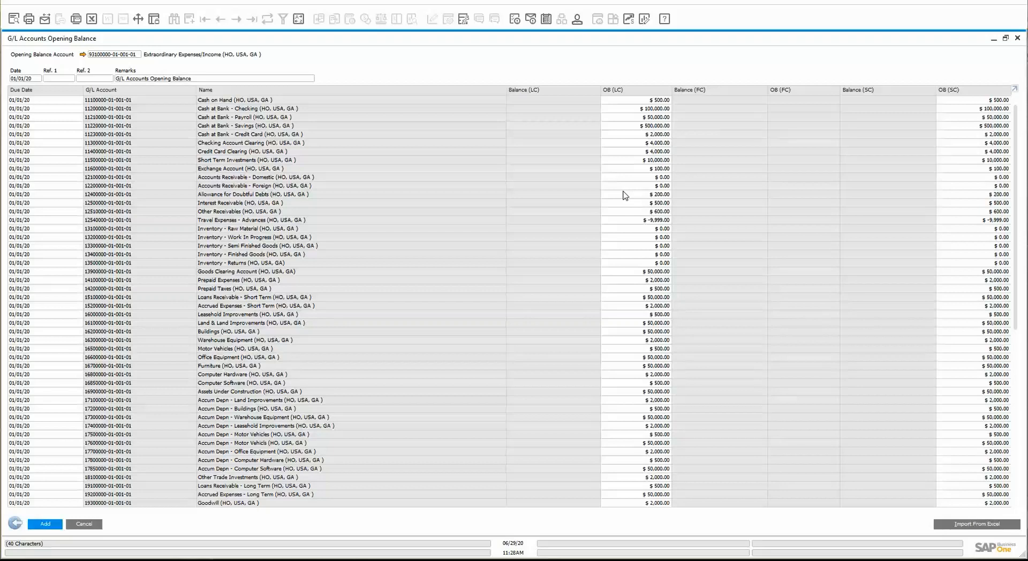
mouse_move(625, 194)
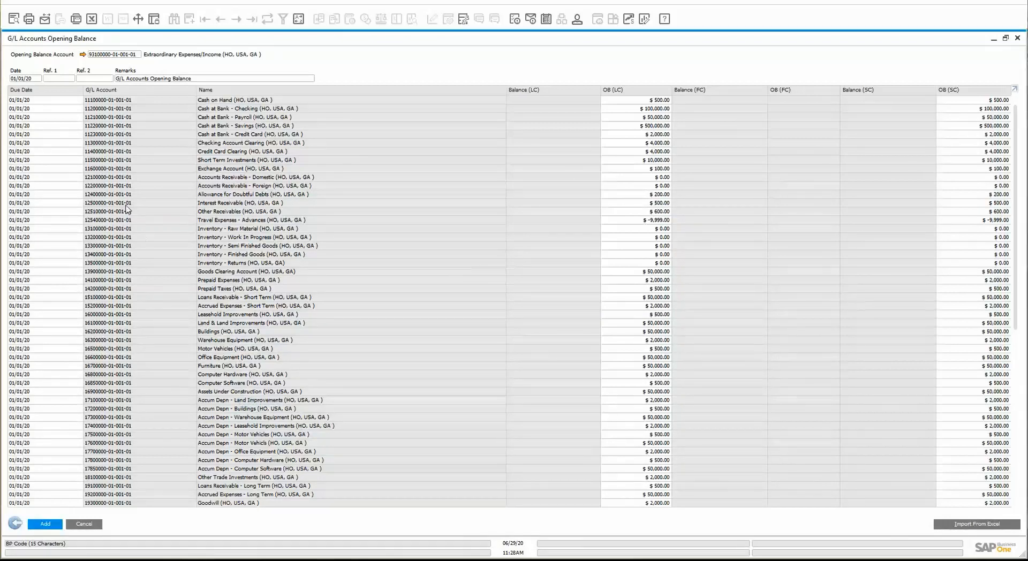
mouse_move(235, 152)
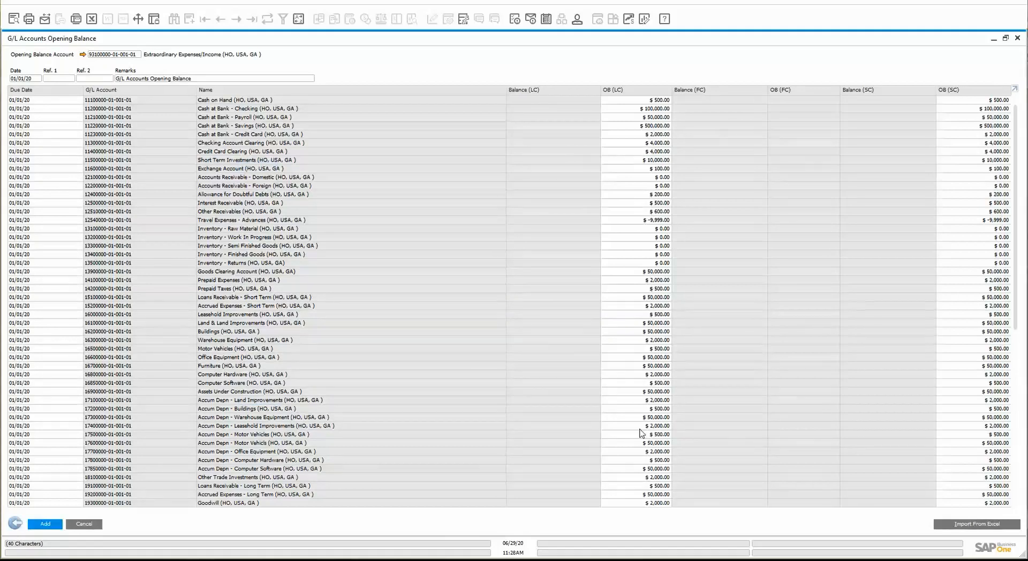
mouse_move(641, 434)
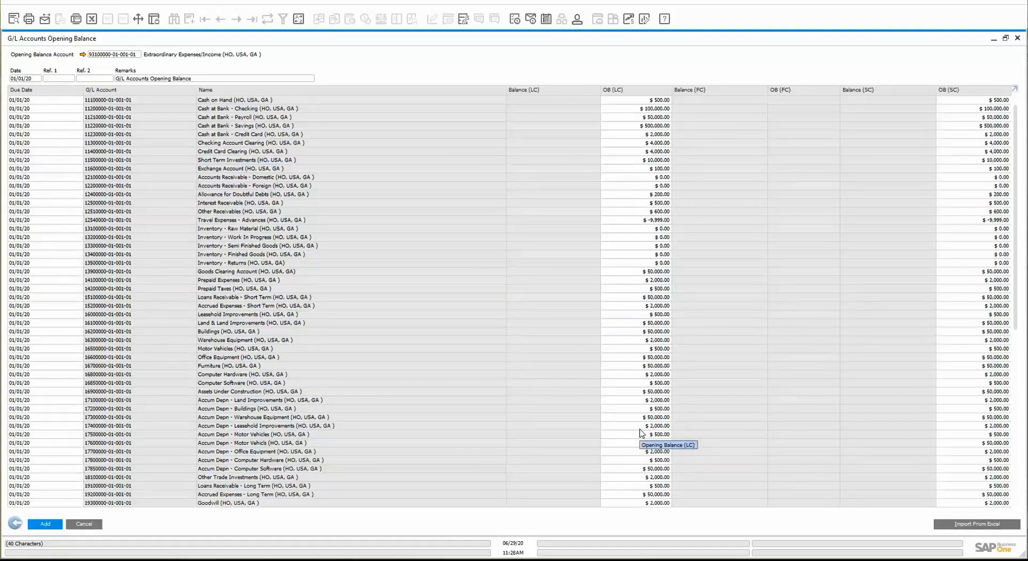
mouse_move(557, 150)
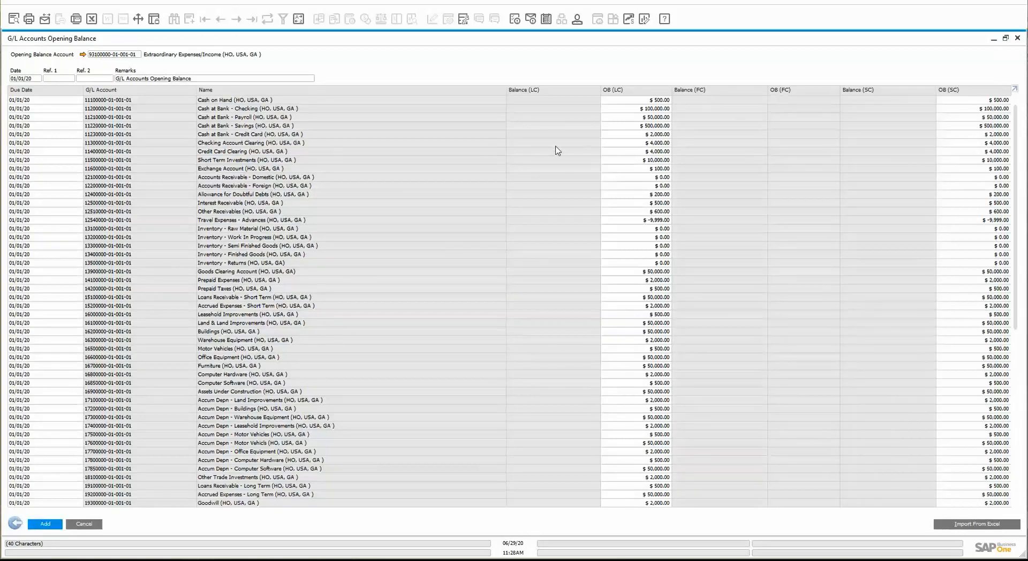
mouse_move(688, 378)
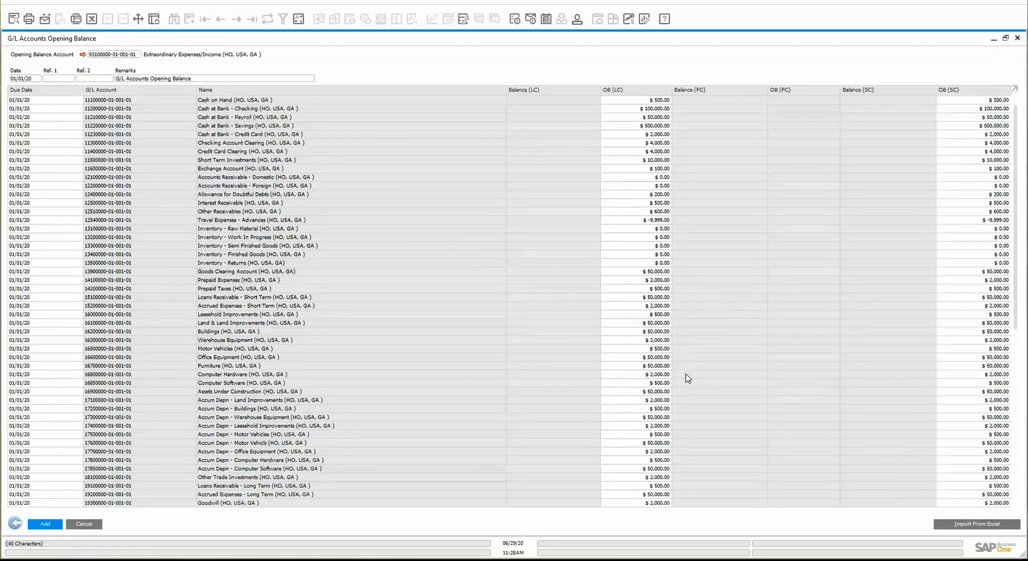
mouse_move(664, 179)
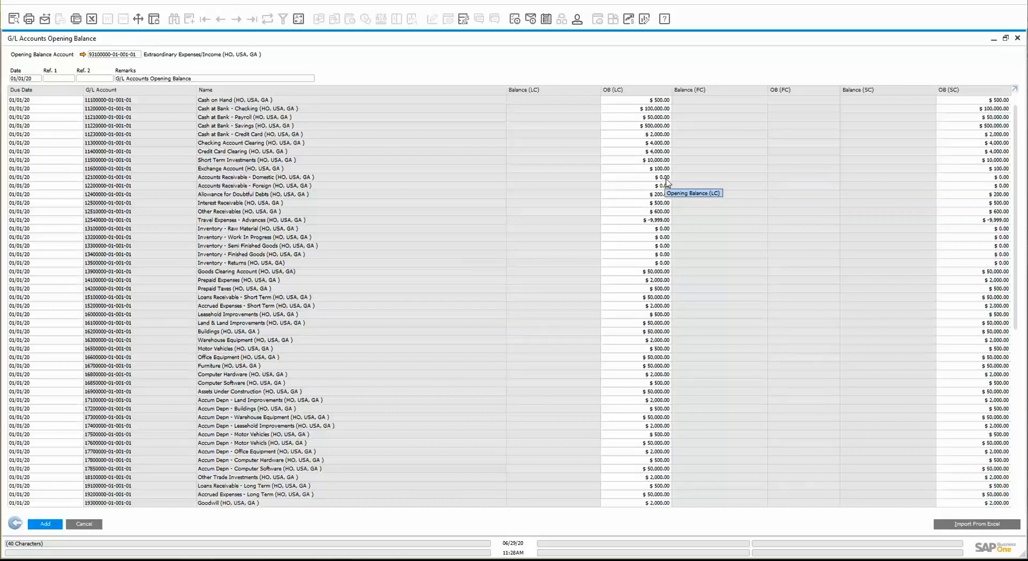
mouse_move(256, 182)
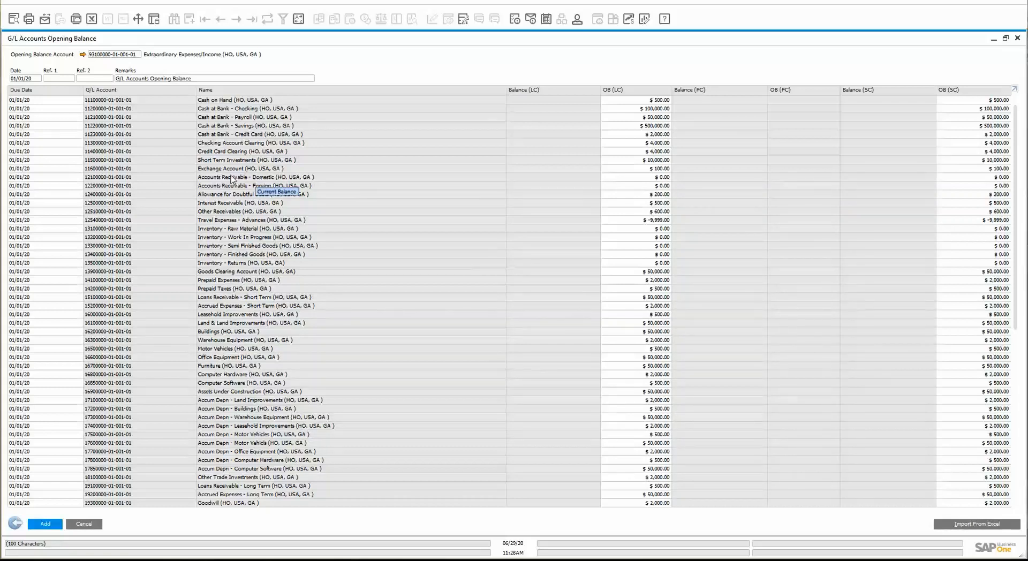
mouse_move(363, 182)
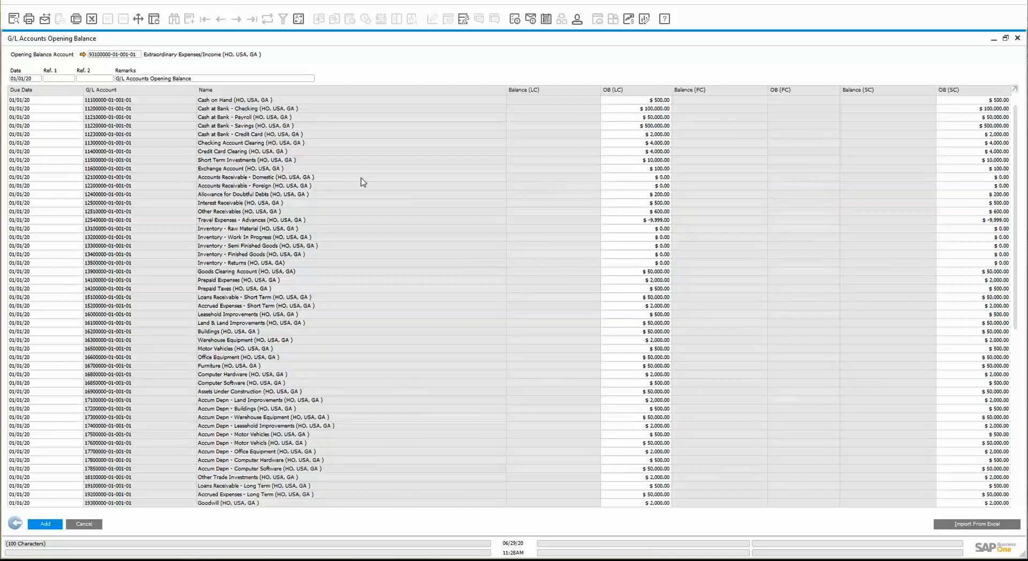
mouse_move(267, 245)
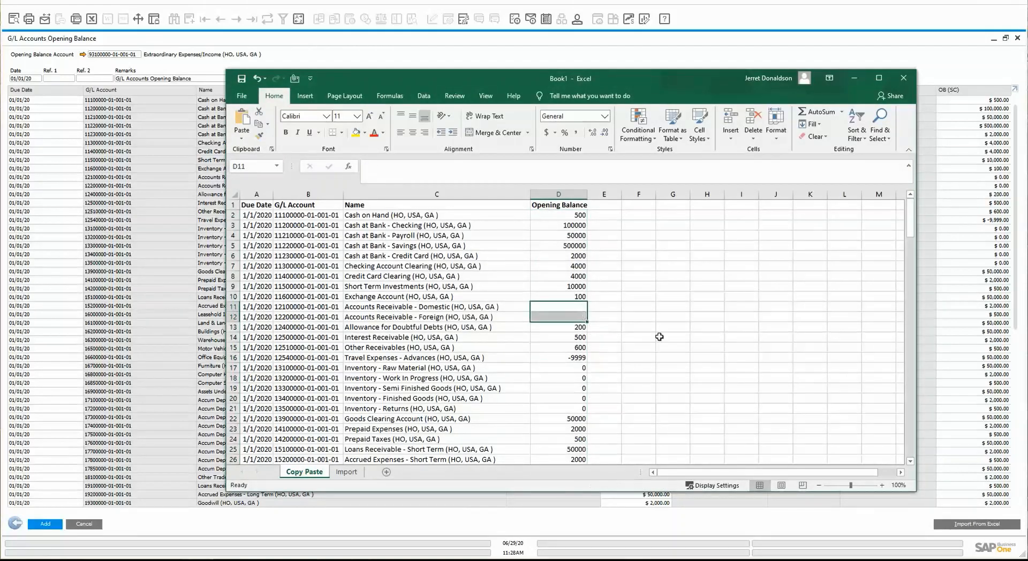
Step: Enter 0 in cell D11 for Accounts Receivable - Domestic and commit it
click(672, 337)
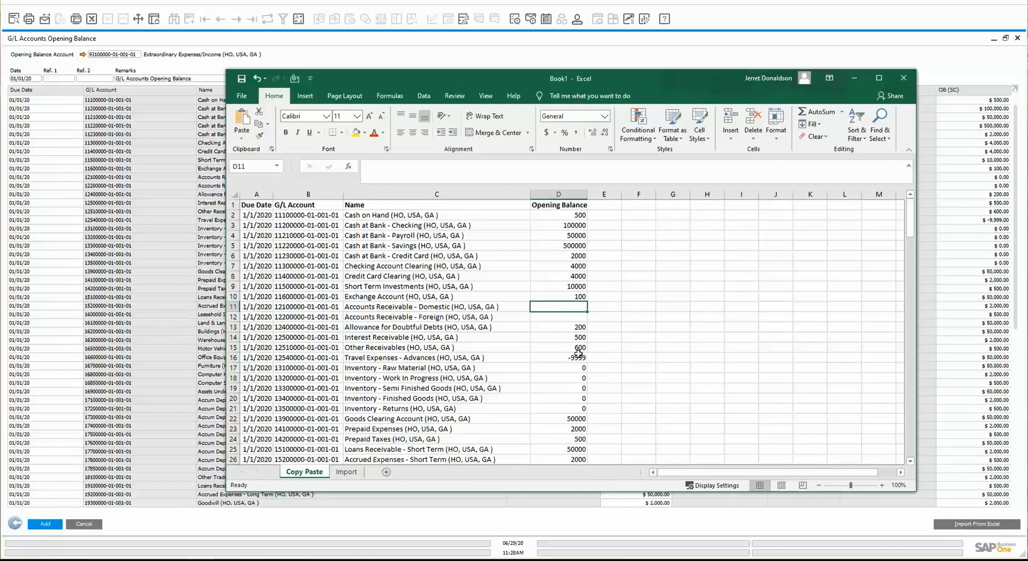
text(0)
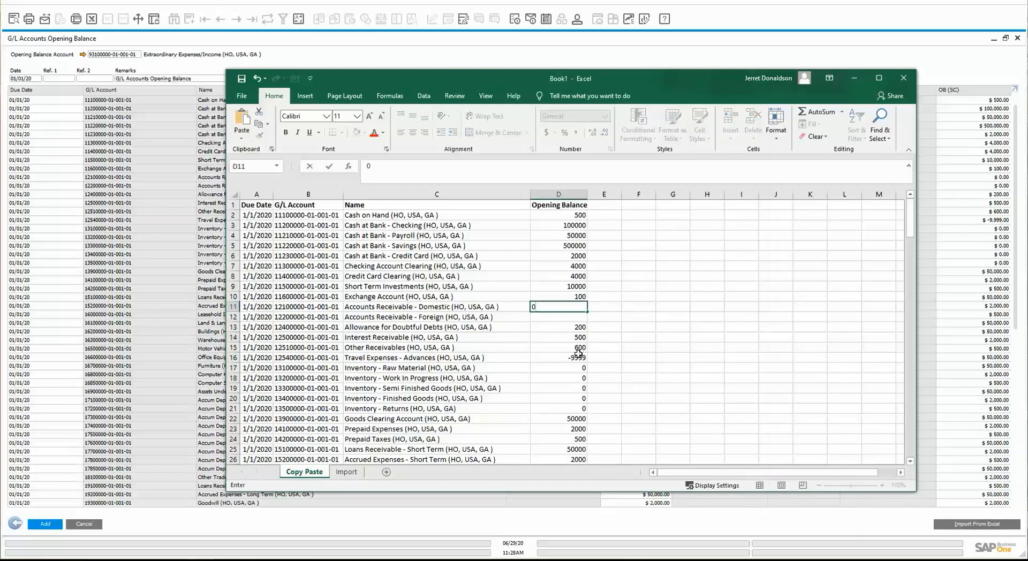
click(740, 357)
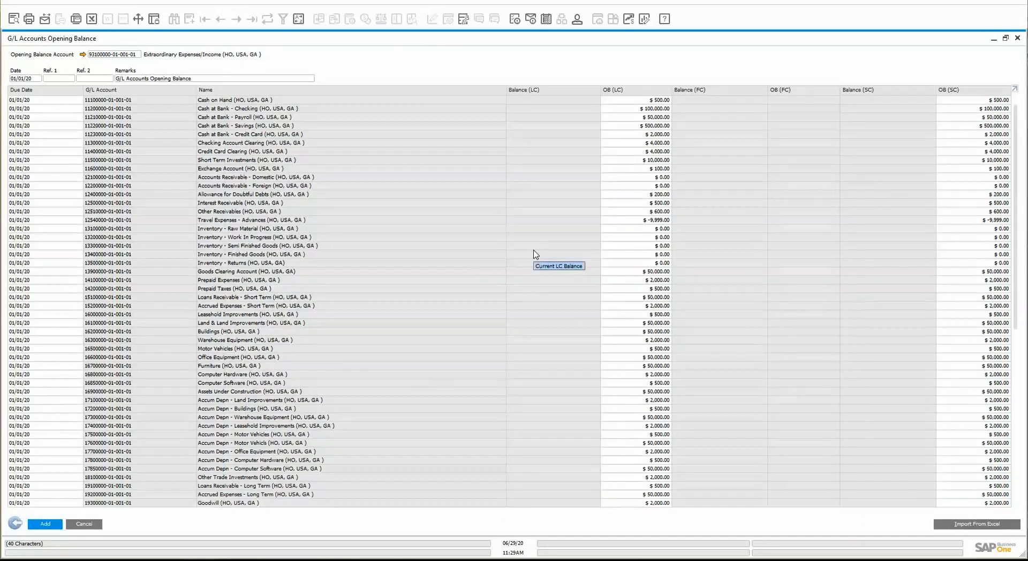
Step: Review the filled opening balances down to Amortization - Goodwill, then bring the Excel workbook back into view
scroll(down, 3)
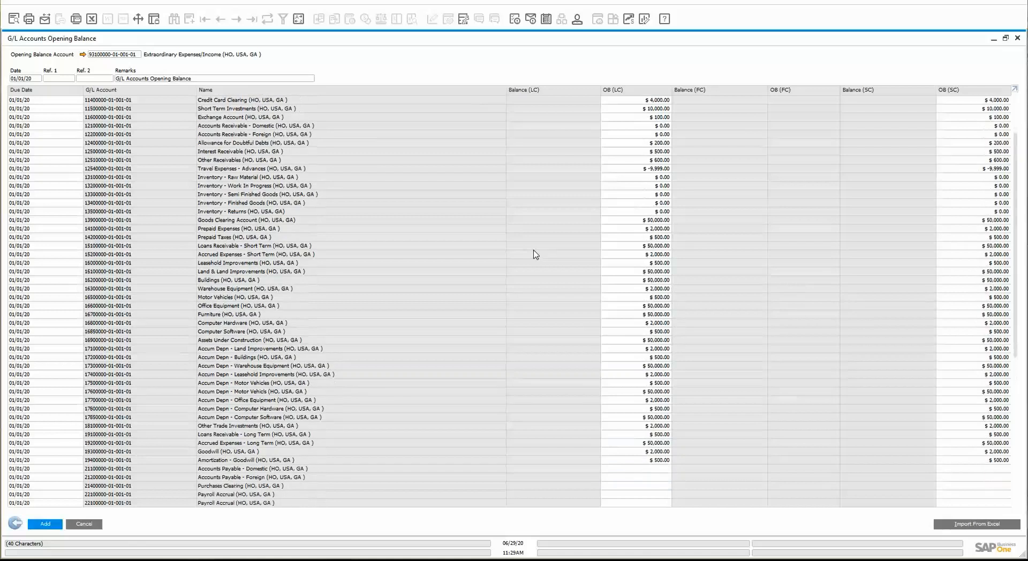
scroll(down, 3)
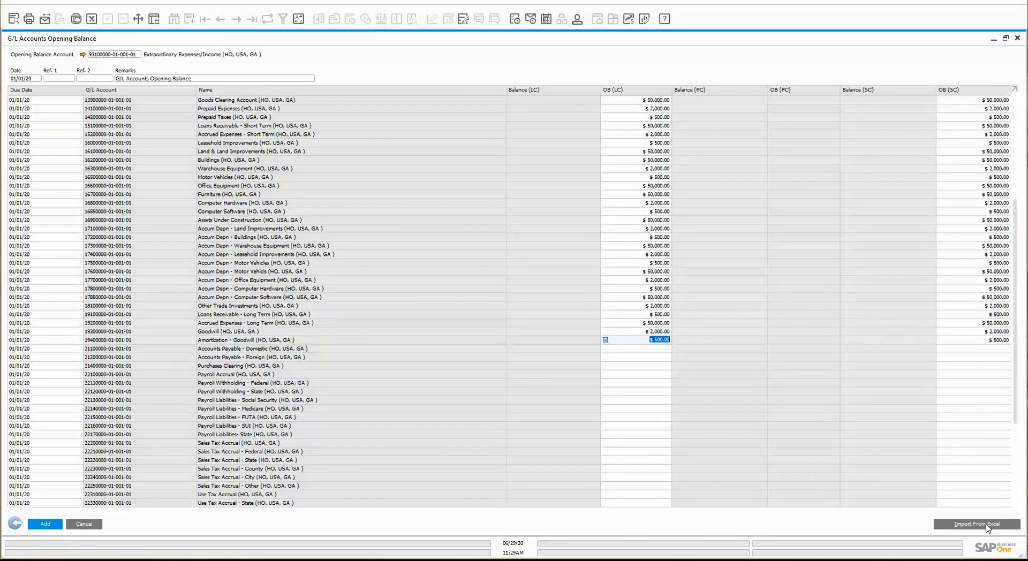
mouse_move(548, 226)
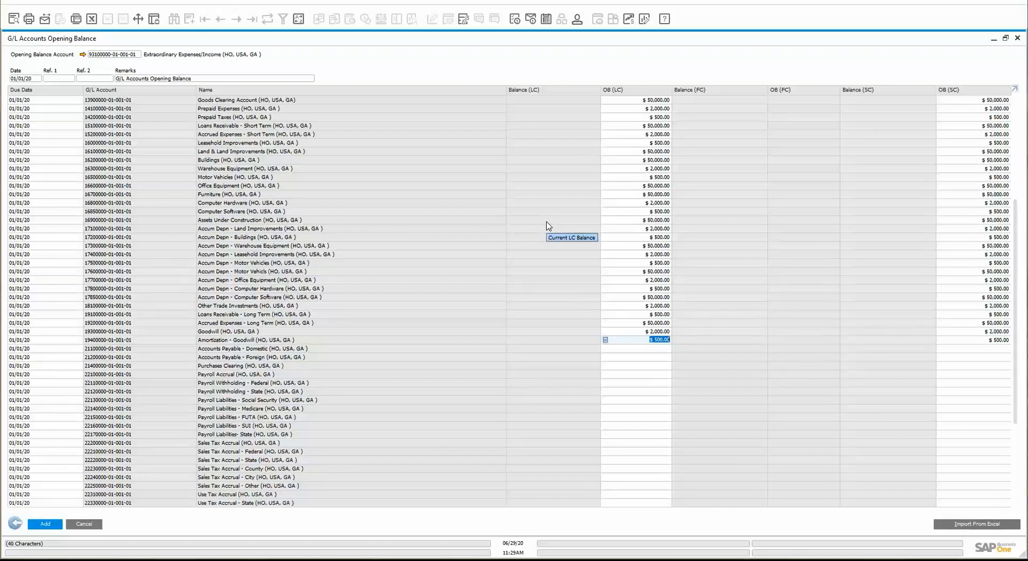
mouse_move(893, 457)
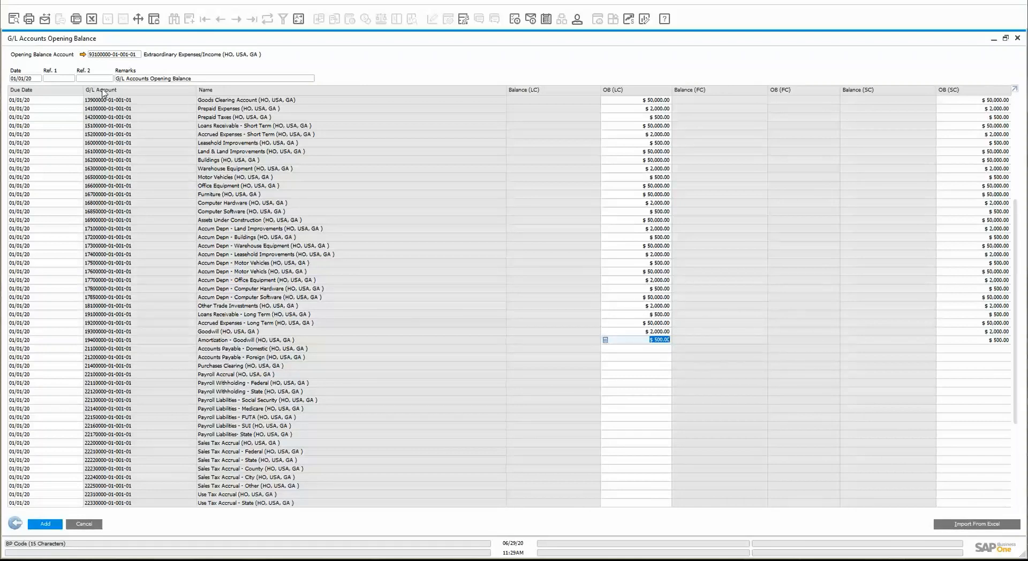
mouse_move(112, 145)
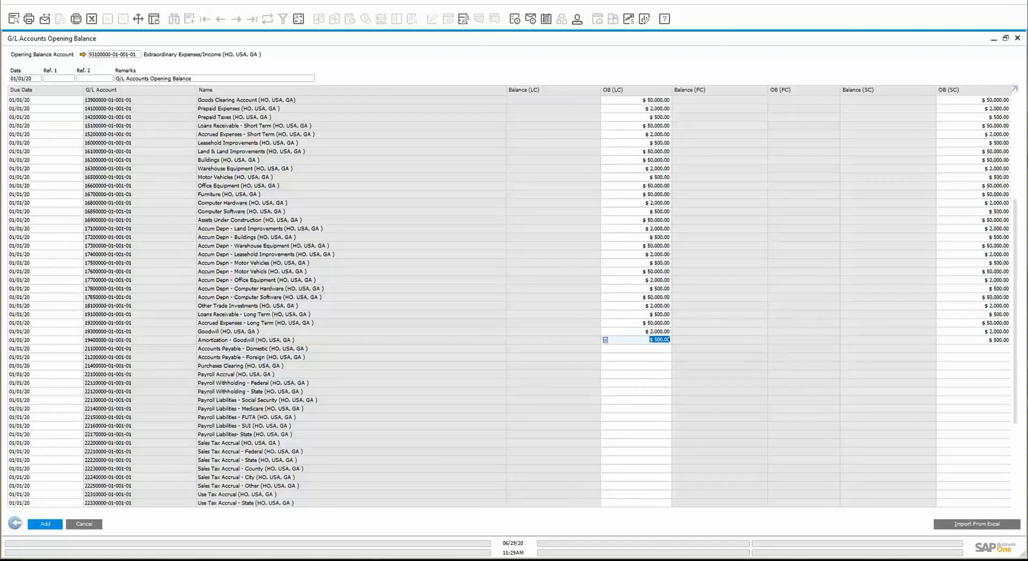
click(978, 524)
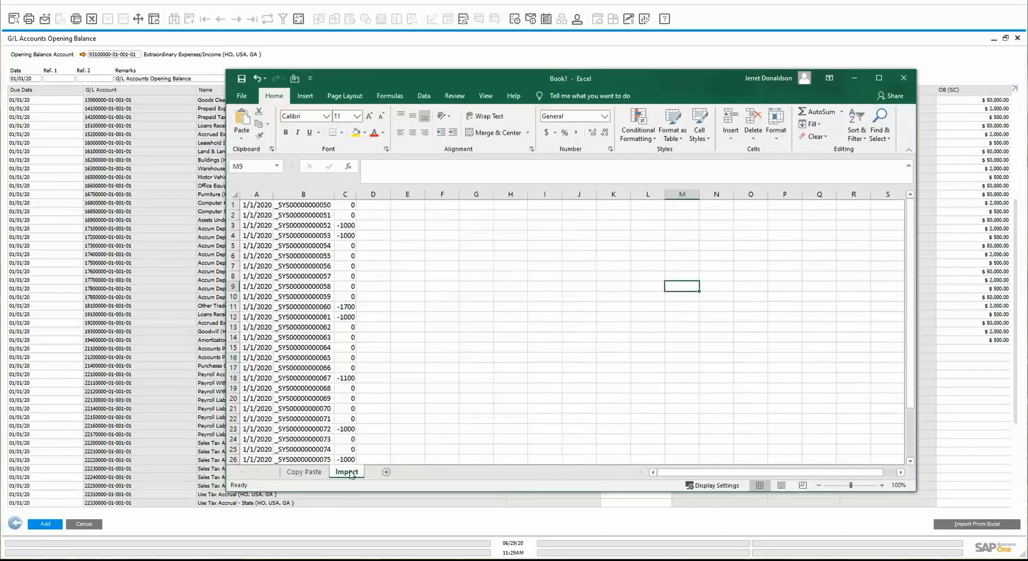
Step: Inspect the Import sheet's date, account code (B1) and amount (C1) cells, then return to SAP
click(303, 204)
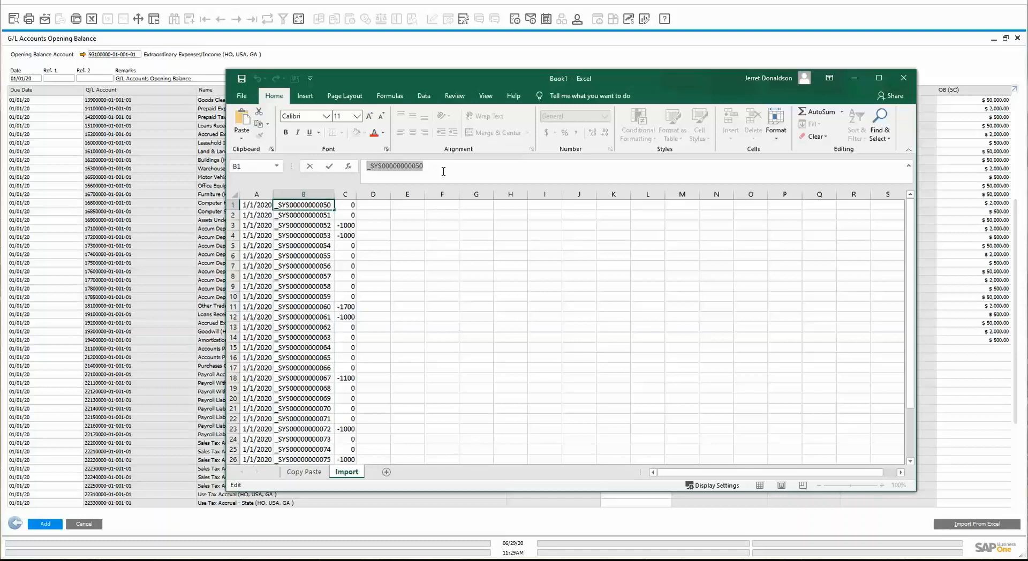
mouse_move(197, 46)
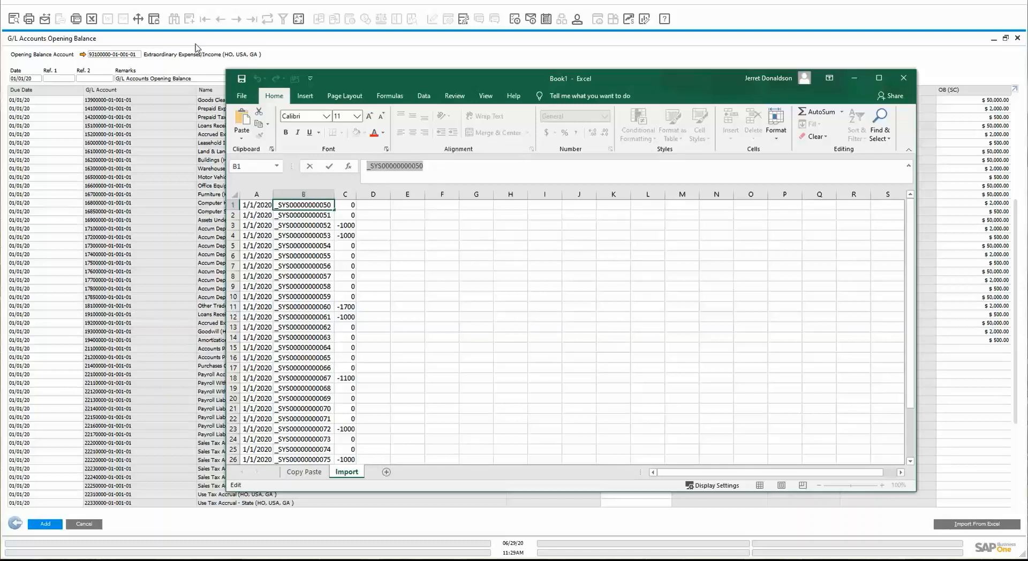
mouse_move(557, 293)
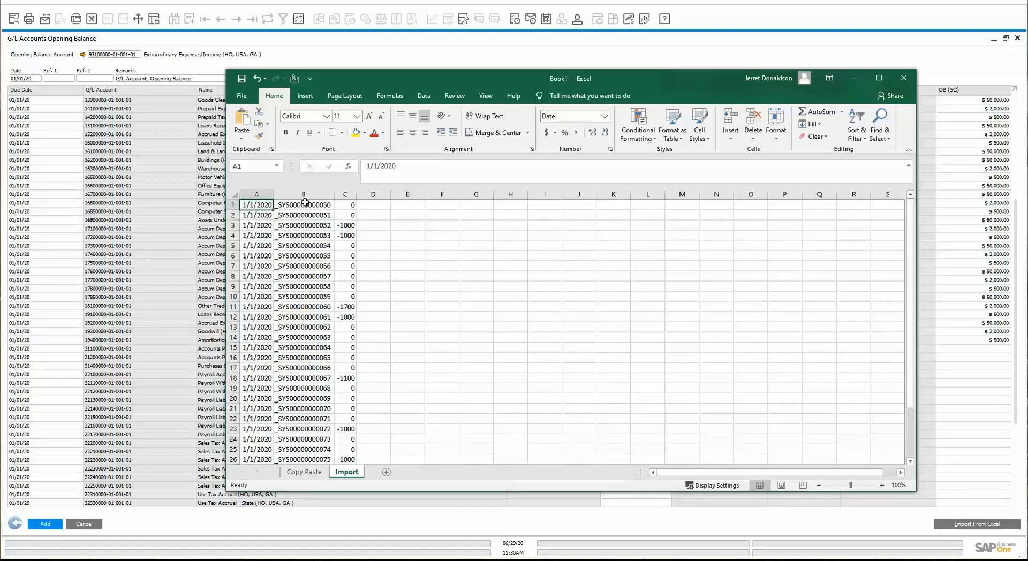
click(303, 205)
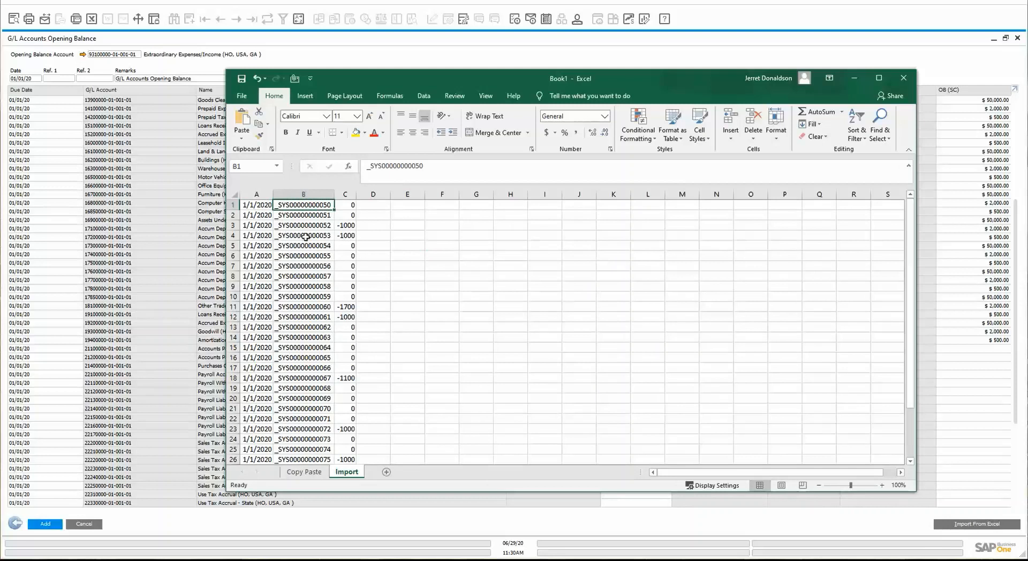
click(345, 205)
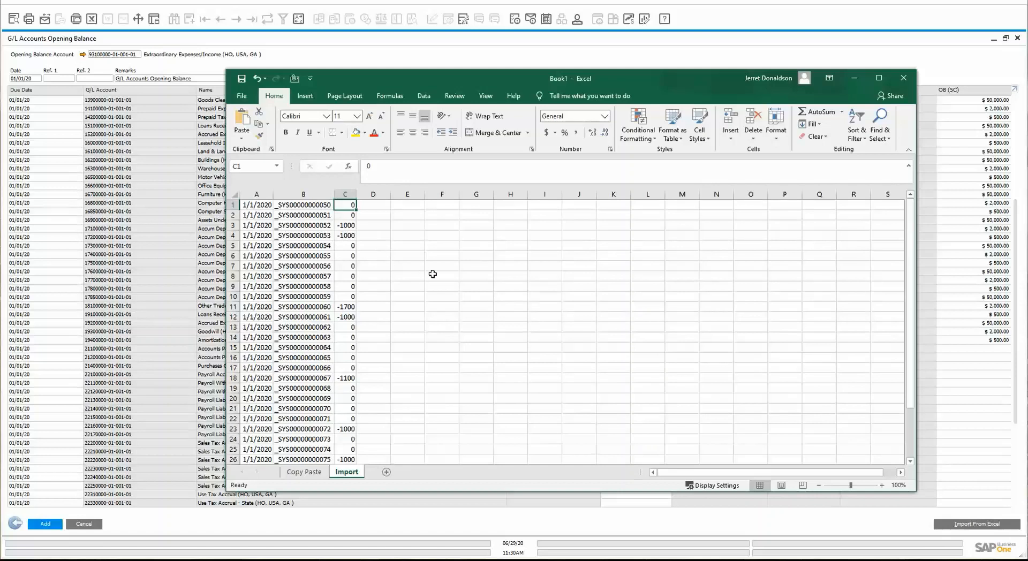
scroll(down, 3)
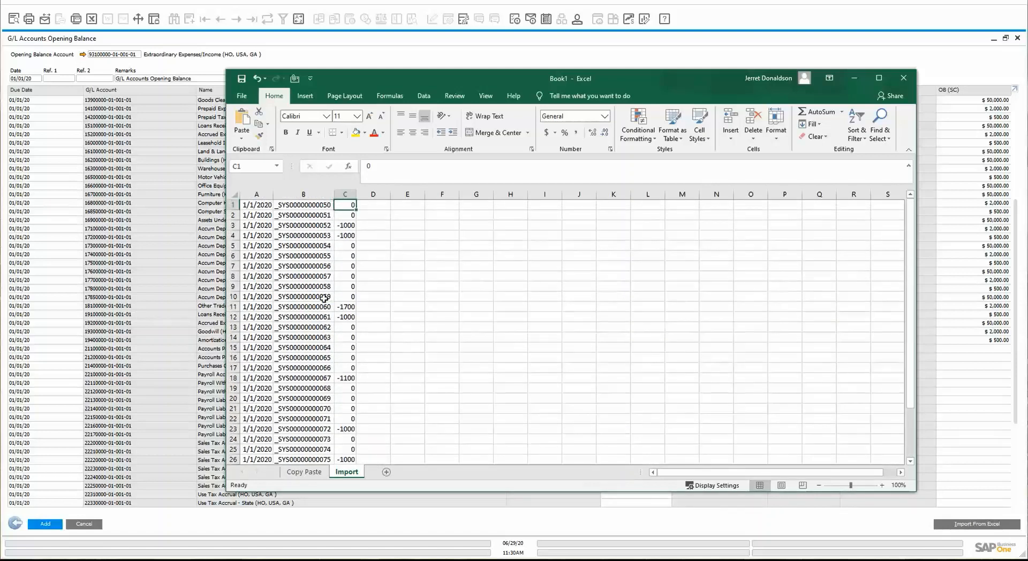
scroll(down, 3)
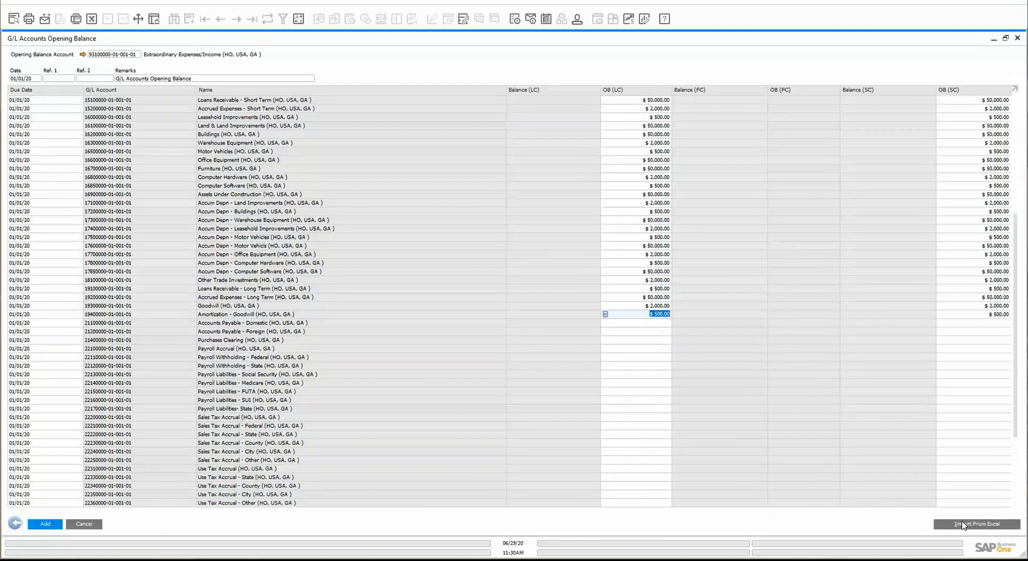
Step: Start Import From Excel with columns A, B, C mapped to Due Date, Code and OB (LC)
click(977, 524)
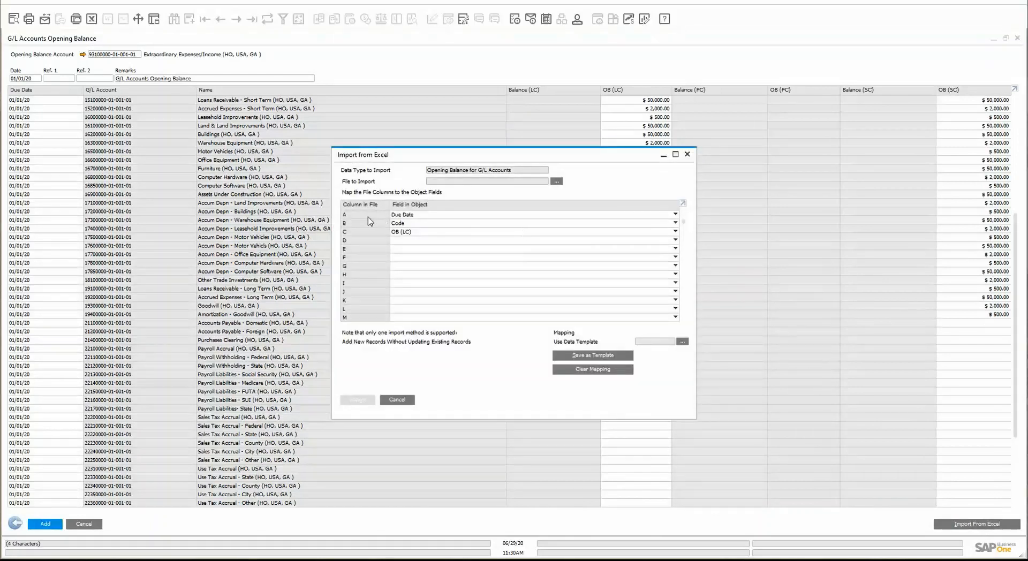
mouse_move(404, 223)
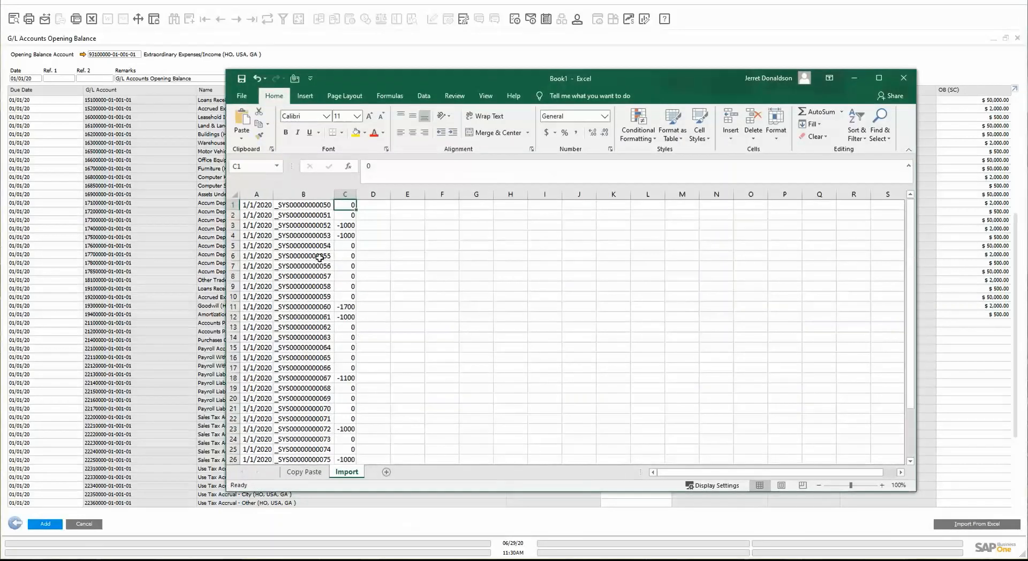
Step: Recheck account code B2, then select 'GL Account Opening Balance Import Excel.txt' as the import source
click(302, 215)
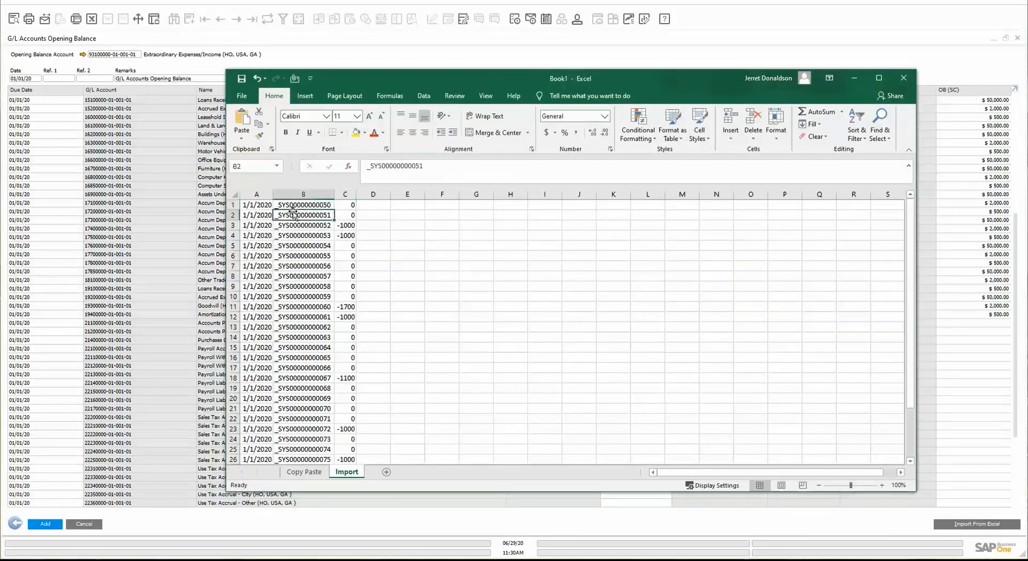
click(344, 205)
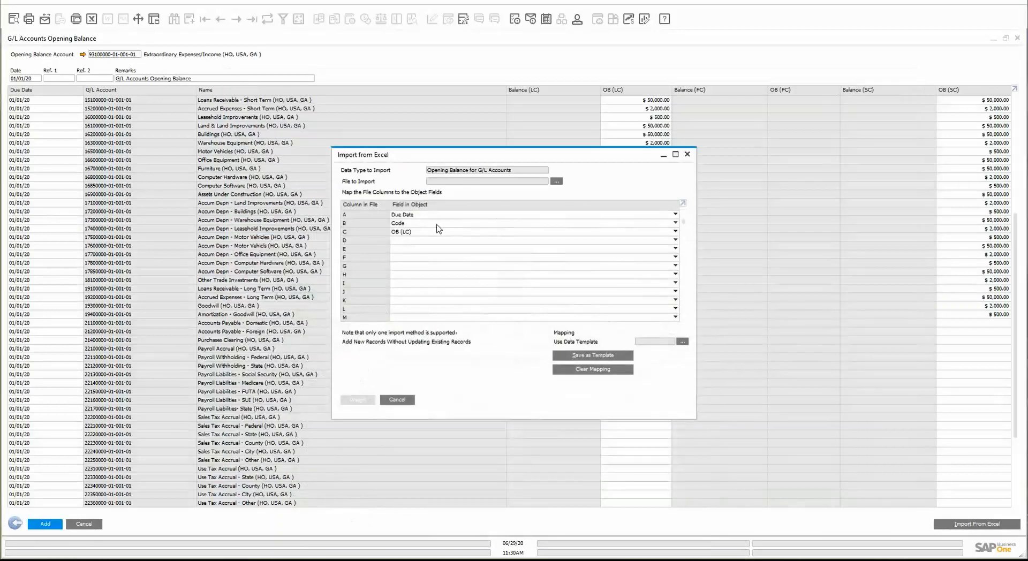
click(674, 223)
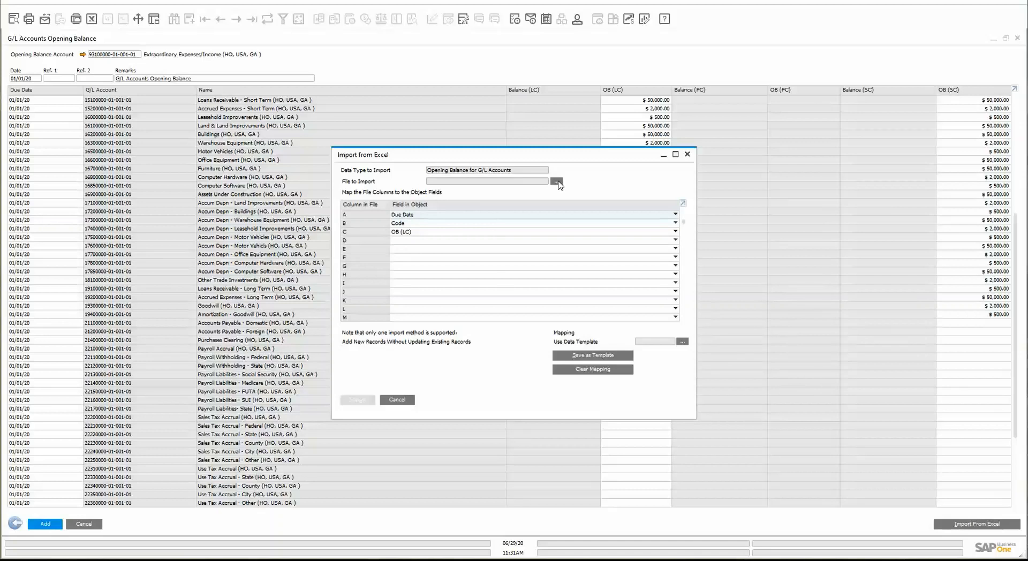
click(557, 181)
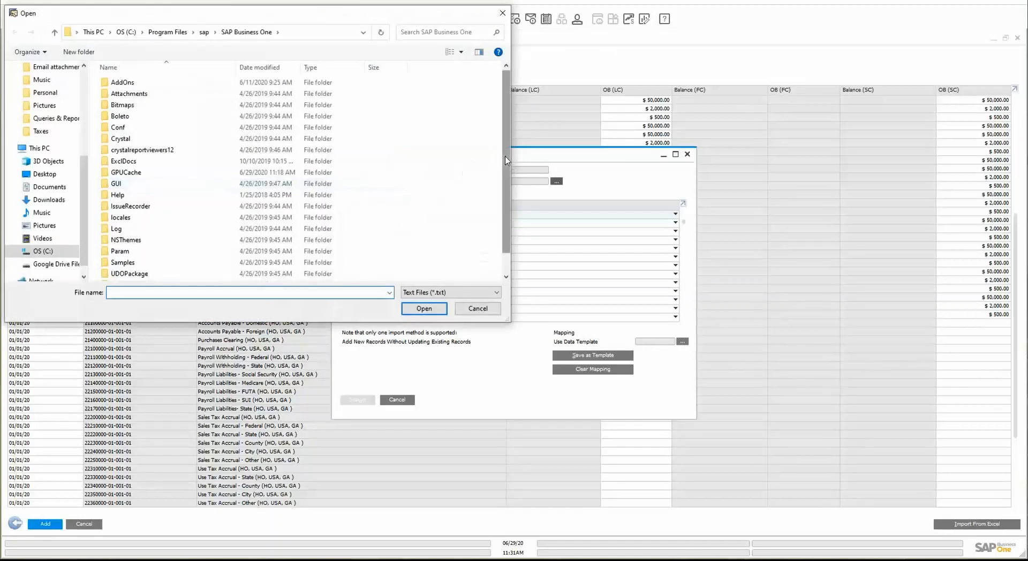
click(424, 309)
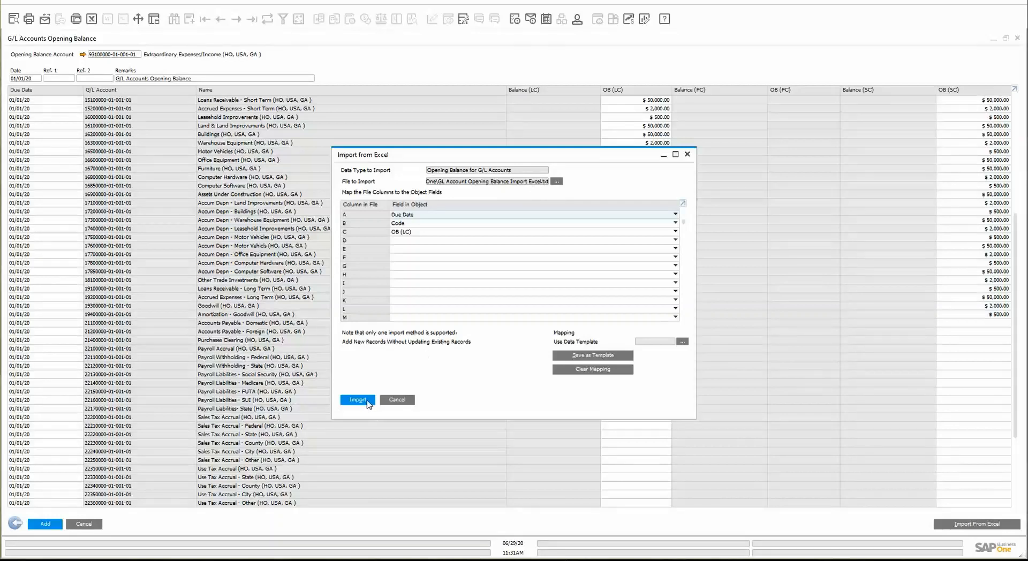
Step: Run the import so liability accounts show -1,000.00 opening balances
click(358, 399)
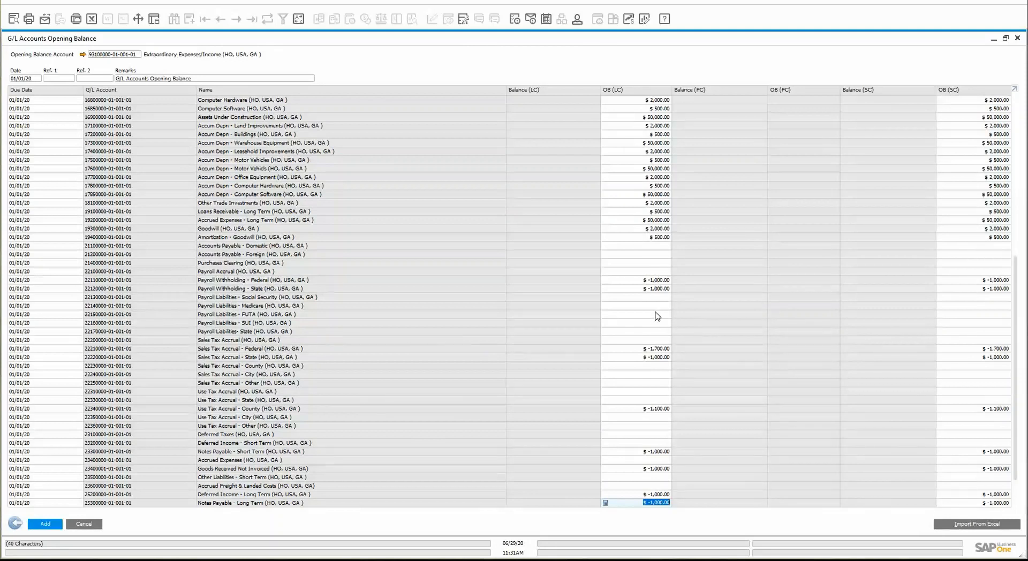
mouse_move(662, 291)
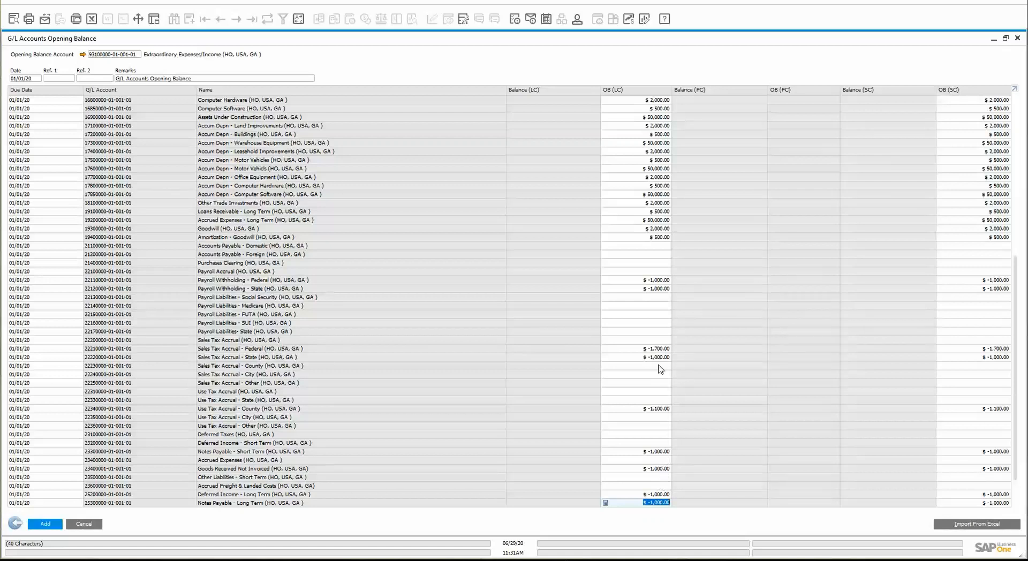
mouse_move(661, 368)
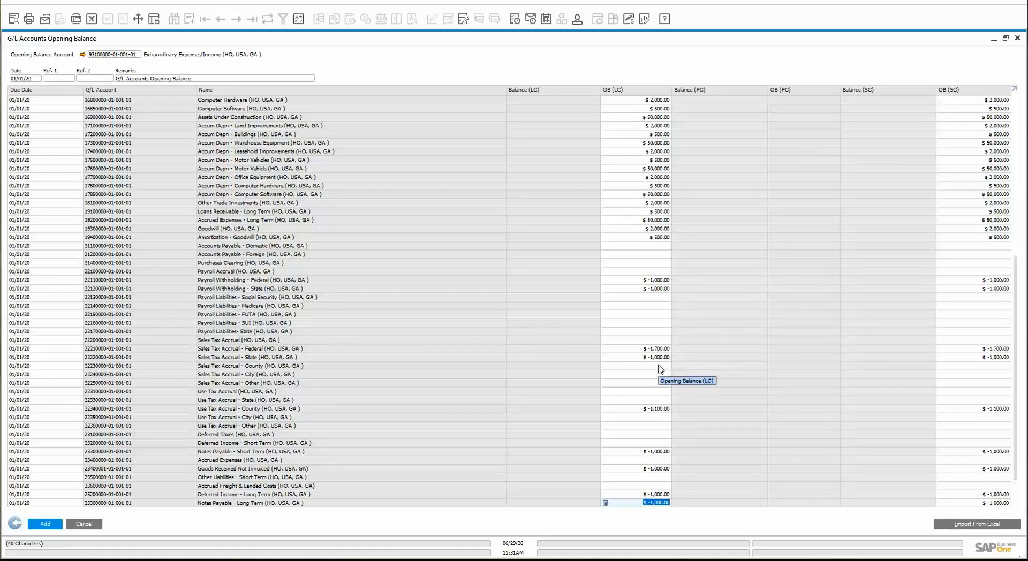
mouse_move(654, 284)
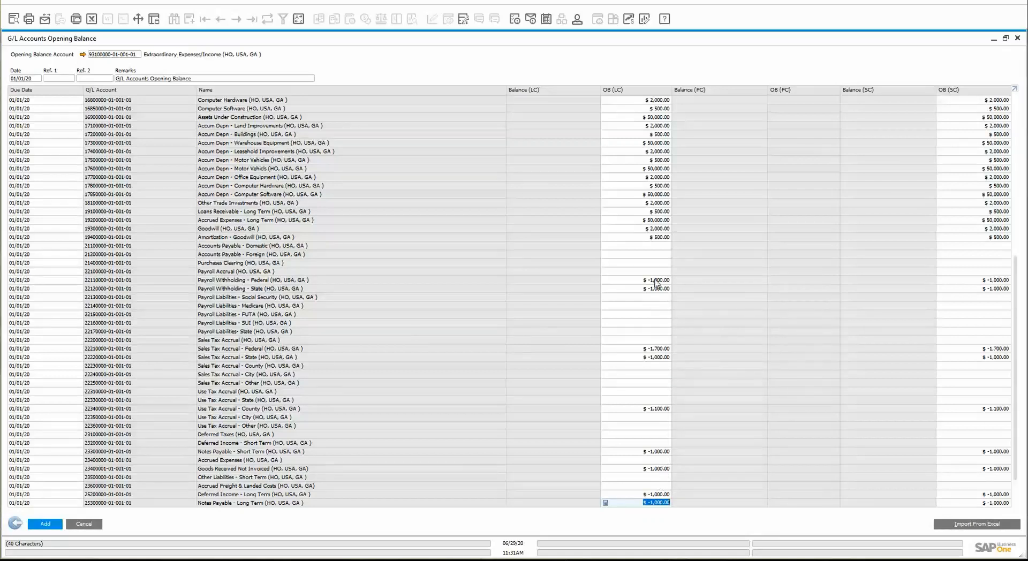
mouse_move(660, 206)
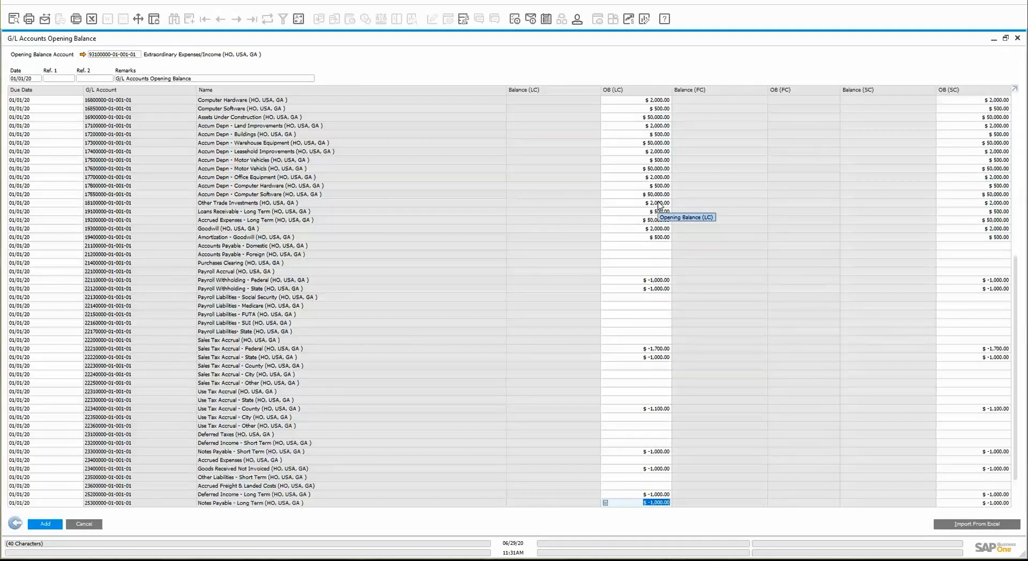
mouse_move(608, 162)
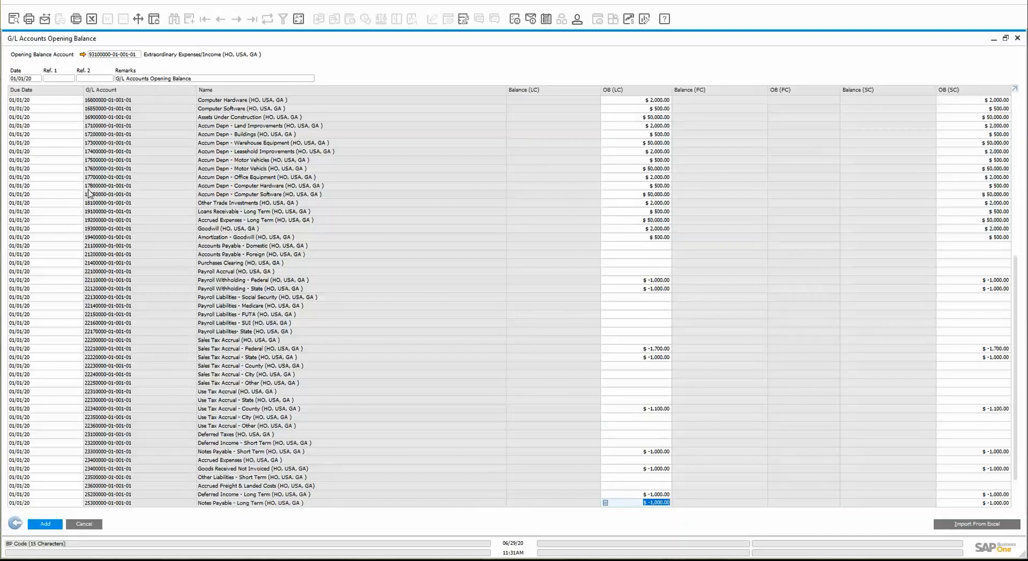
mouse_move(175, 263)
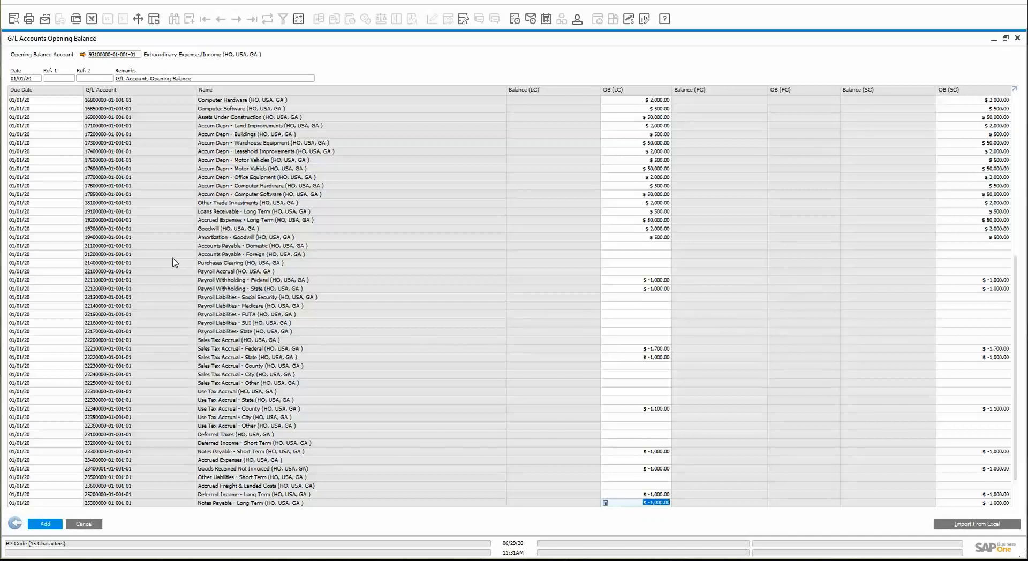
mouse_move(110, 203)
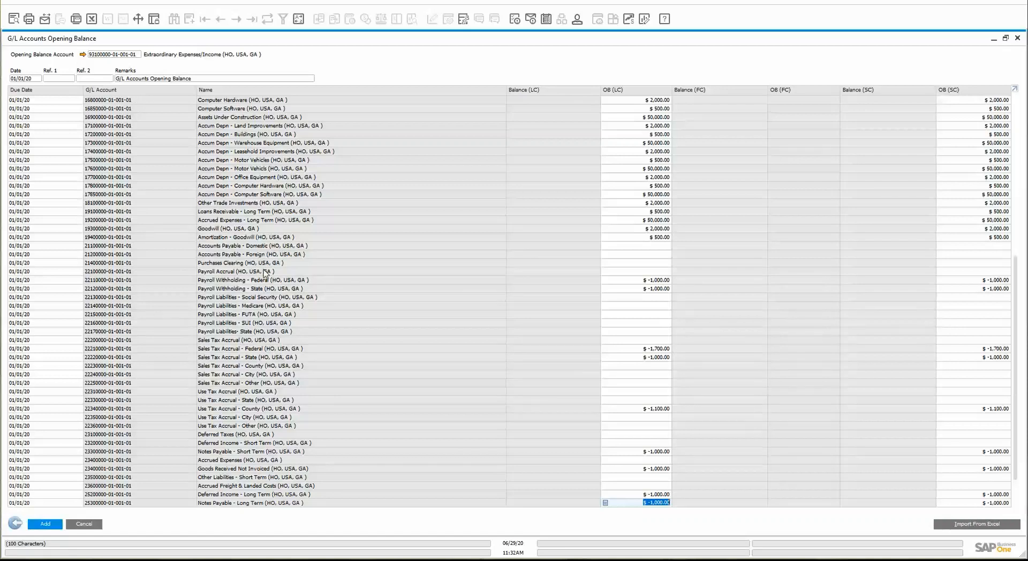
mouse_move(266, 271)
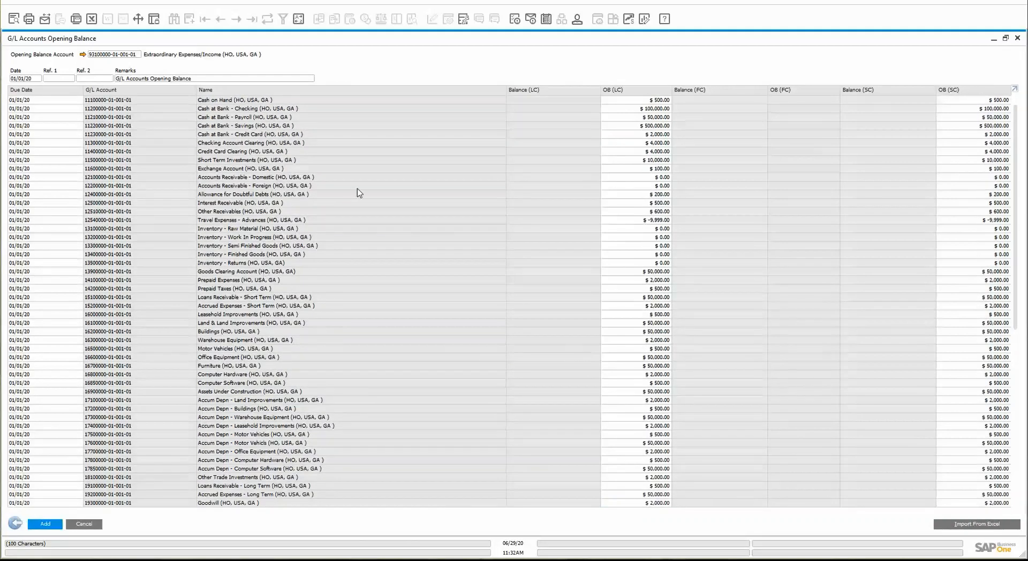
mouse_move(569, 321)
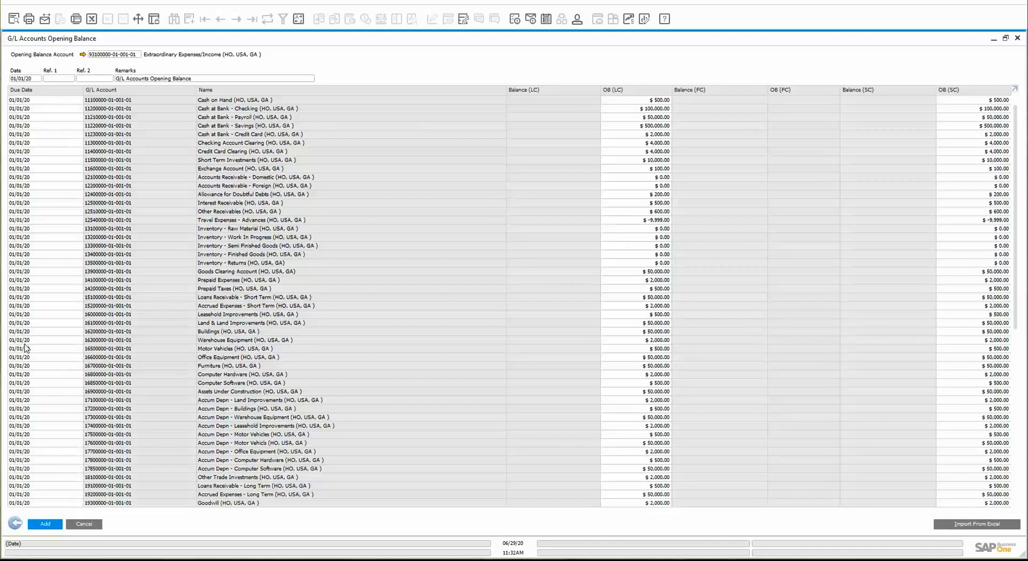
mouse_move(30, 300)
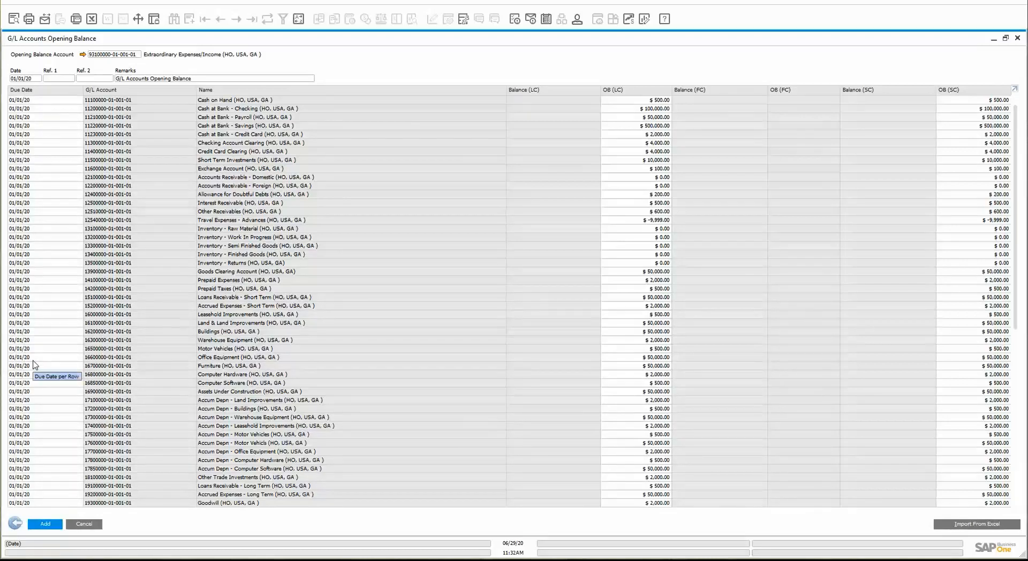
mouse_move(37, 209)
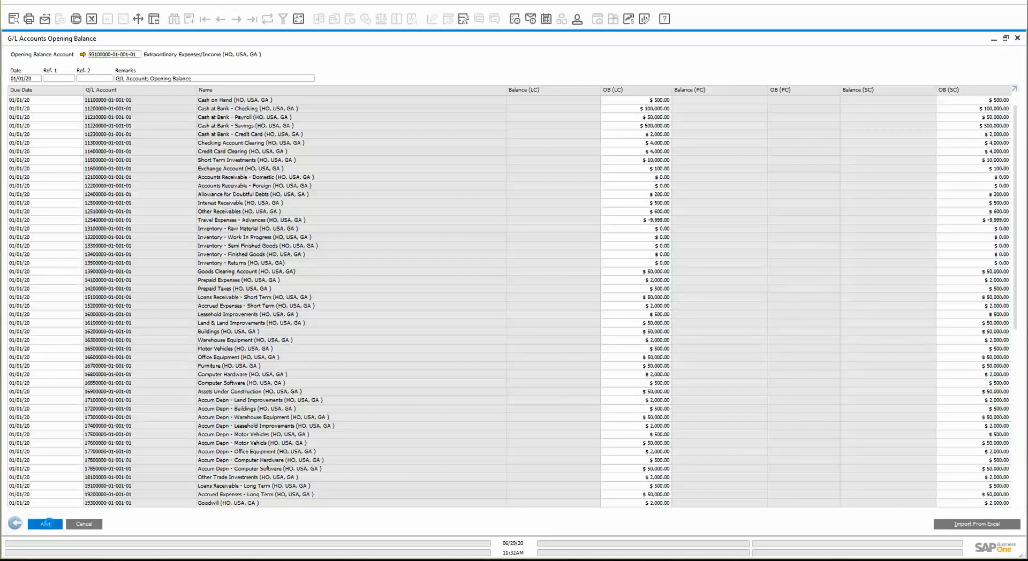
Step: Add the imported opening balance entries, returning to the cockpit with G/L account menu entries
click(45, 524)
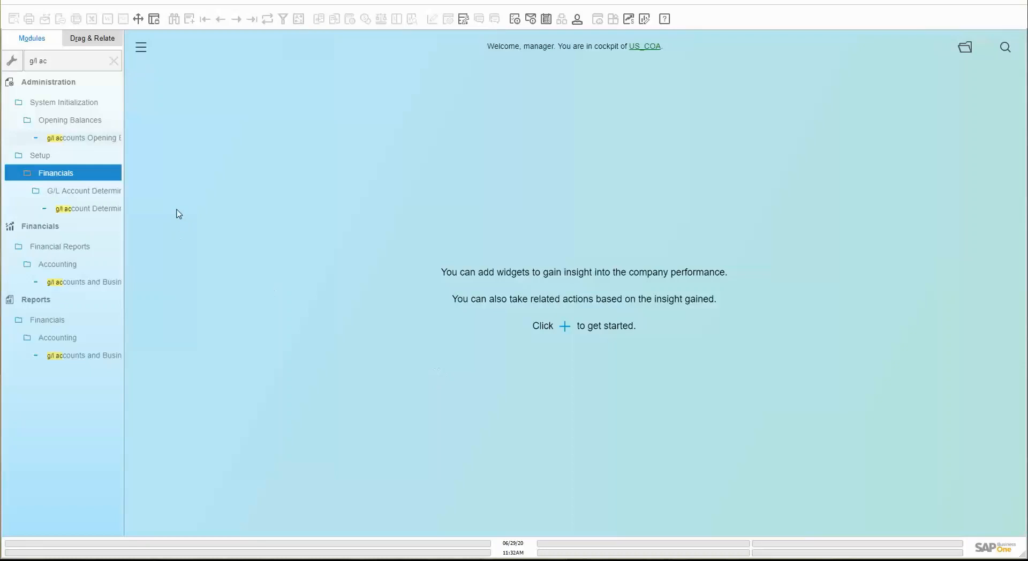
Step: Reopen the G/L Accounts Opening Balance matrix for Assets, Liabilities and Equity, showing saved balances
click(83, 138)
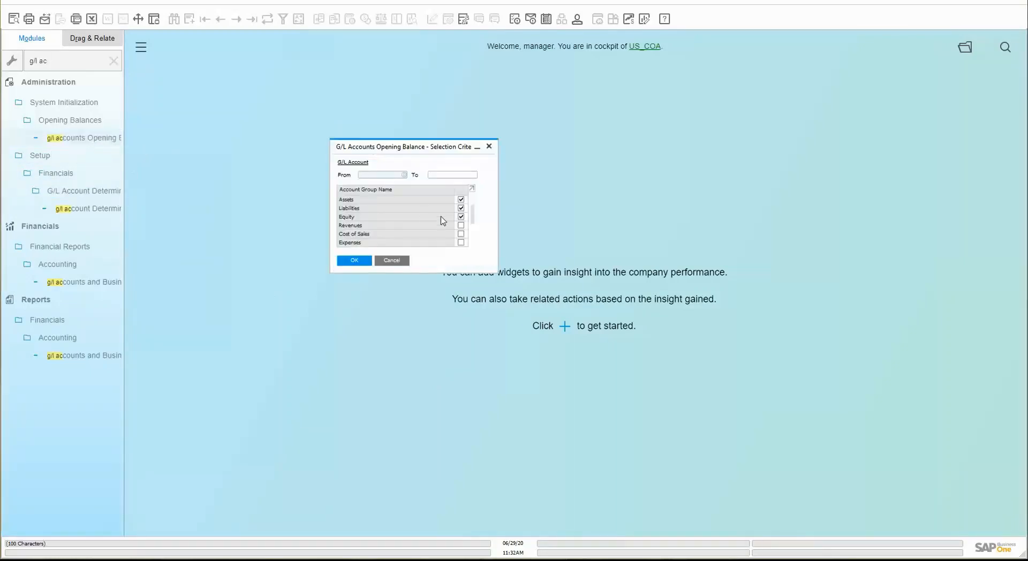
click(355, 260)
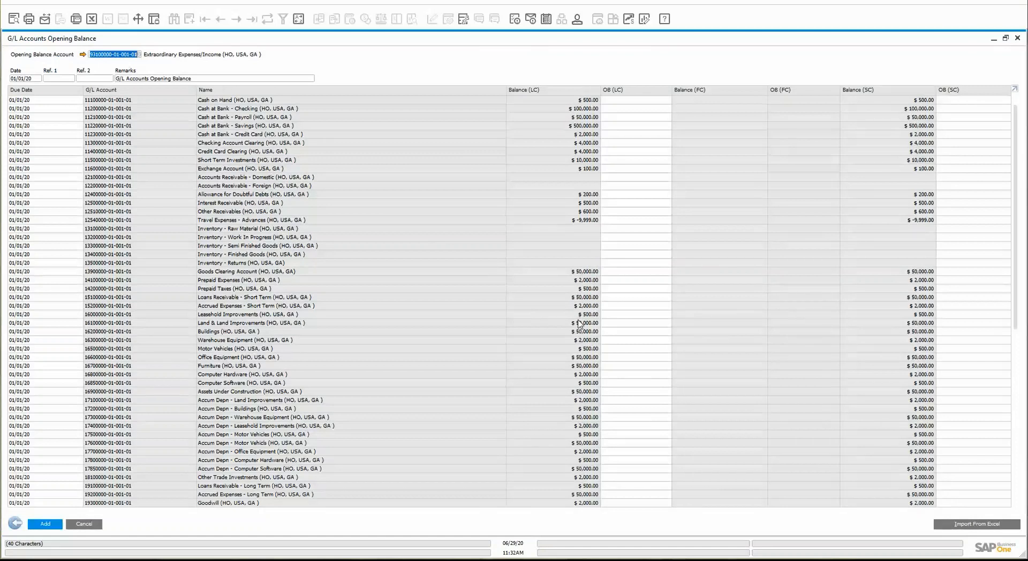
mouse_move(593, 239)
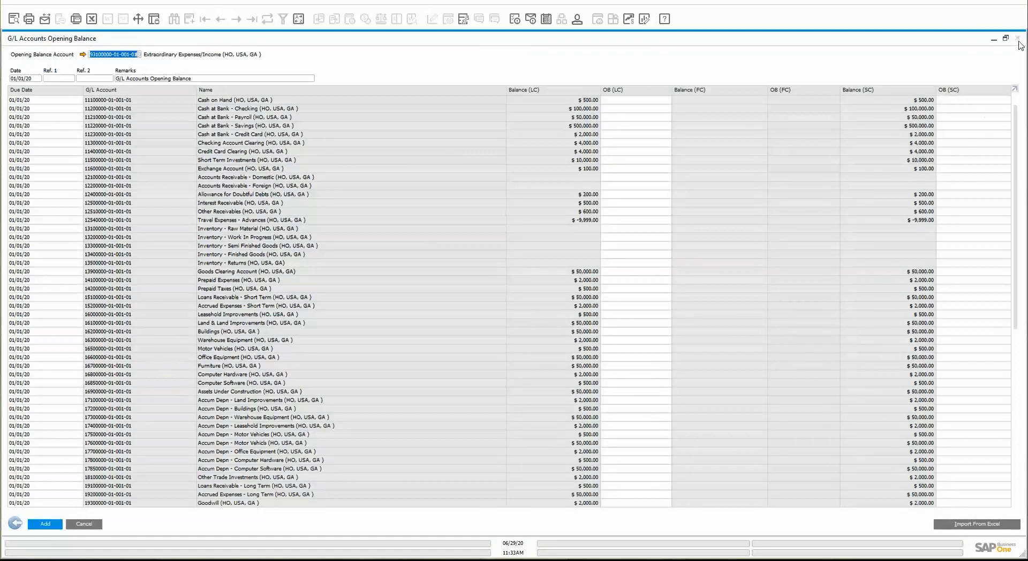
Step: Close the matrix, search 'chart', check Cash at Bank - Savings in the Chart of Accounts, then close it
click(1018, 39)
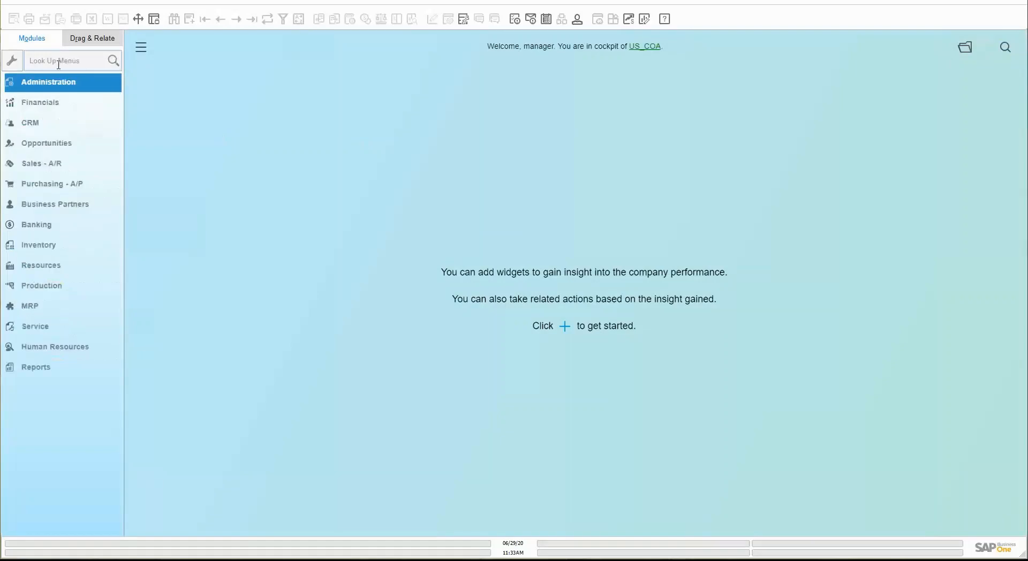
text(chart)
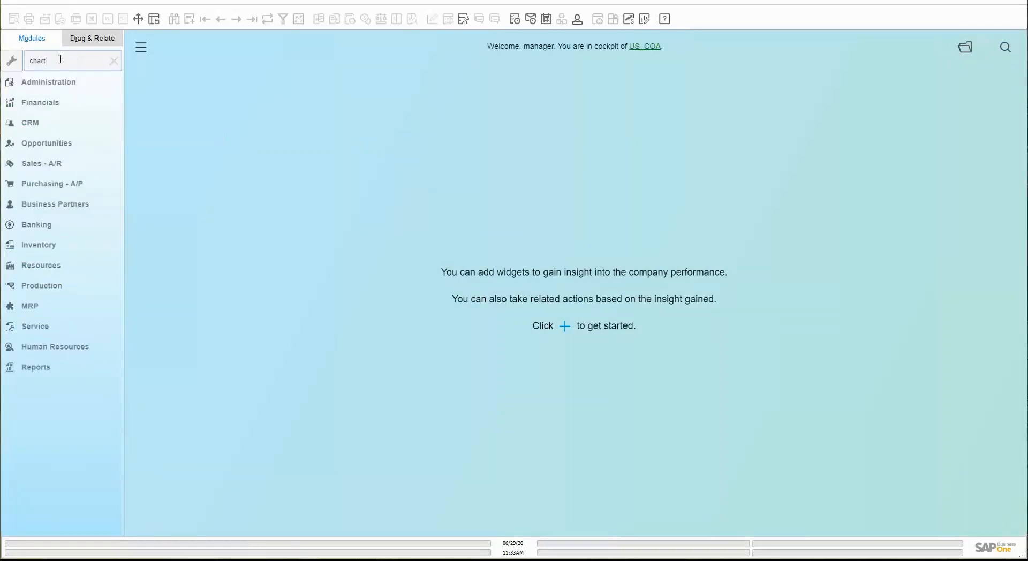
text(chart)
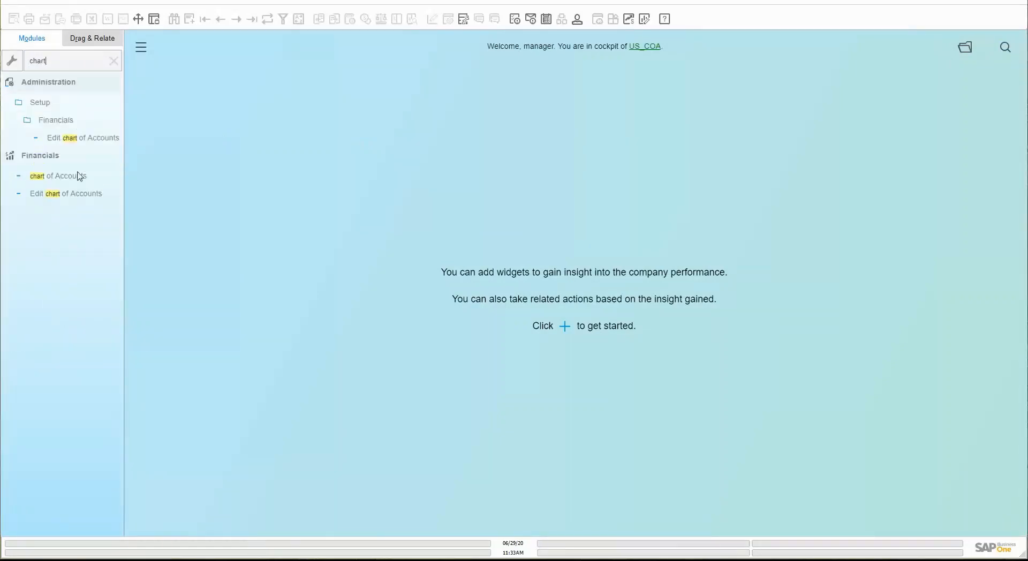
click(58, 175)
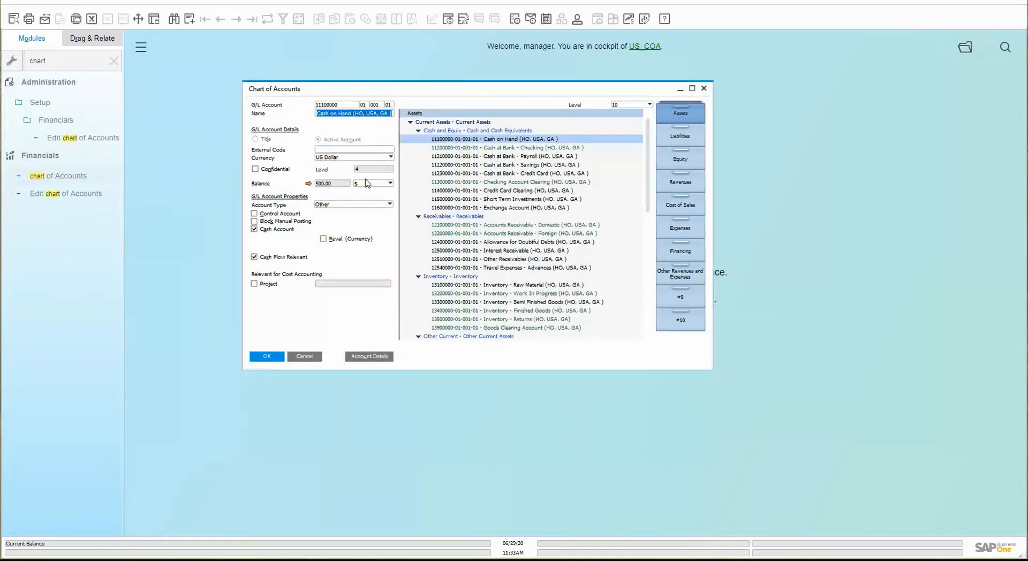
click(527, 165)
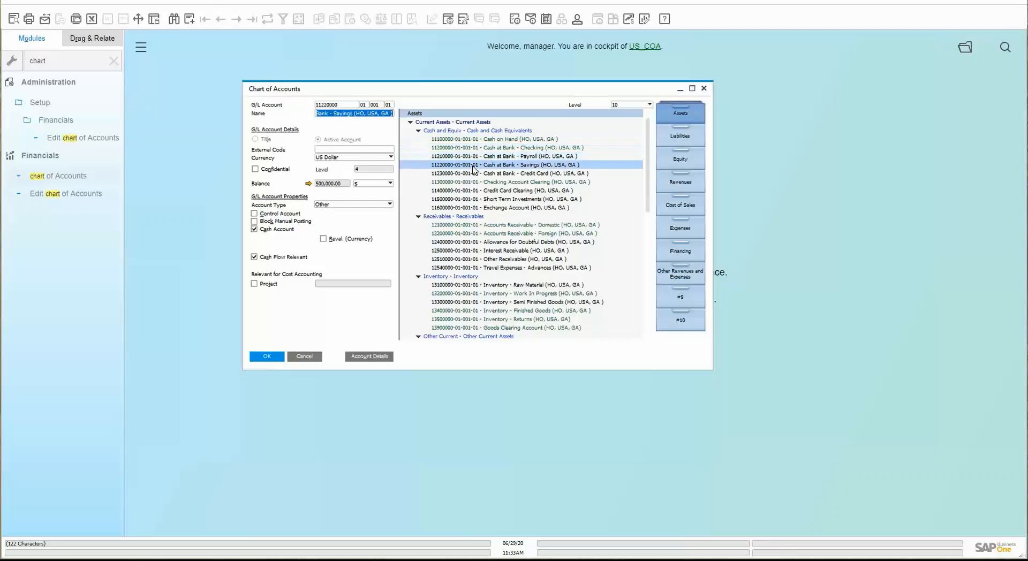
click(303, 355)
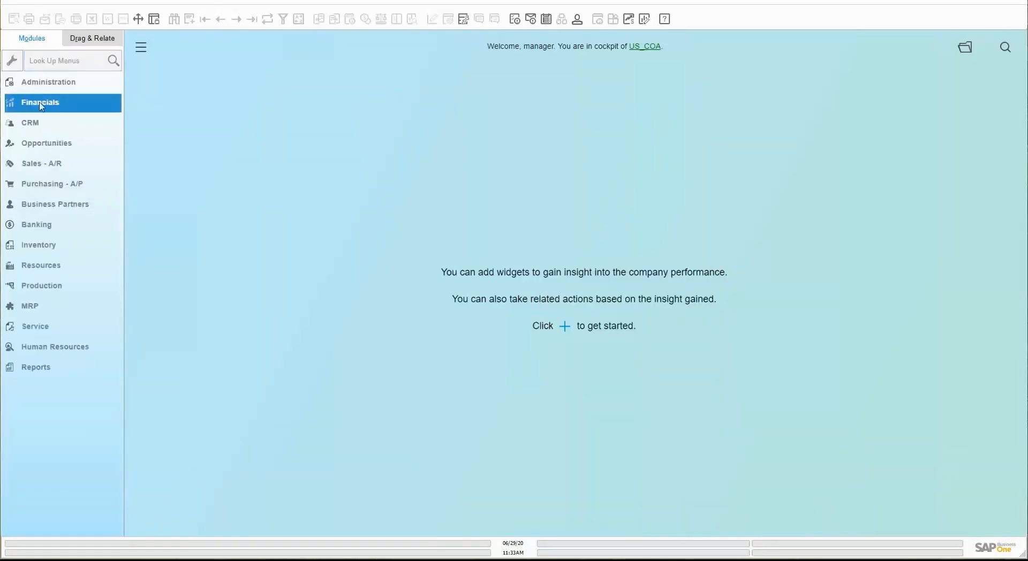
Step: Browse OB-origin journal entries from 153 back to 148 under Financials, then close the Journal Entry window
click(52, 155)
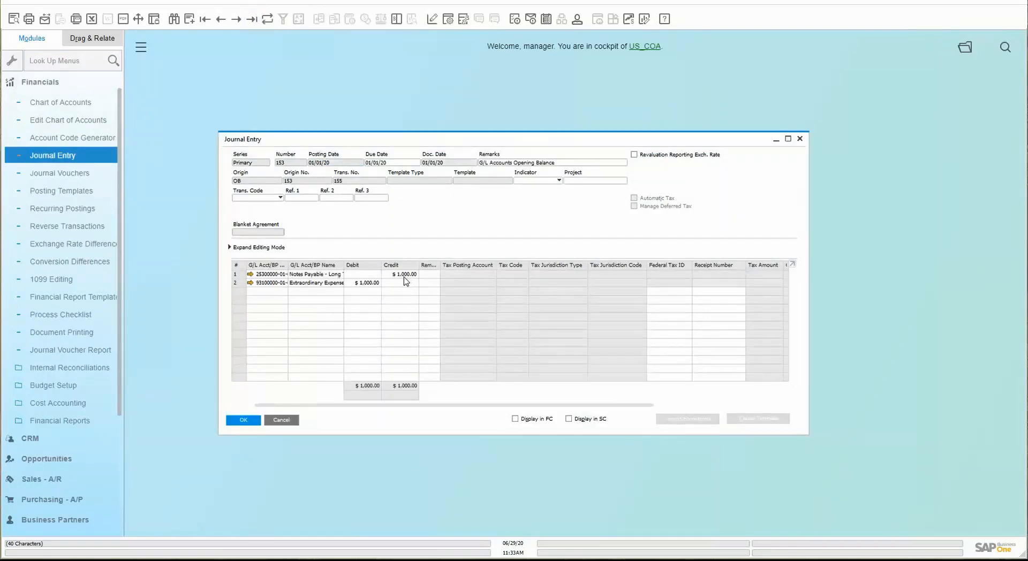
click(220, 18)
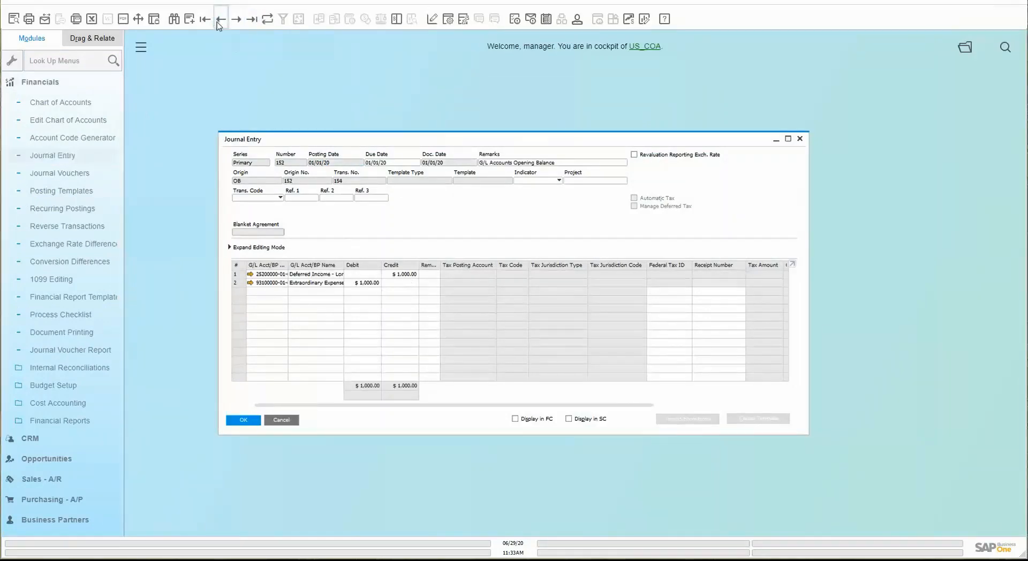
click(221, 18)
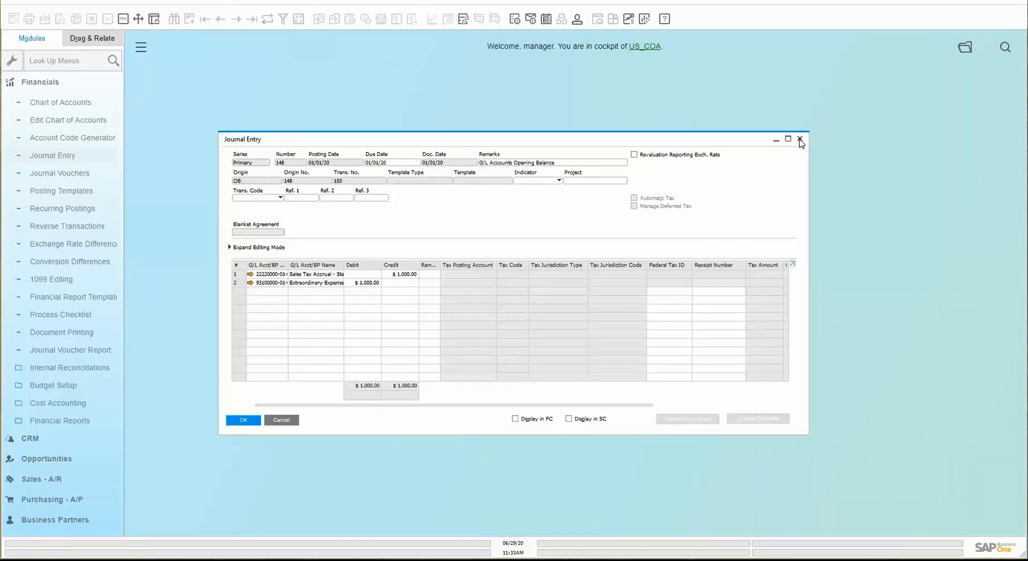
click(801, 140)
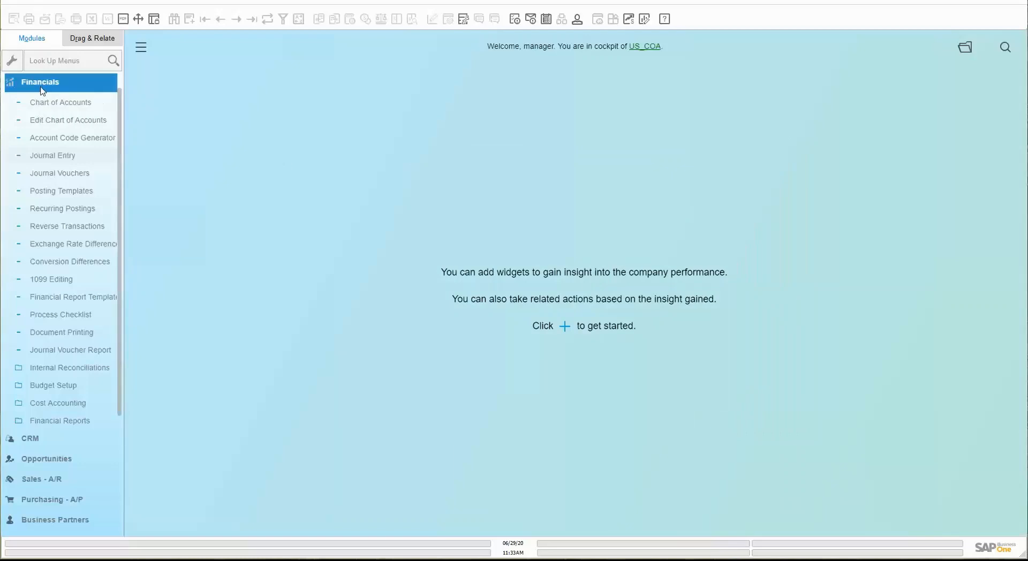
click(41, 81)
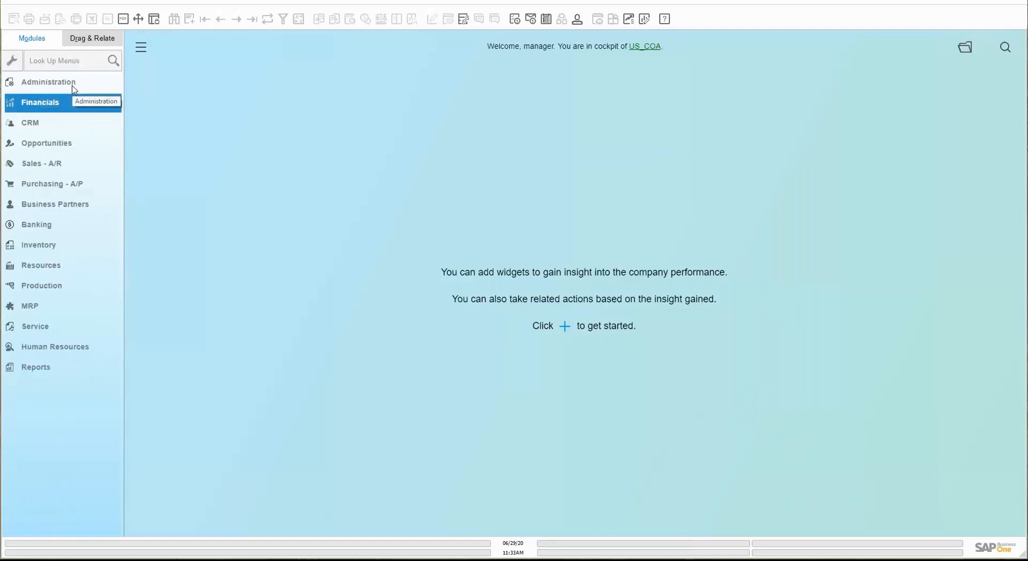
mouse_move(52, 107)
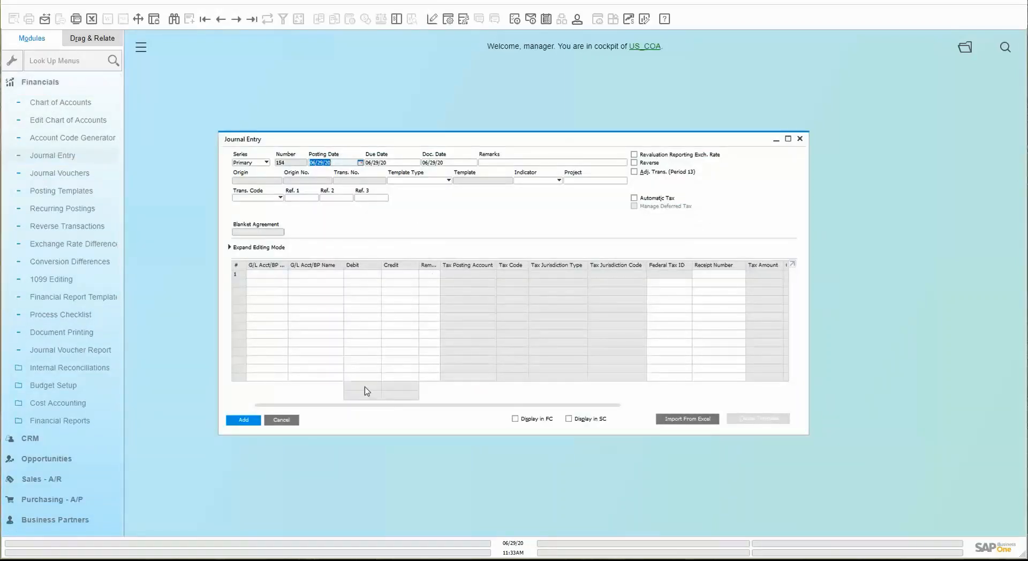
mouse_move(354, 394)
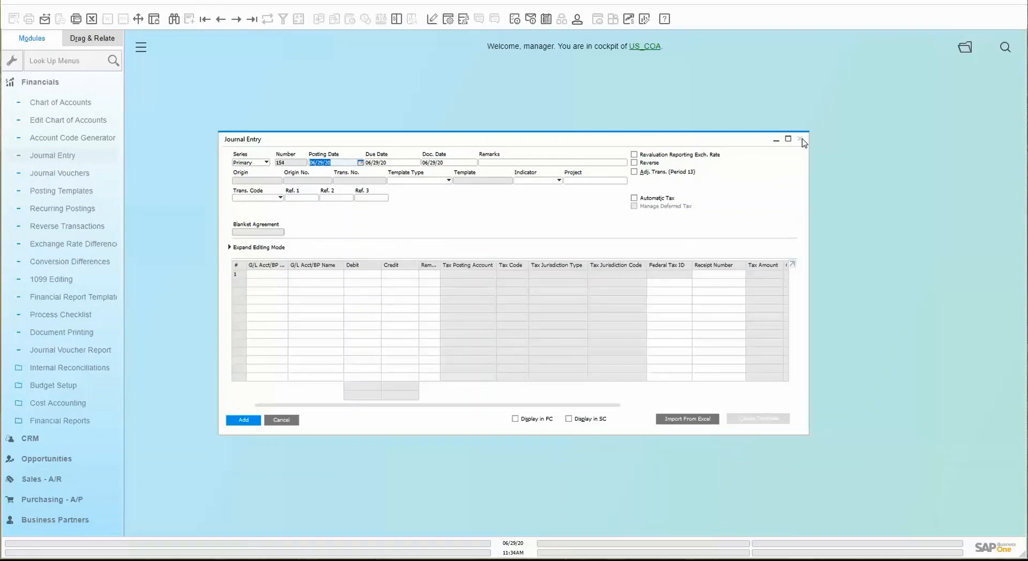
mouse_move(801, 142)
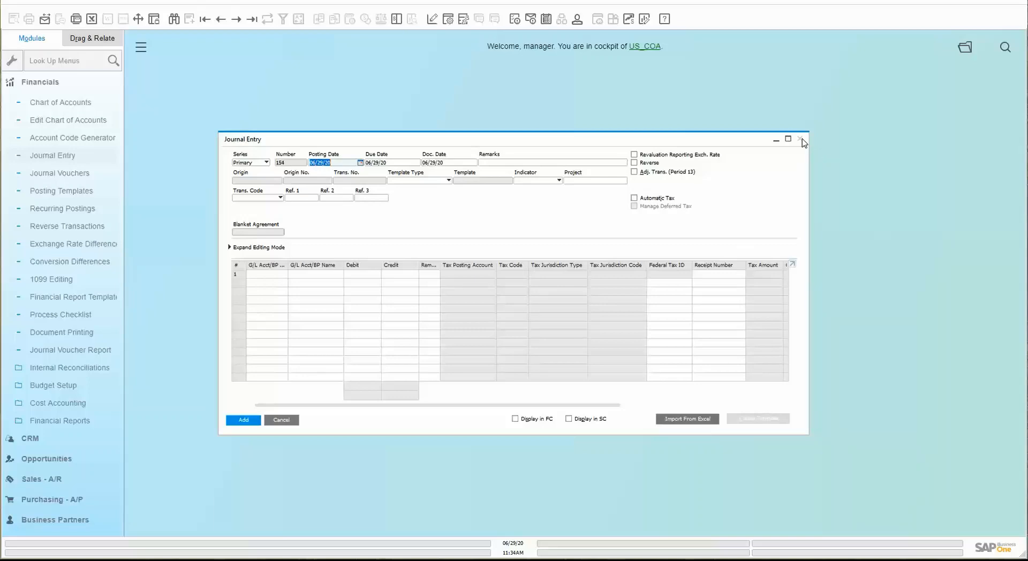
click(801, 139)
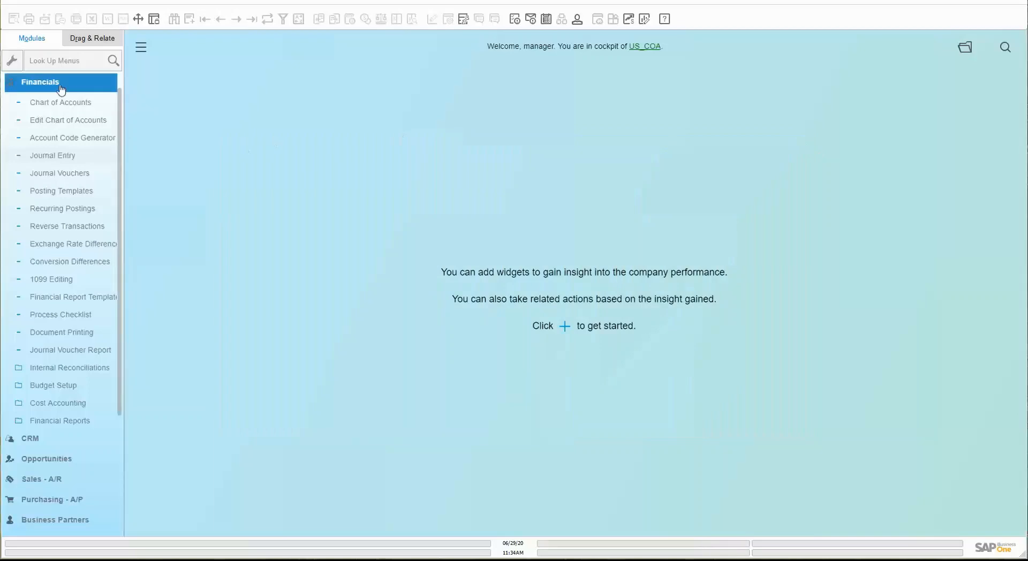
click(40, 124)
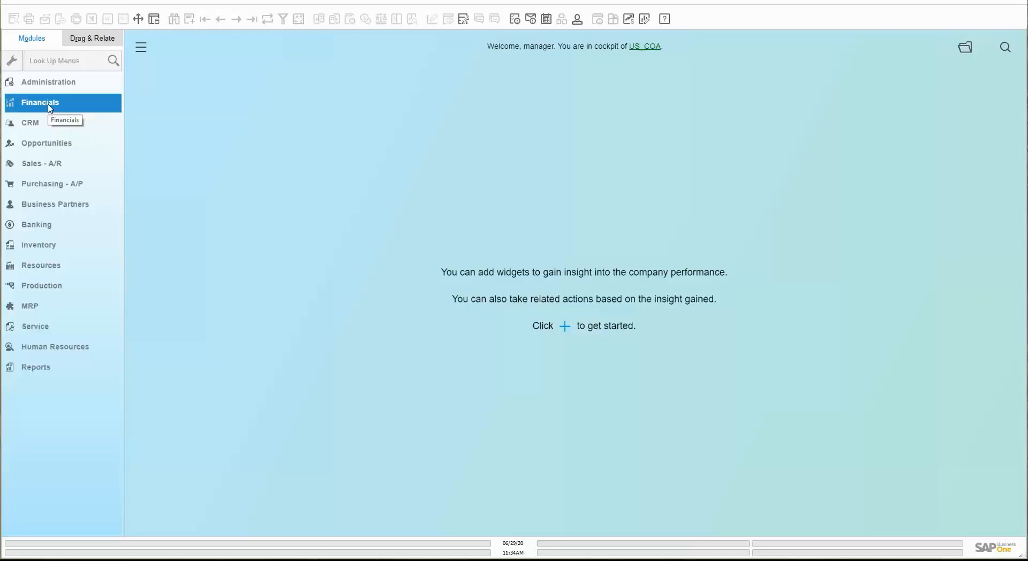
Step: Drill into Cash on Hand's $500 balance with three OB entries in the Chart of Accounts, then close it
click(40, 102)
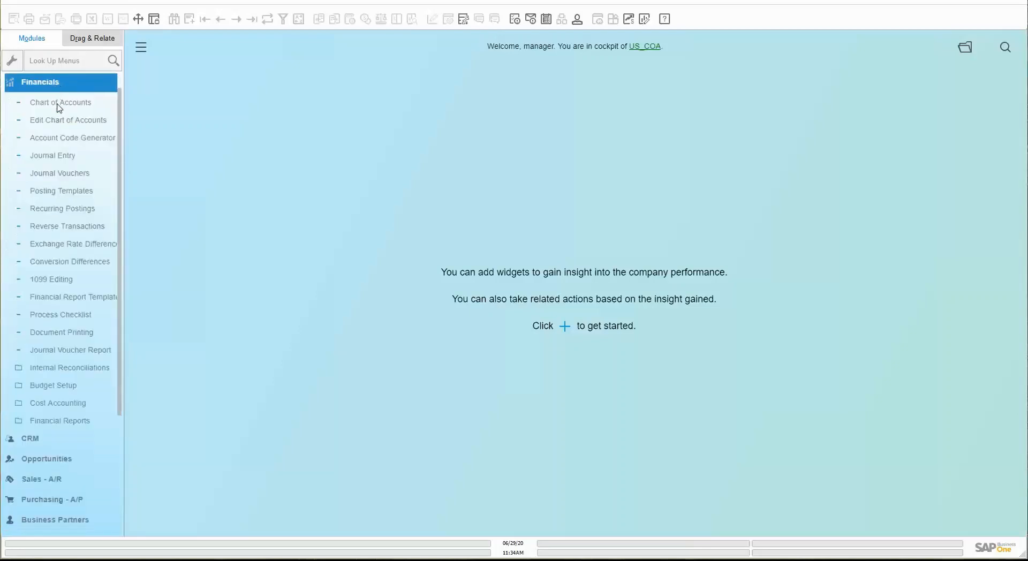
click(60, 102)
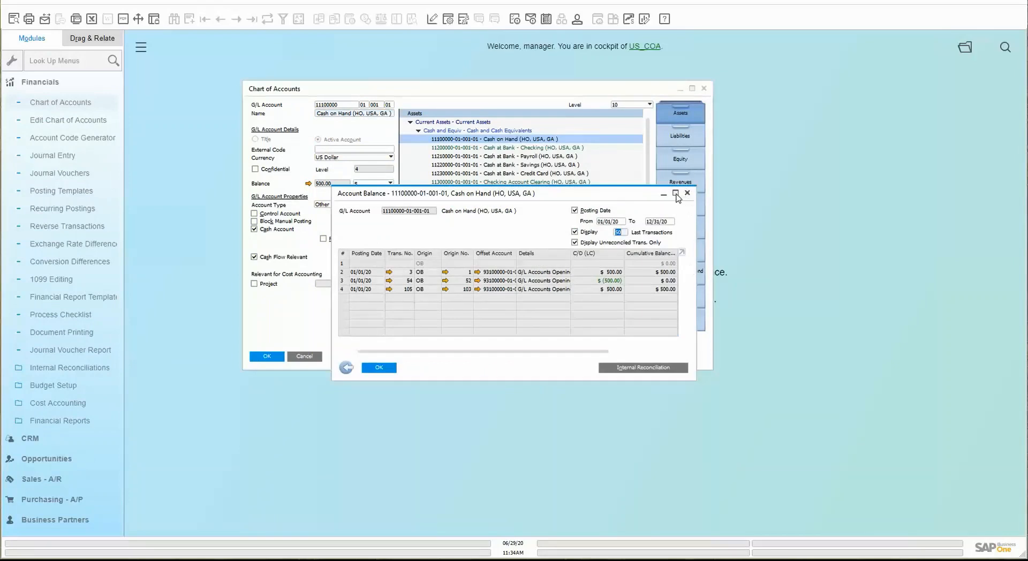
click(676, 193)
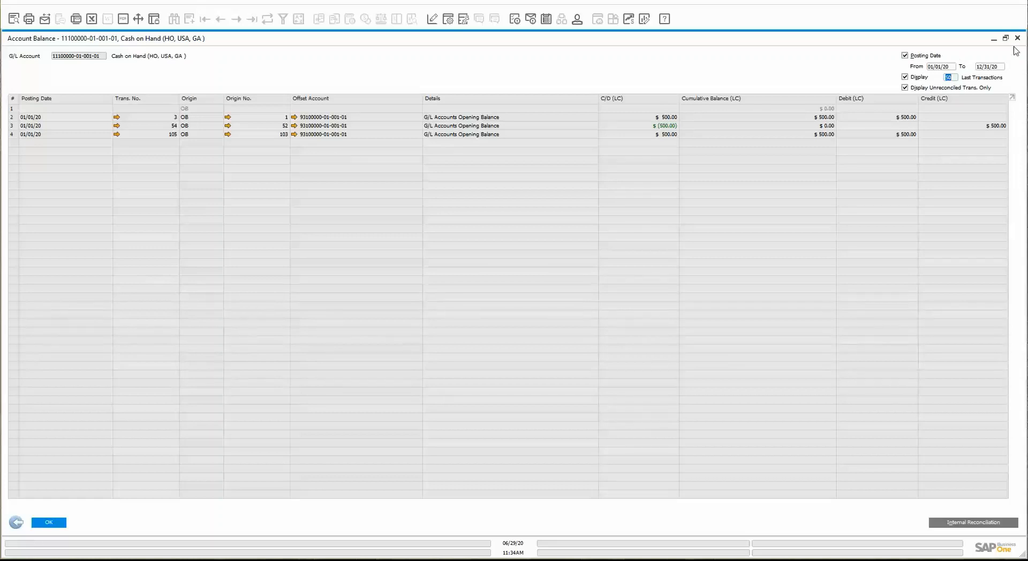
mouse_move(1020, 42)
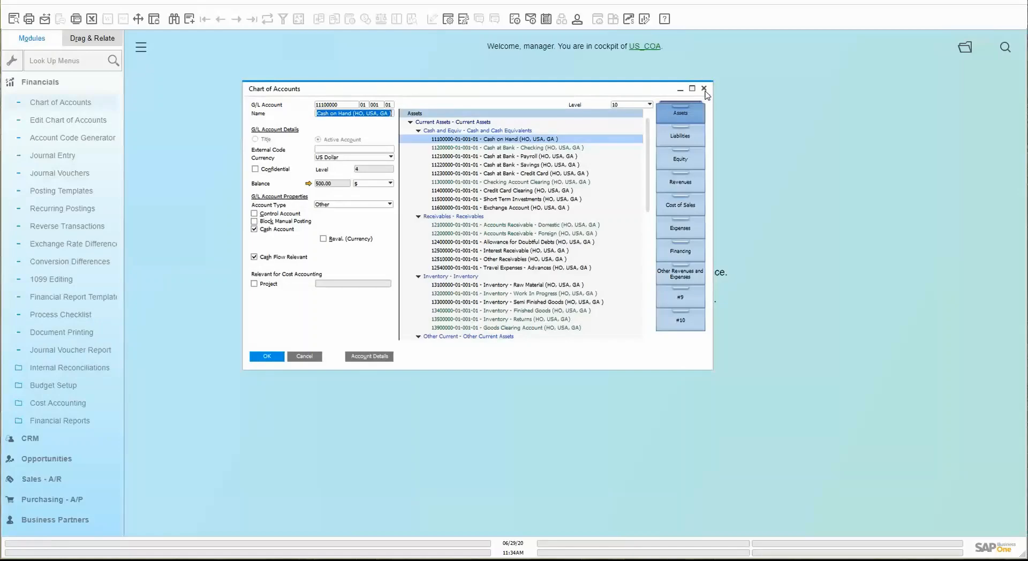
click(705, 89)
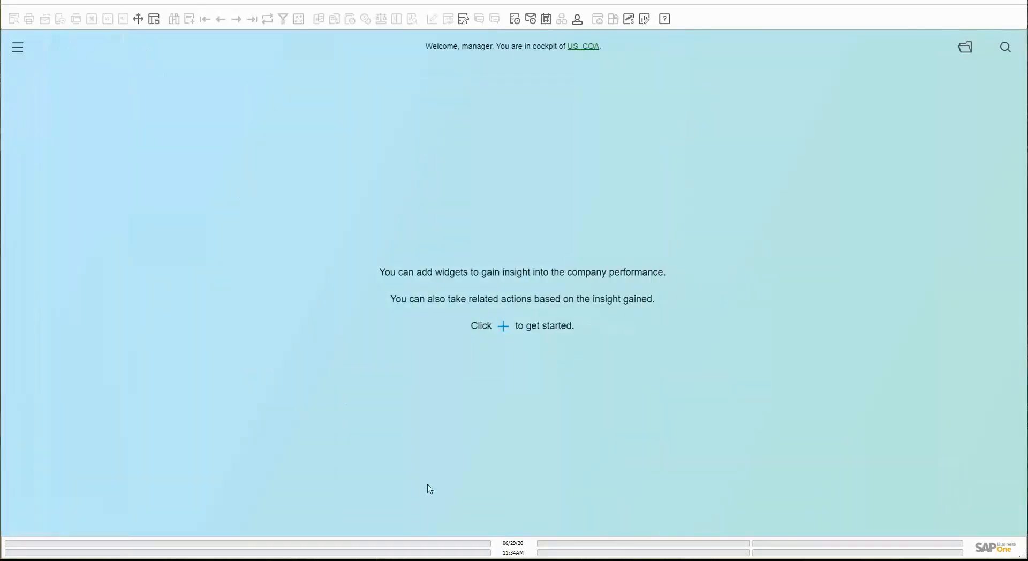